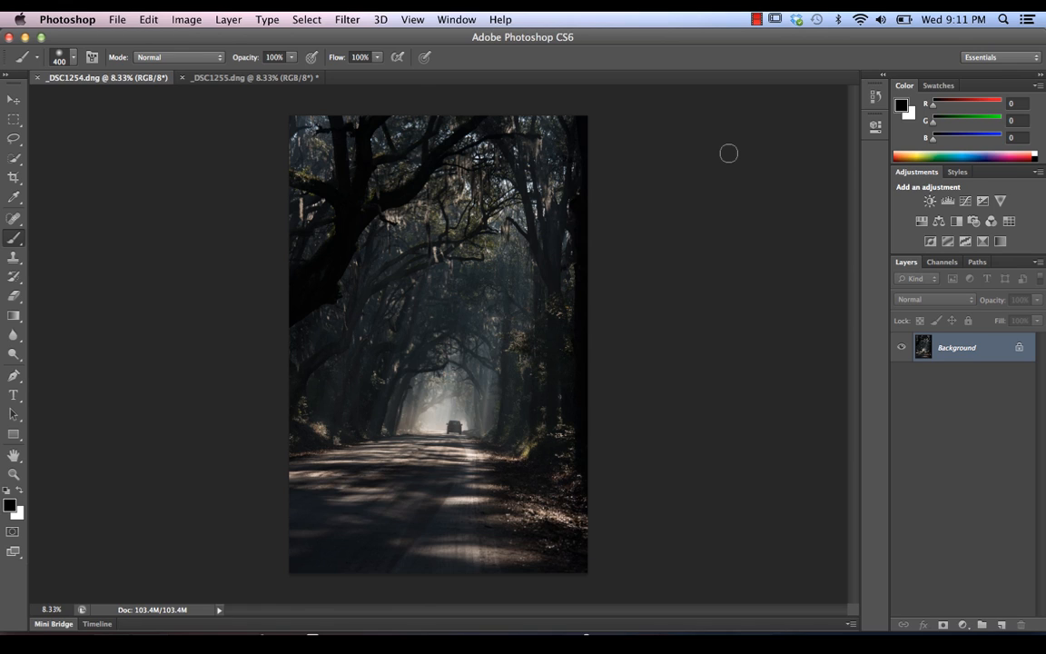
mouse_move(723, 149)
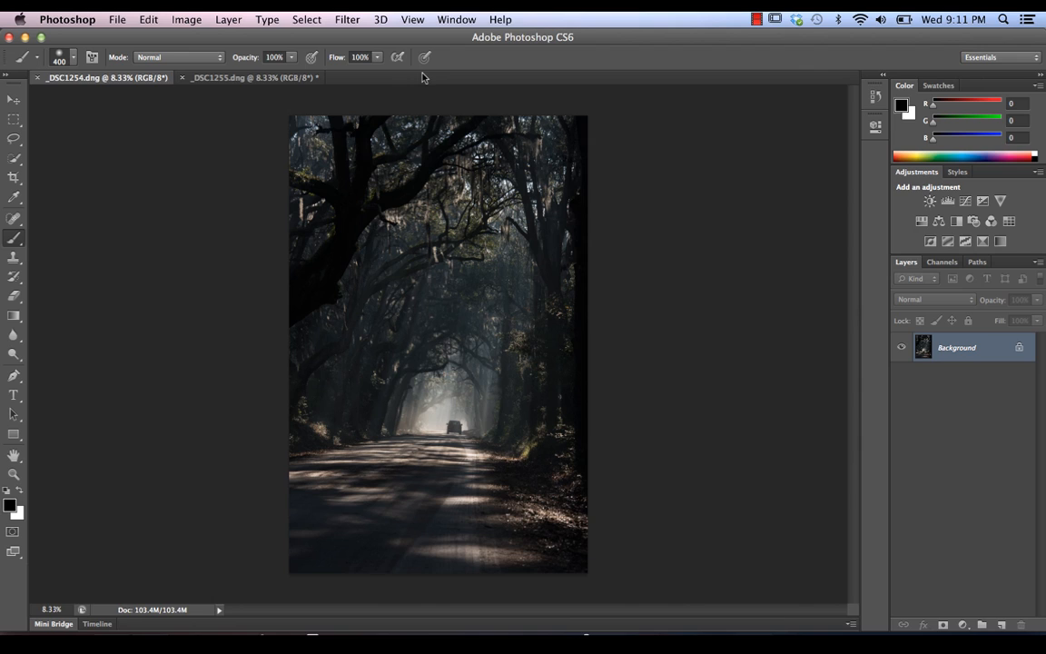
mouse_move(386, 253)
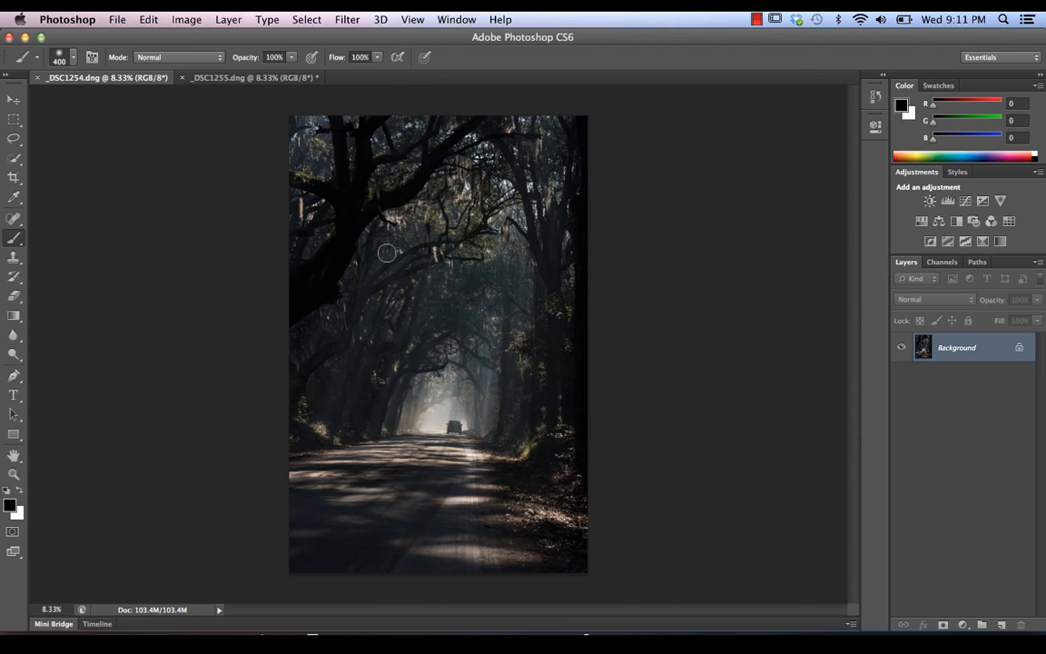
mouse_move(422, 329)
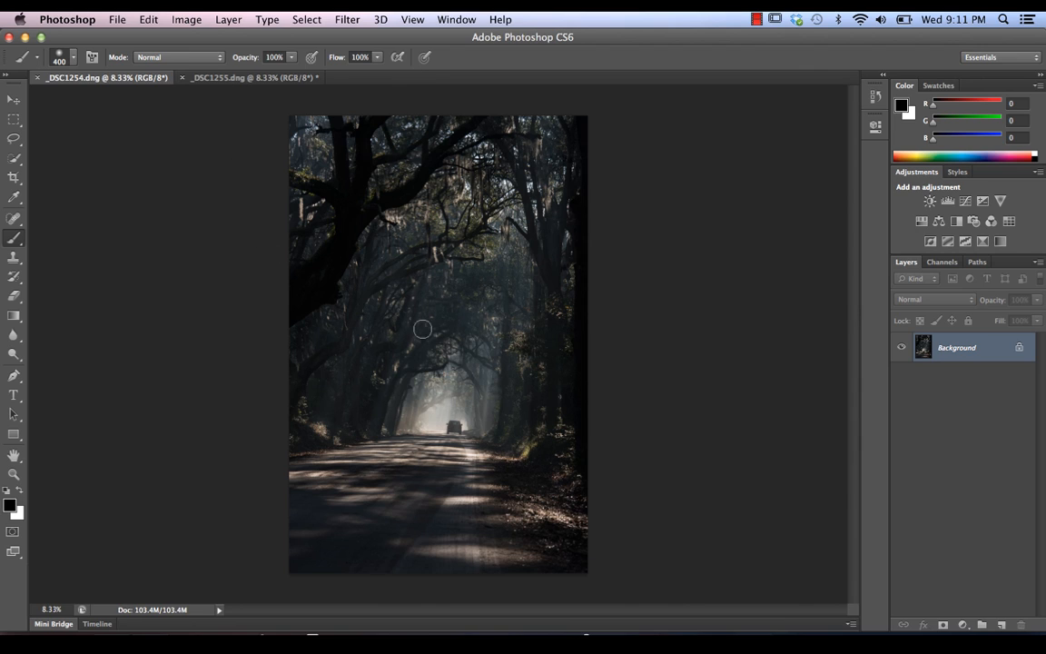
Stack the darker _DSC1254 exposure onto _DSC1255, then select Layer 1 and Background.
left_click(245, 77)
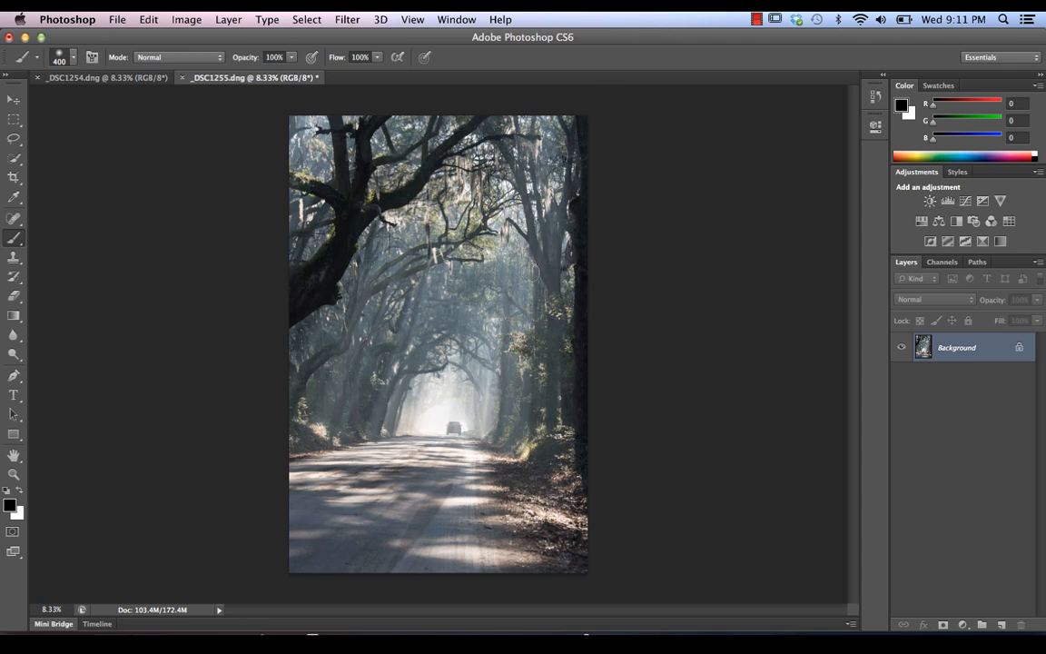
left_click(99, 77)
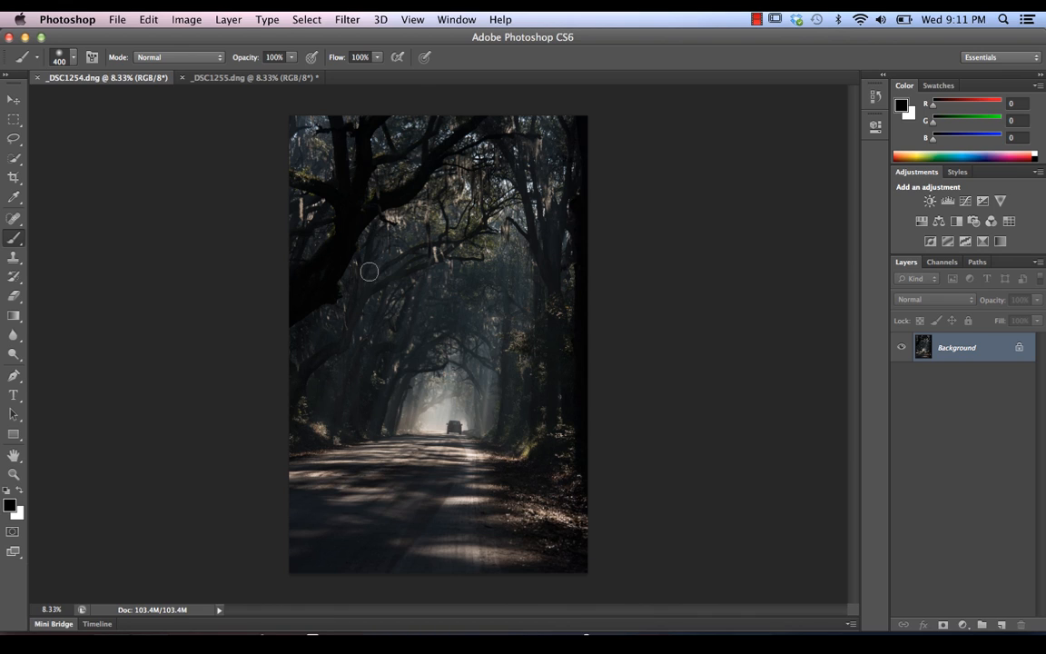
mouse_move(581, 362)
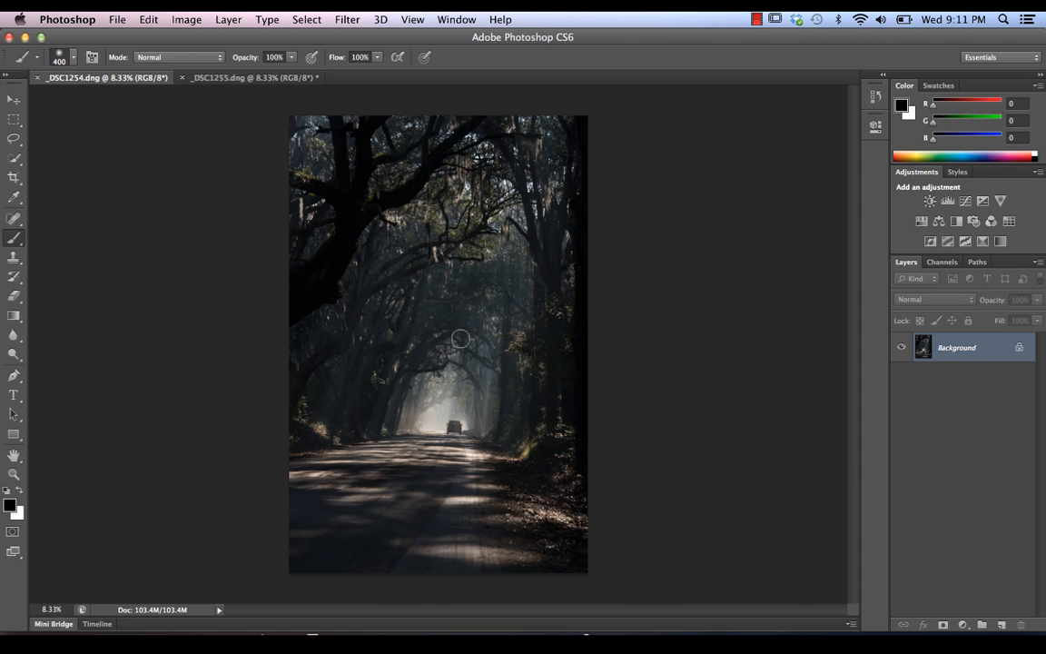
mouse_move(410, 443)
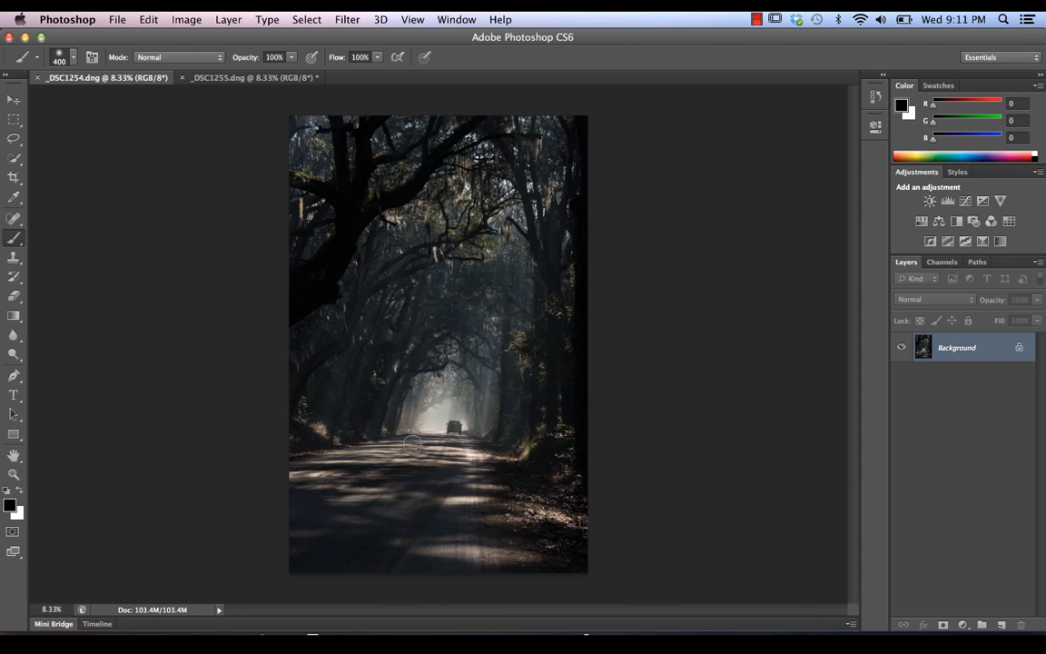
mouse_move(479, 257)
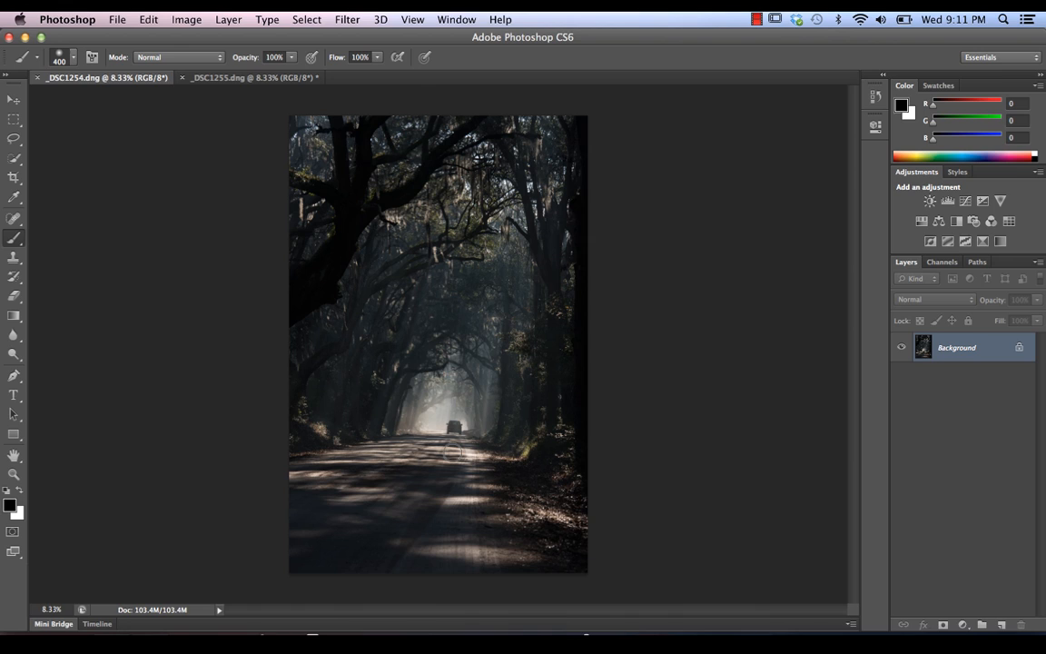
mouse_move(461, 379)
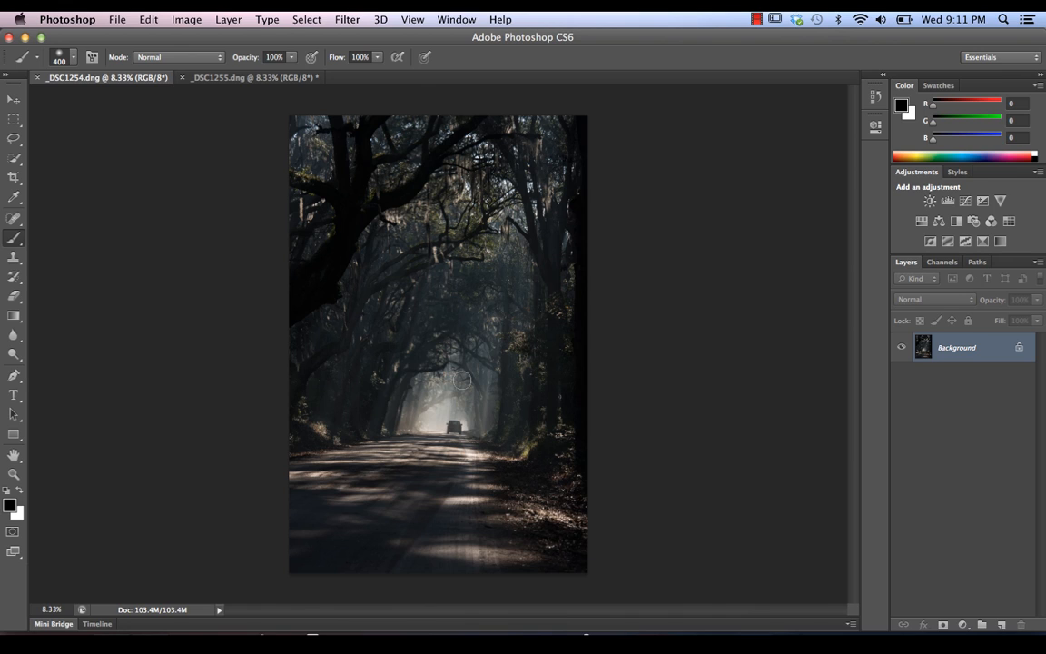
mouse_move(472, 374)
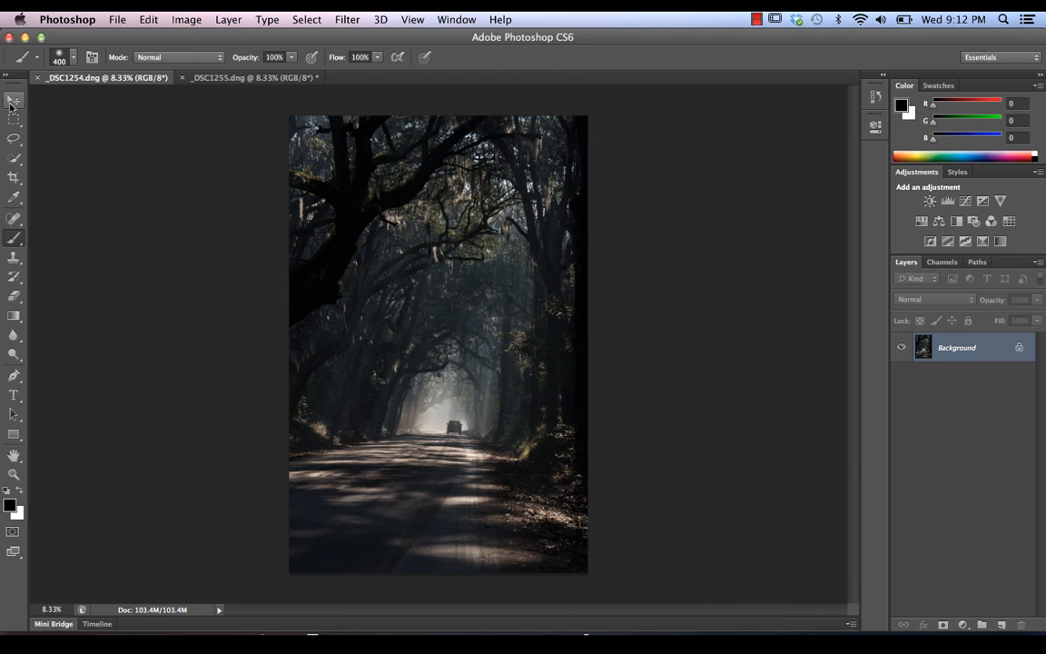
left_click(14, 100)
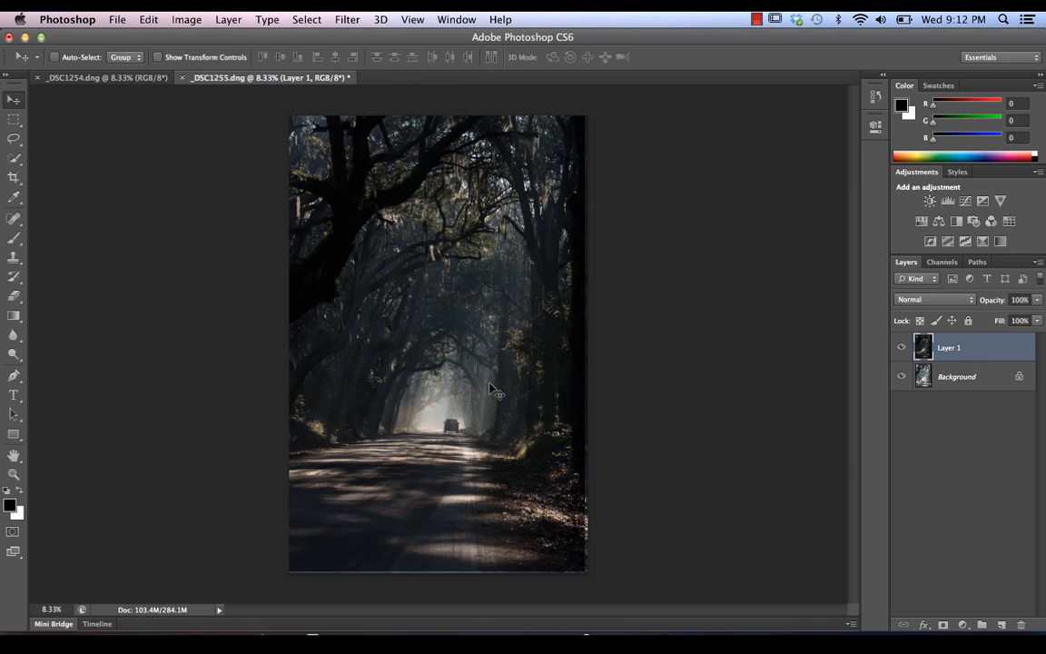
left_click(956, 376)
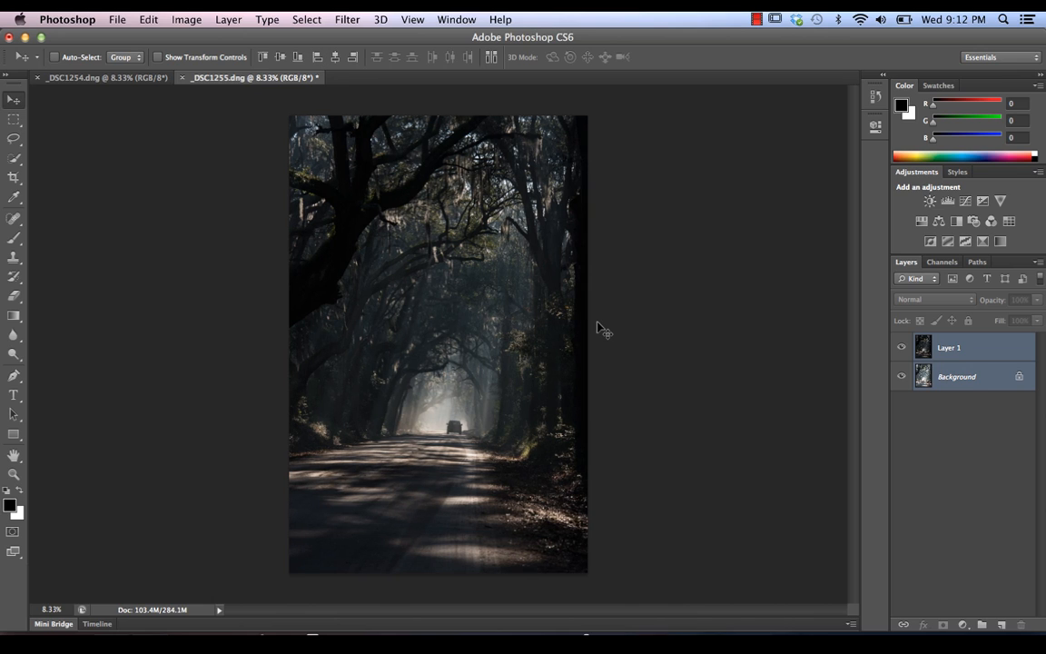
mouse_move(665, 299)
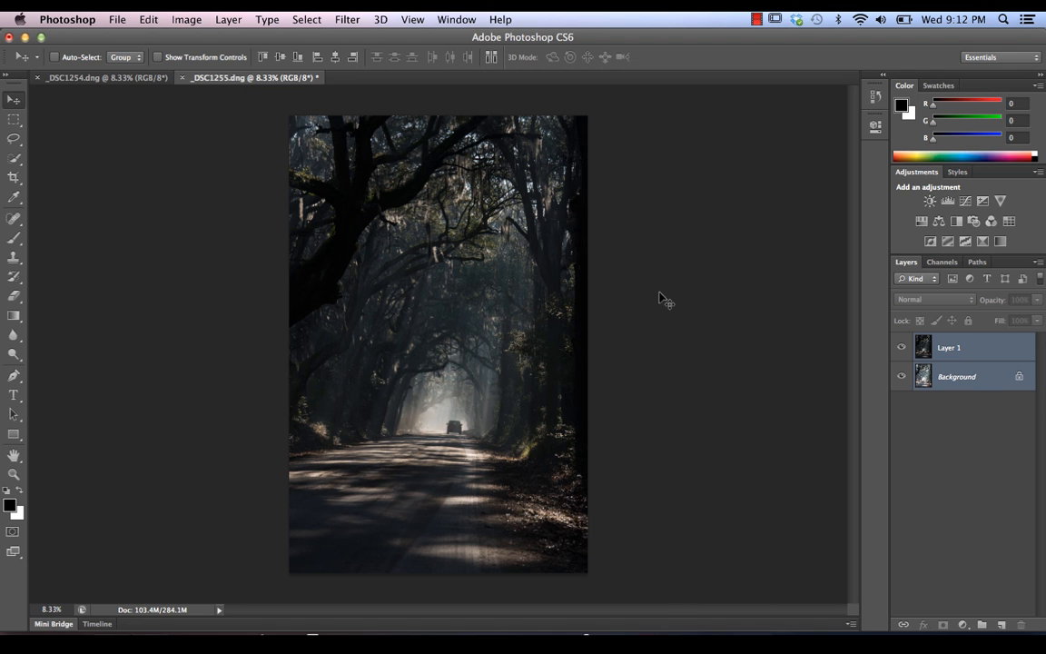
mouse_move(797, 349)
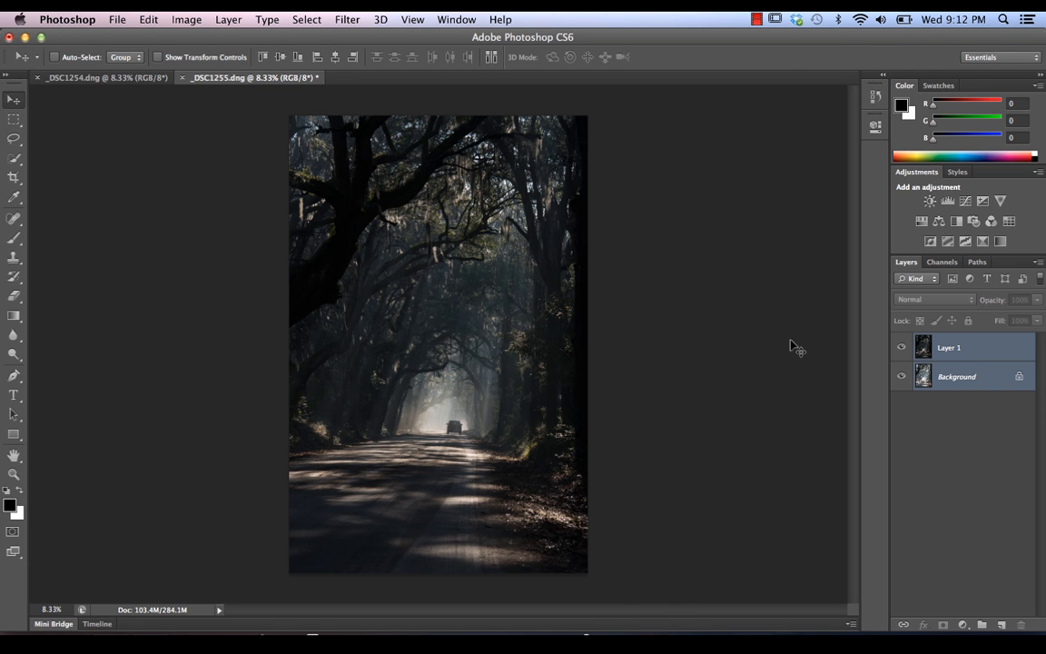
mouse_move(753, 325)
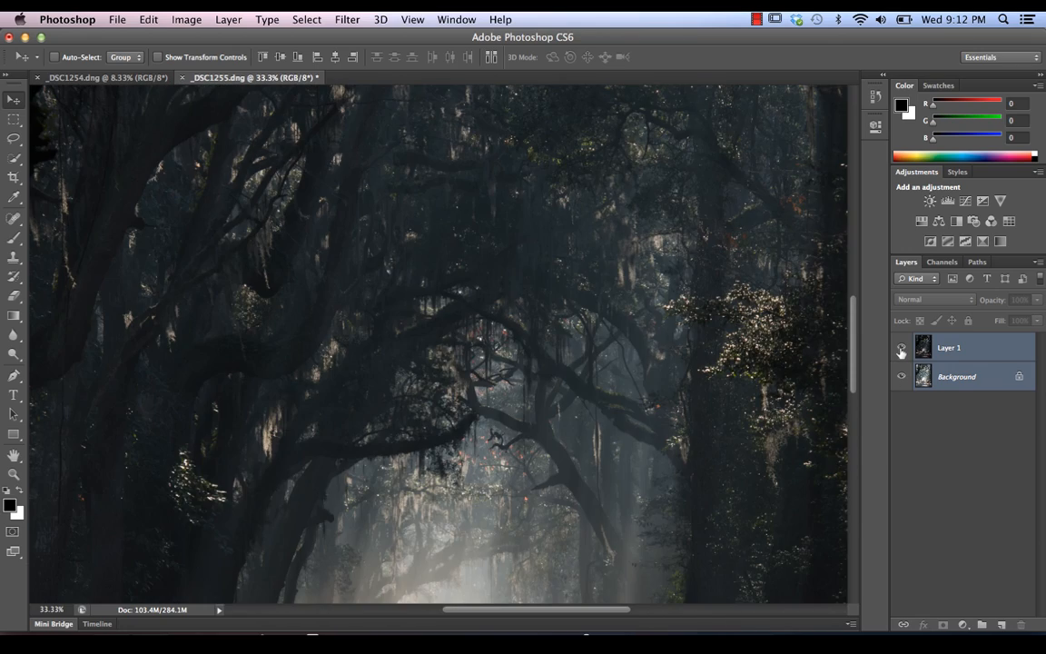
left_click(900, 346)
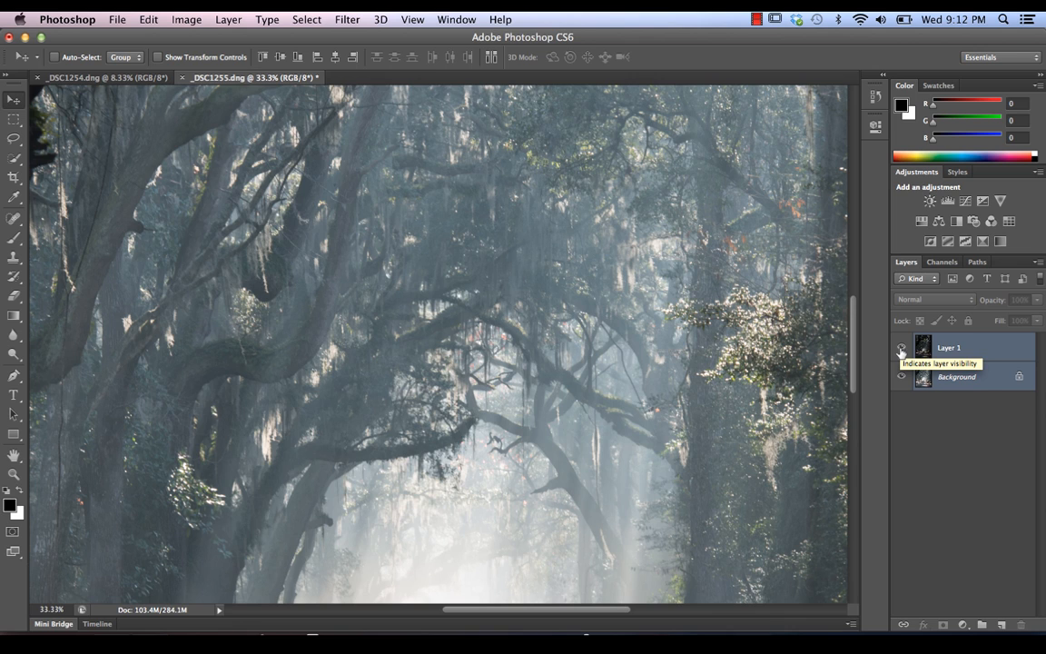
left_click(900, 347)
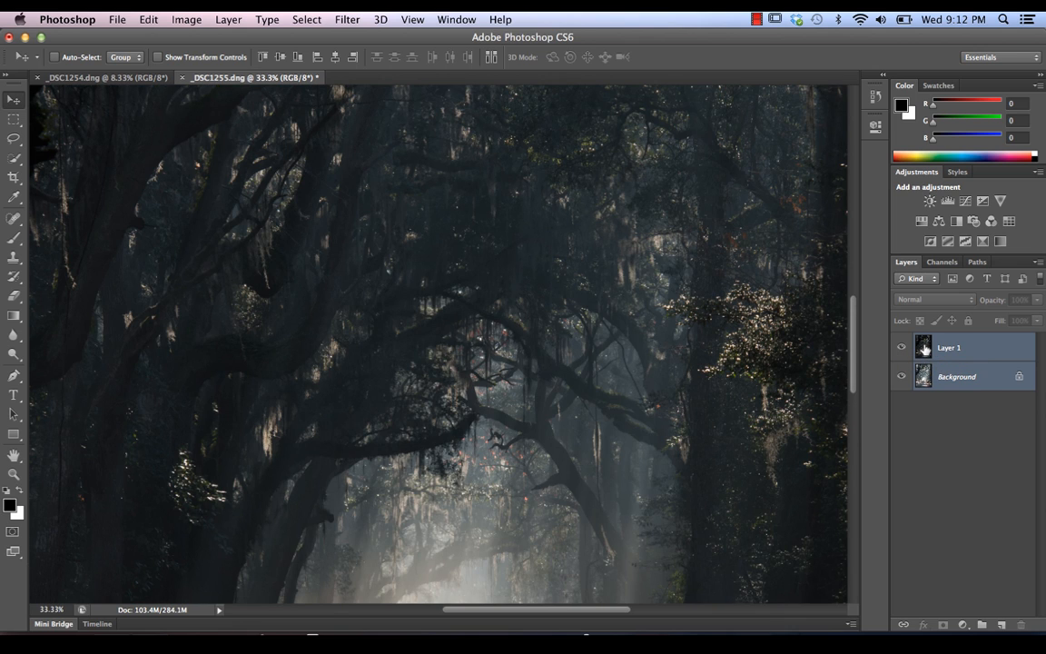
mouse_move(923, 346)
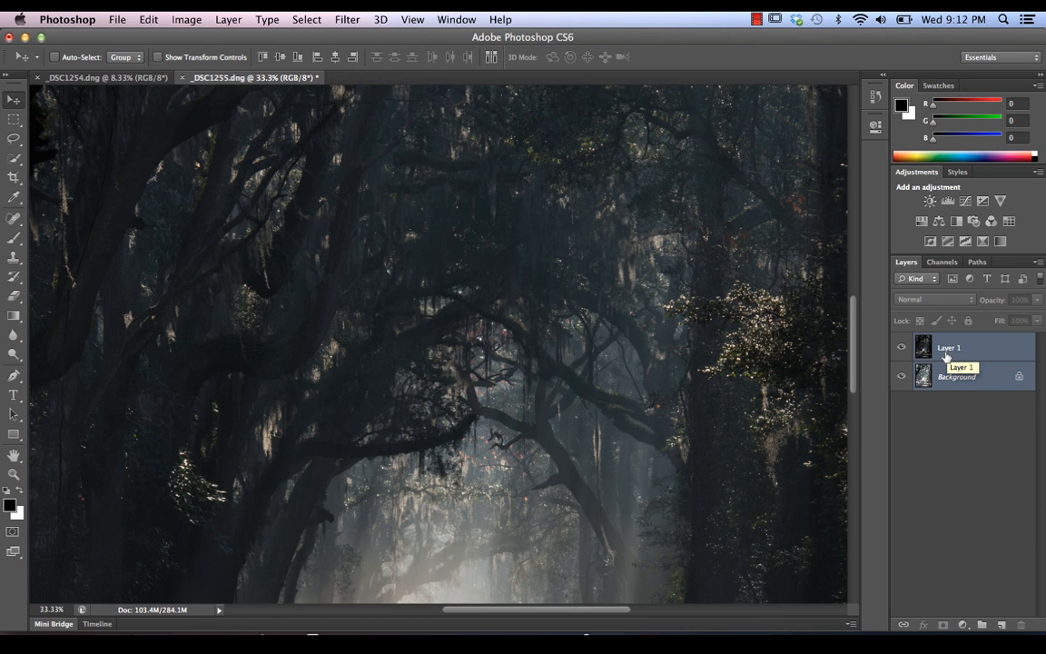
Put Layer 1 in Difference blend mode to check its alignment.
left_click(933, 299)
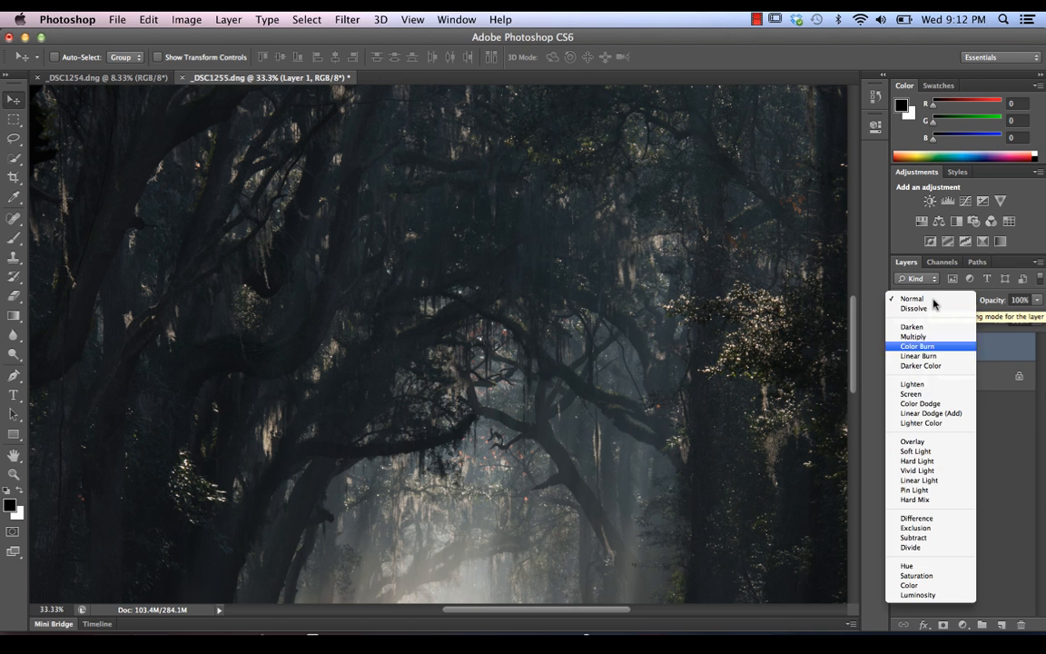
left_click(916, 517)
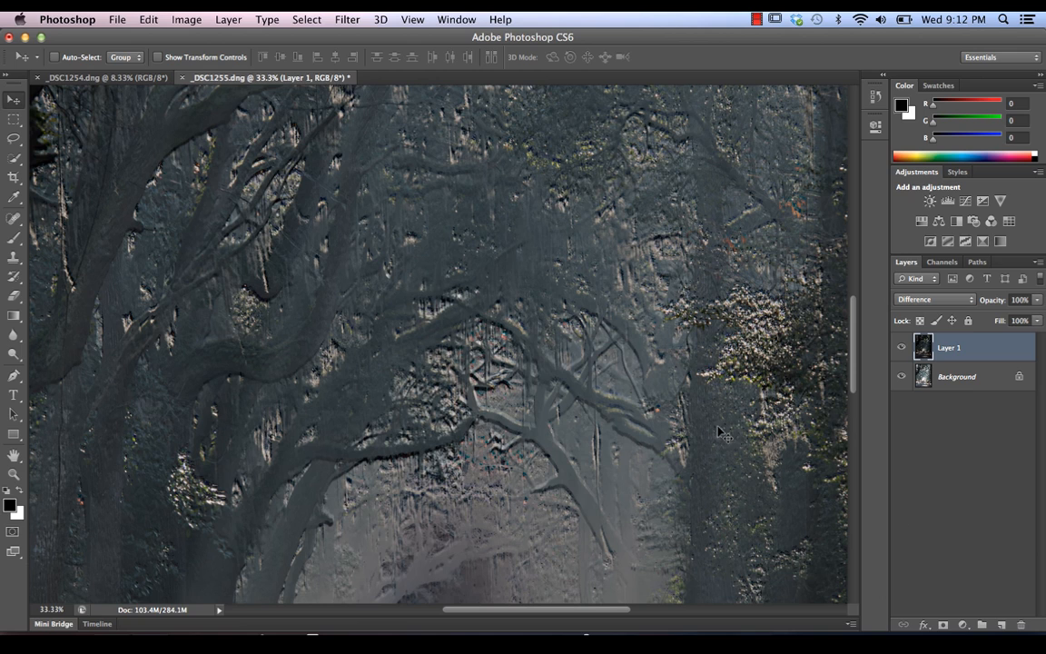
mouse_move(586, 386)
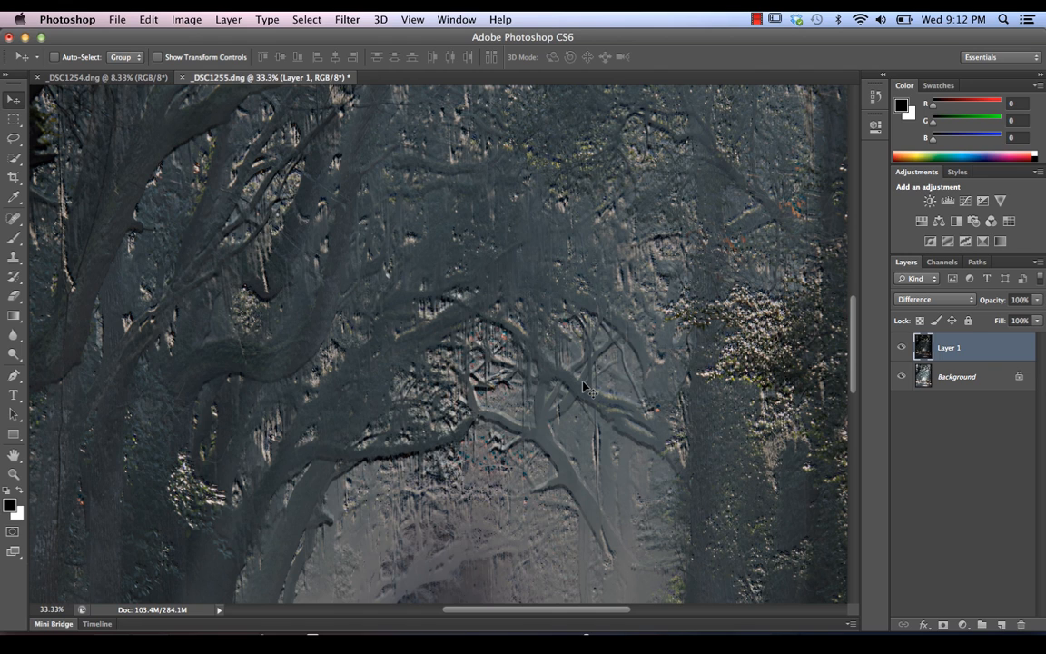
mouse_move(298, 354)
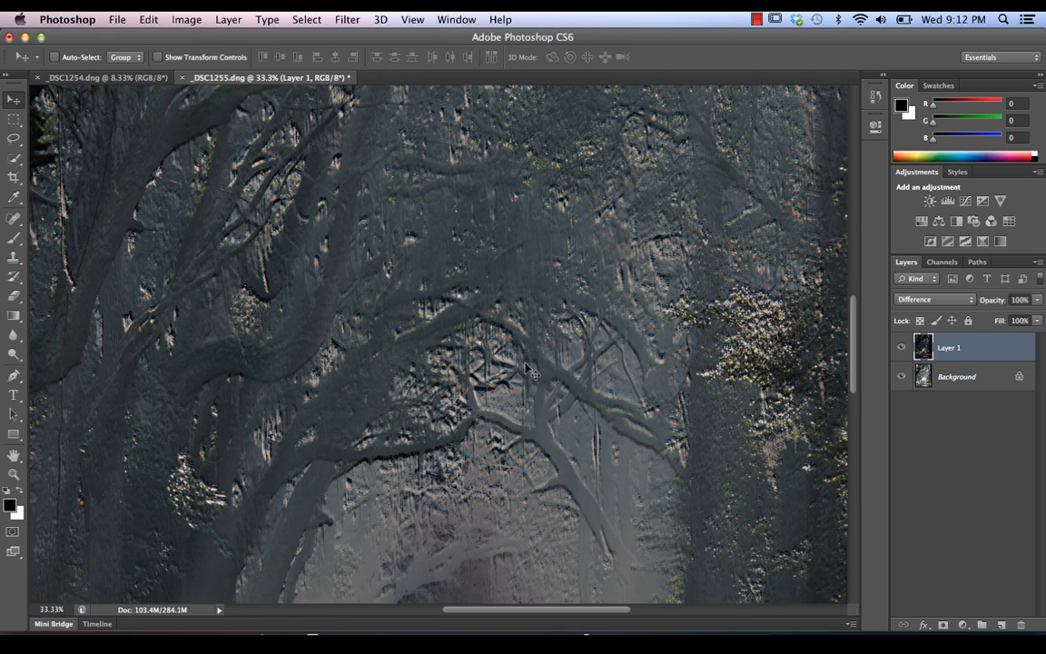
mouse_move(822, 387)
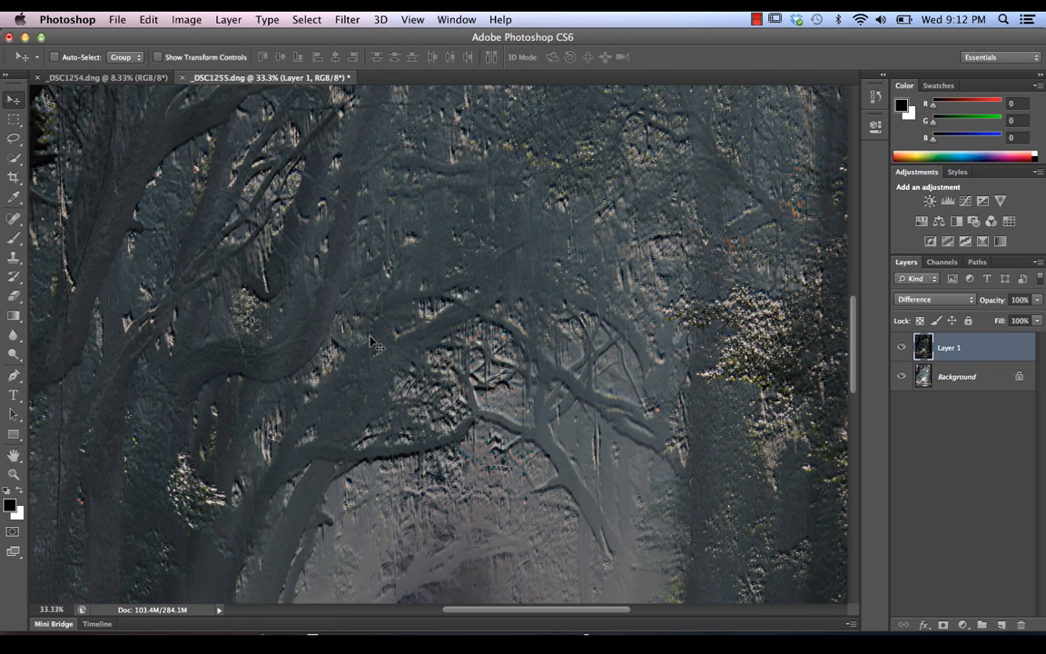
mouse_move(586, 372)
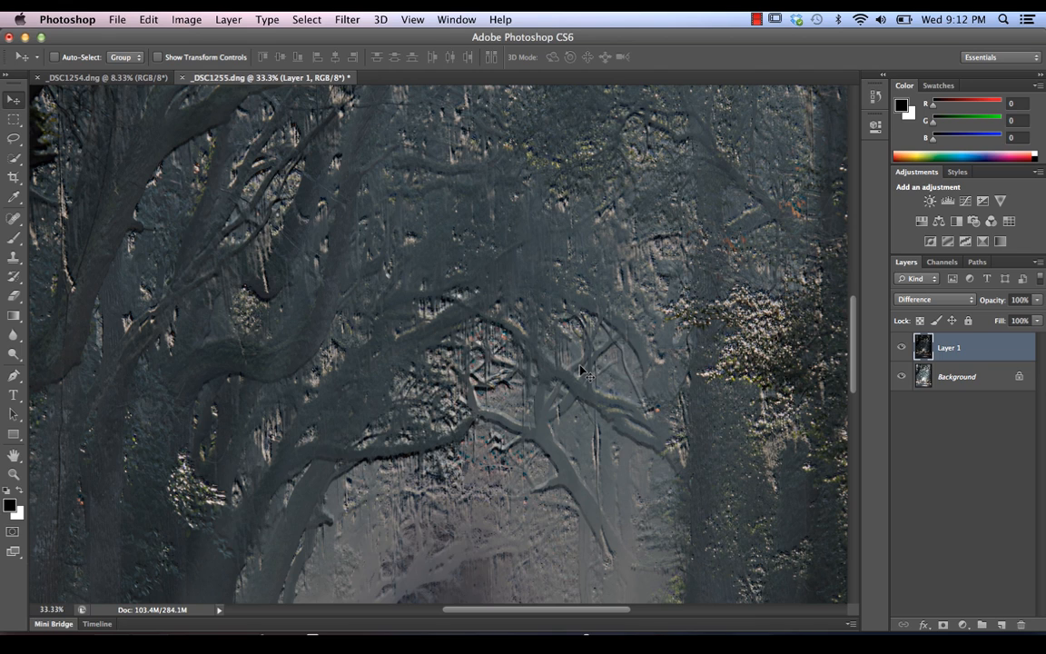
mouse_move(513, 392)
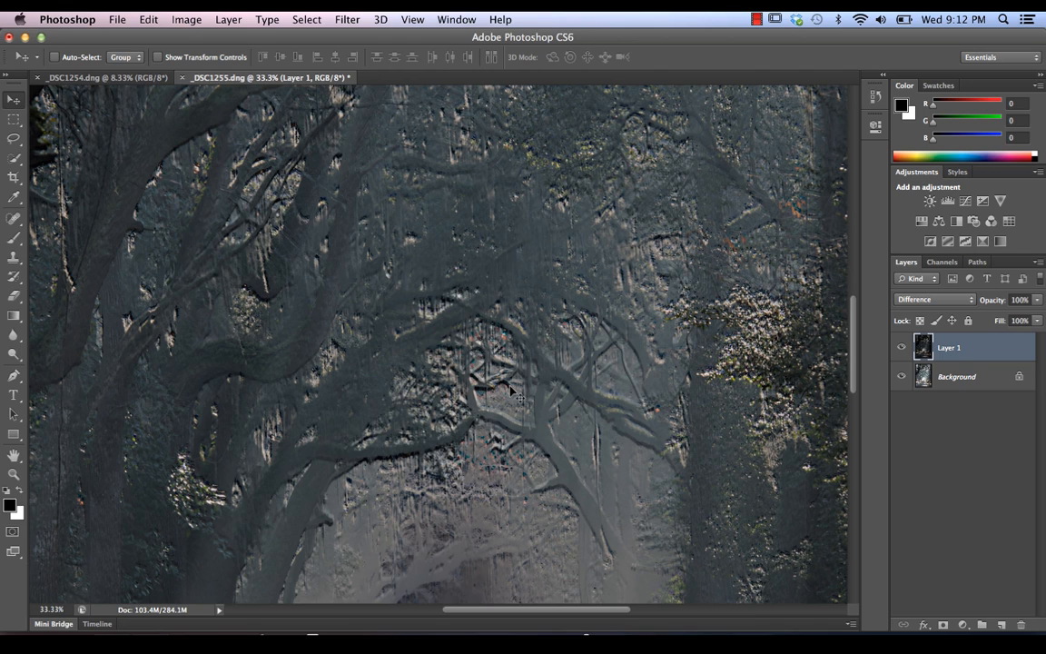
mouse_move(524, 349)
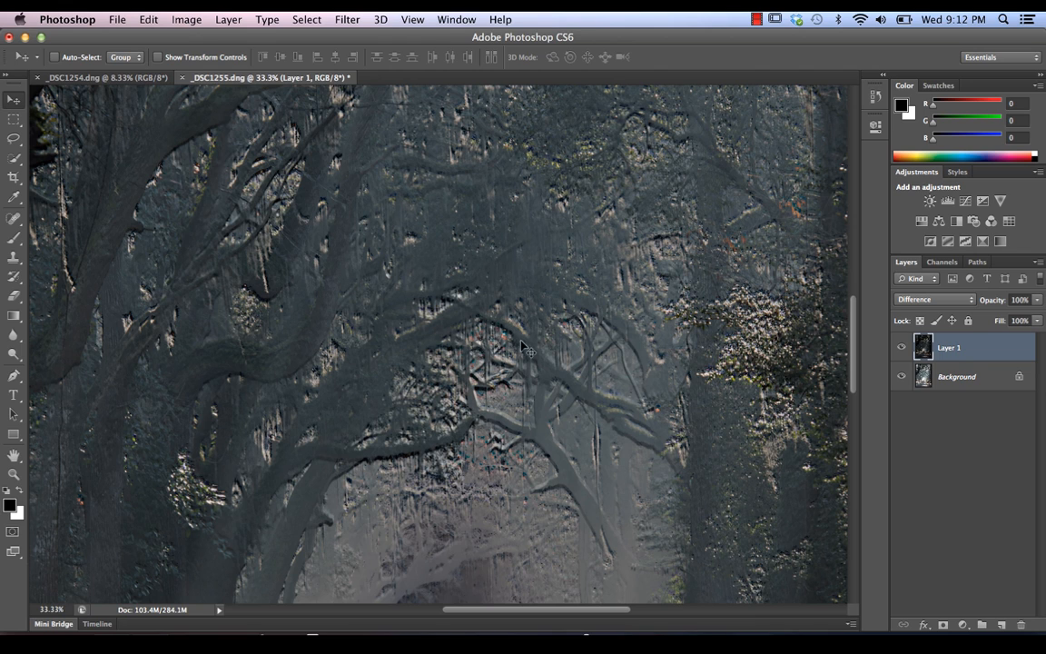
mouse_move(516, 516)
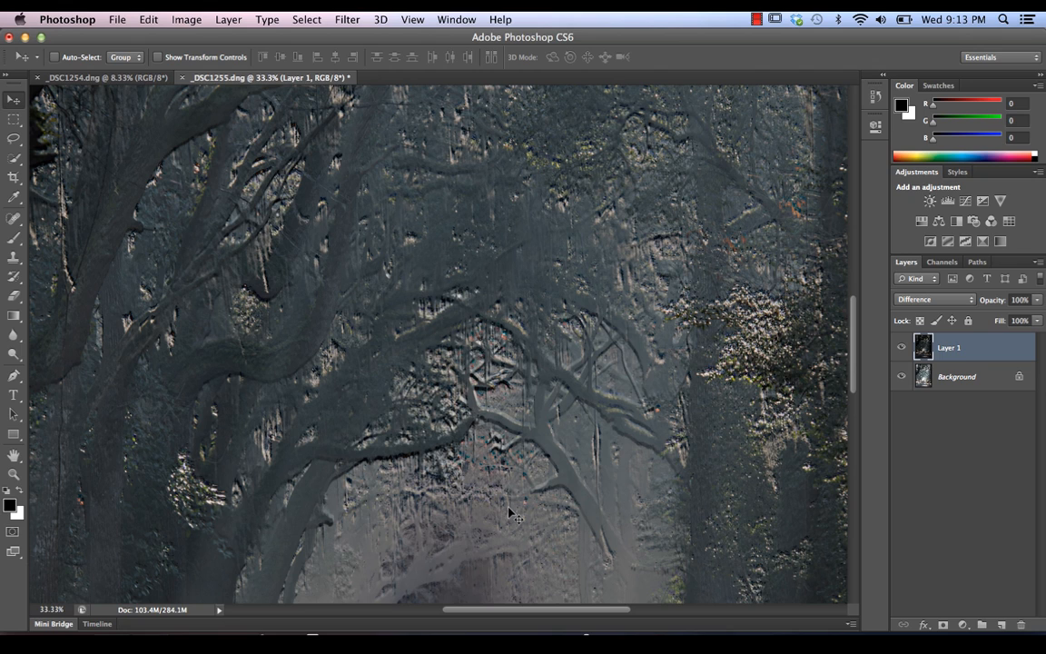
mouse_move(597, 522)
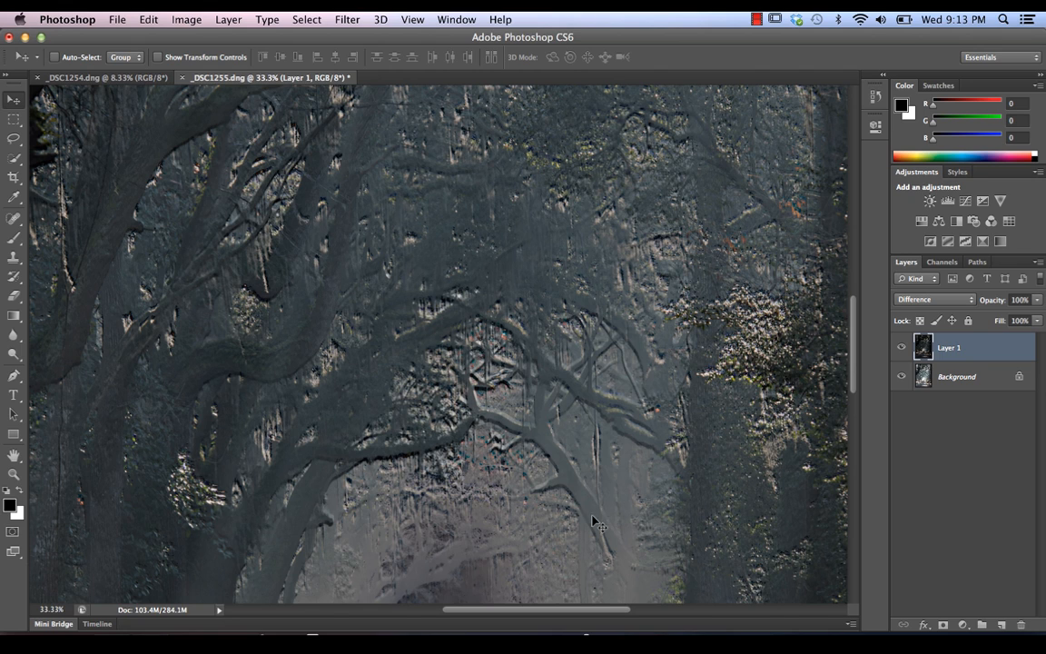
mouse_move(561, 517)
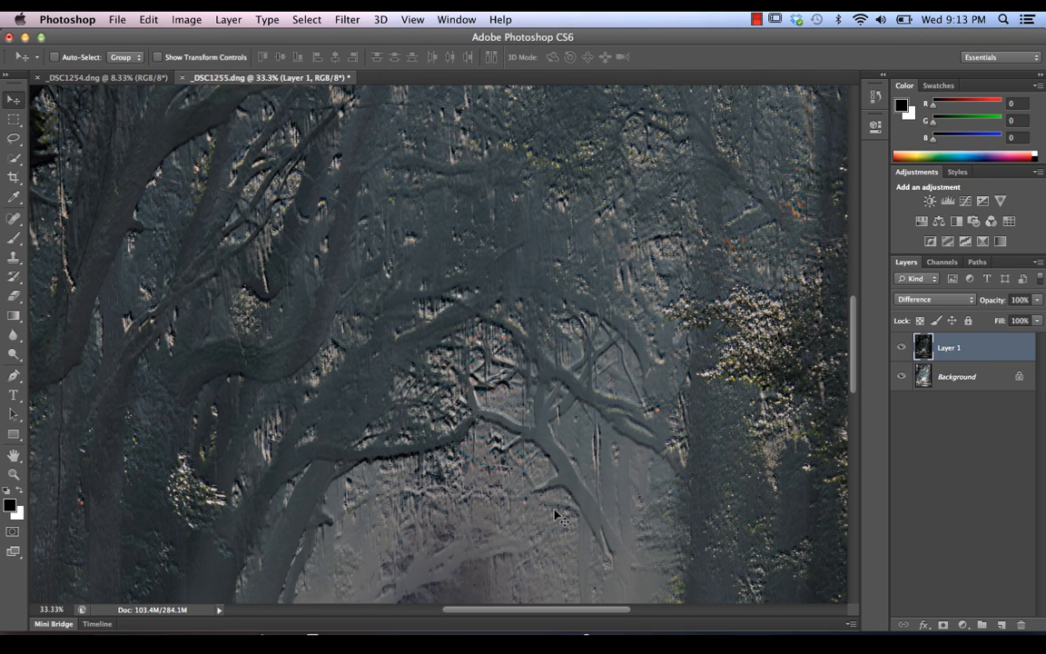
mouse_move(198, 274)
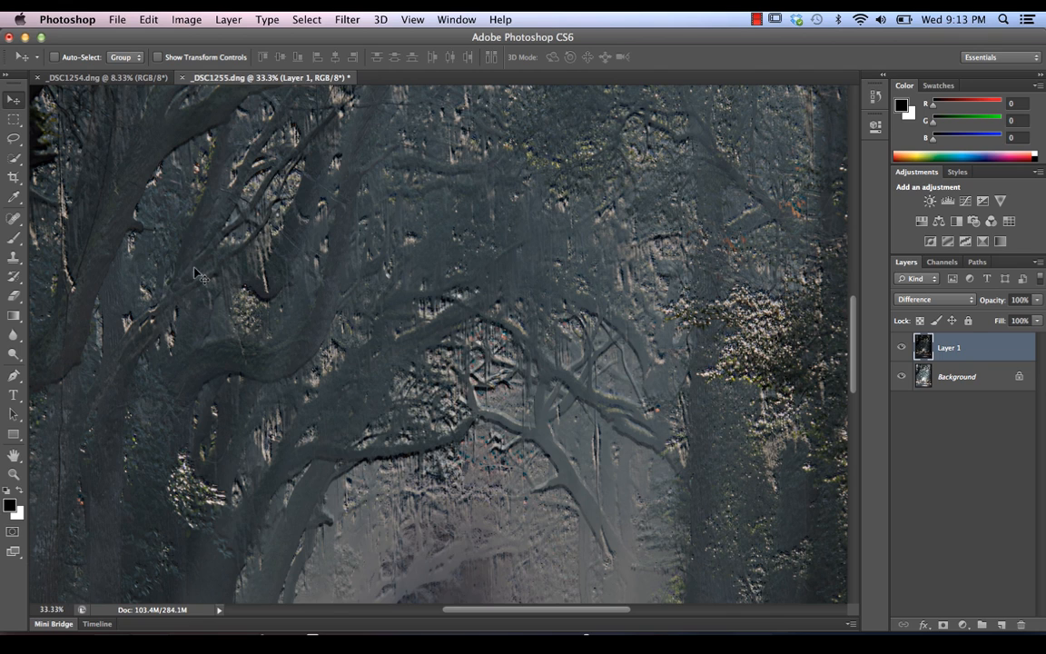
mouse_move(604, 381)
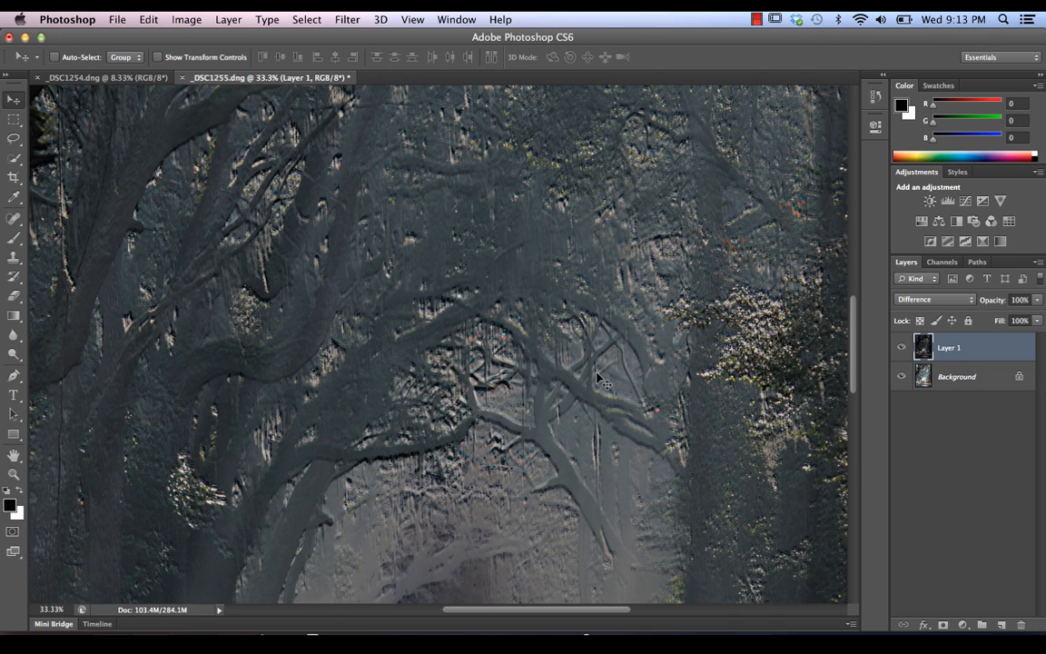
mouse_move(356, 392)
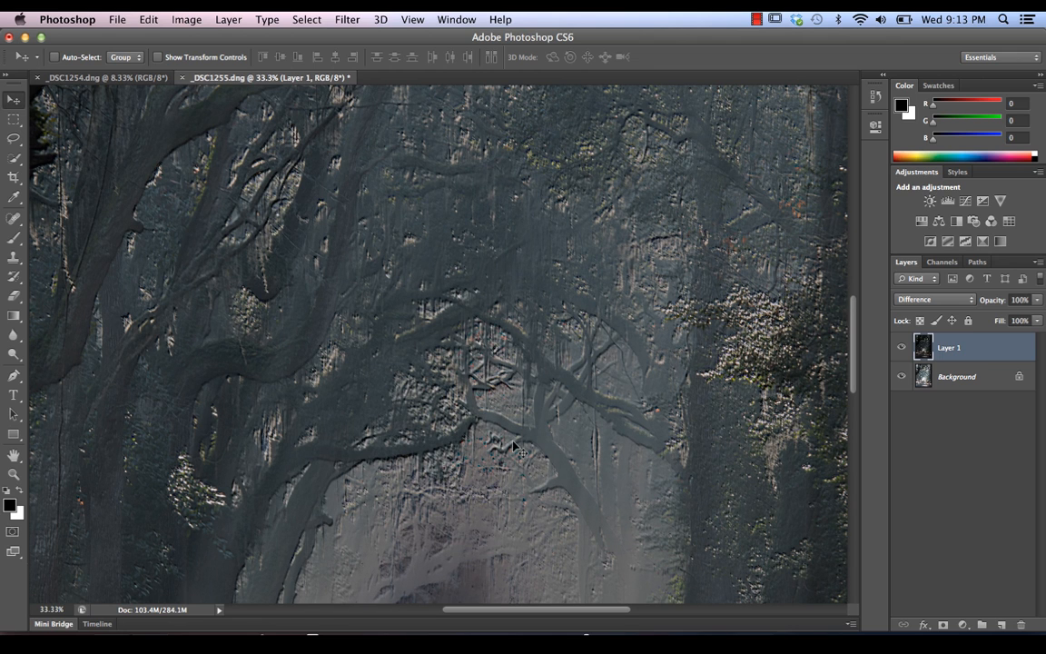
mouse_move(490, 458)
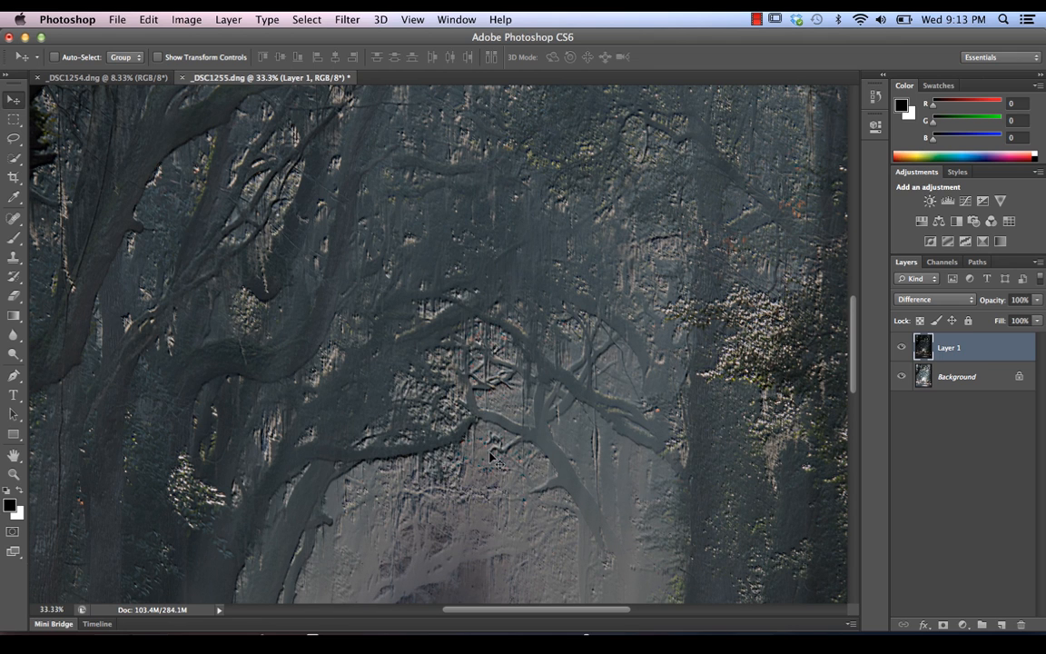
mouse_move(490, 434)
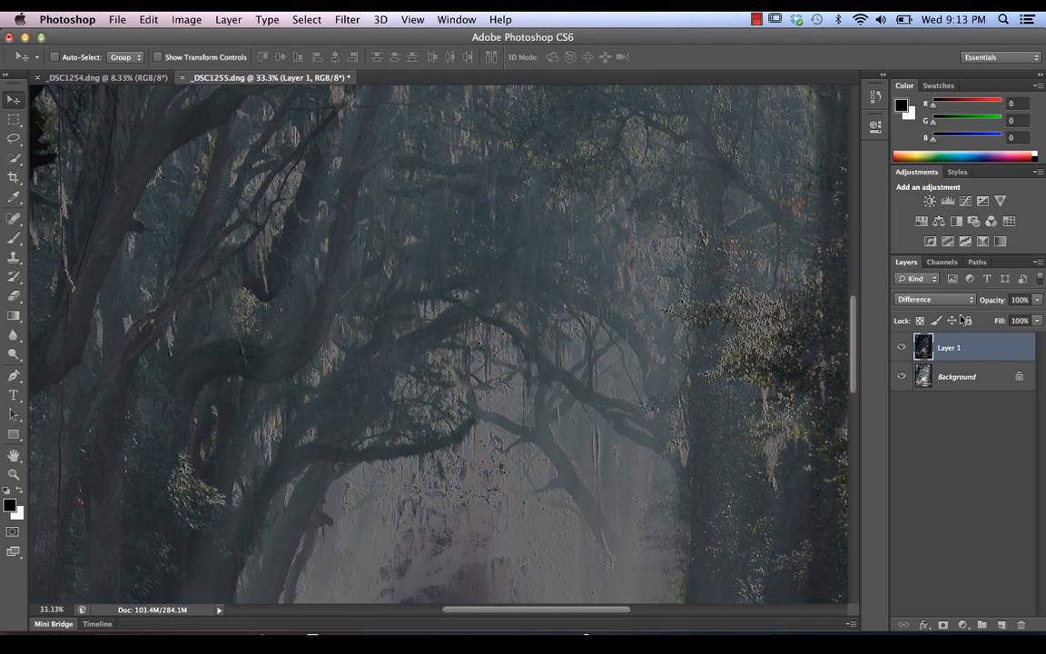
Return Layer 1 to Normal blending at 54% opacity.
left_click(931, 299)
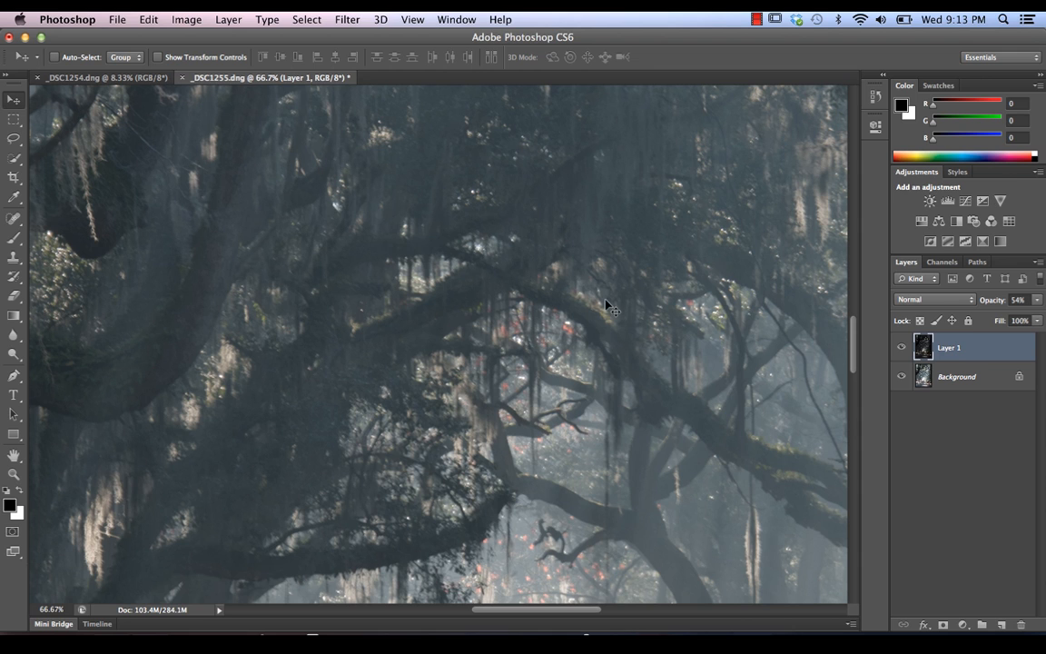
mouse_move(226, 314)
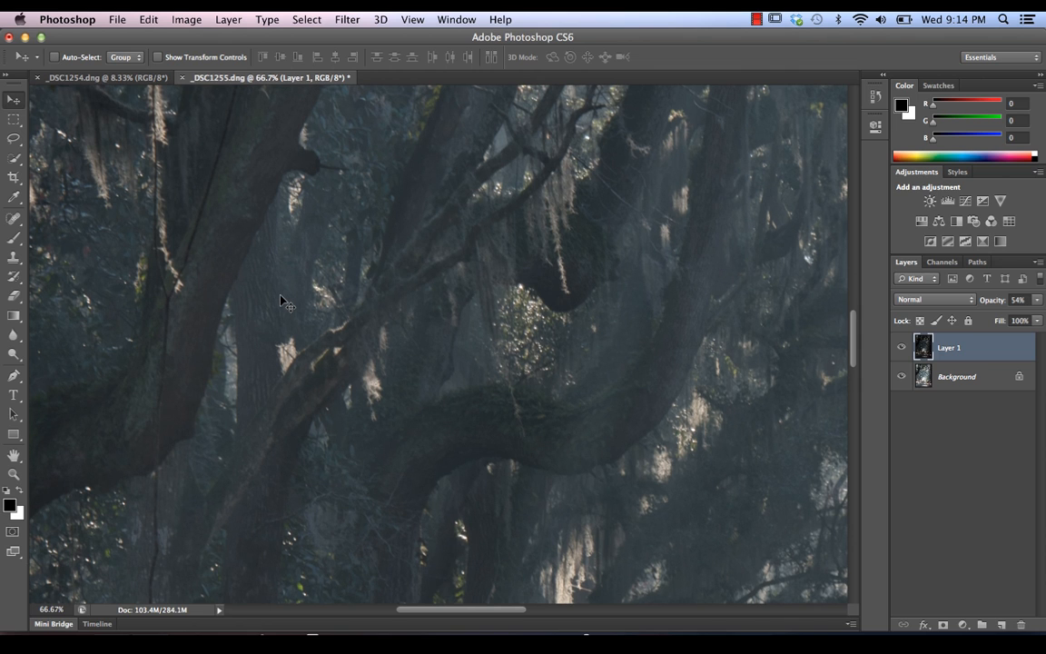
mouse_move(477, 386)
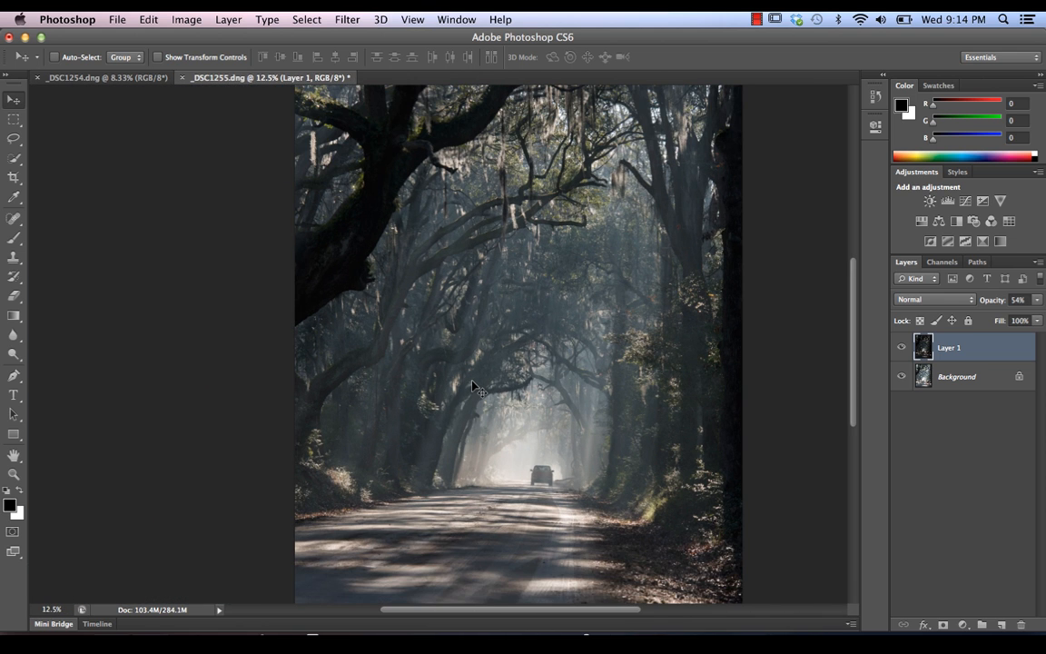
mouse_move(515, 359)
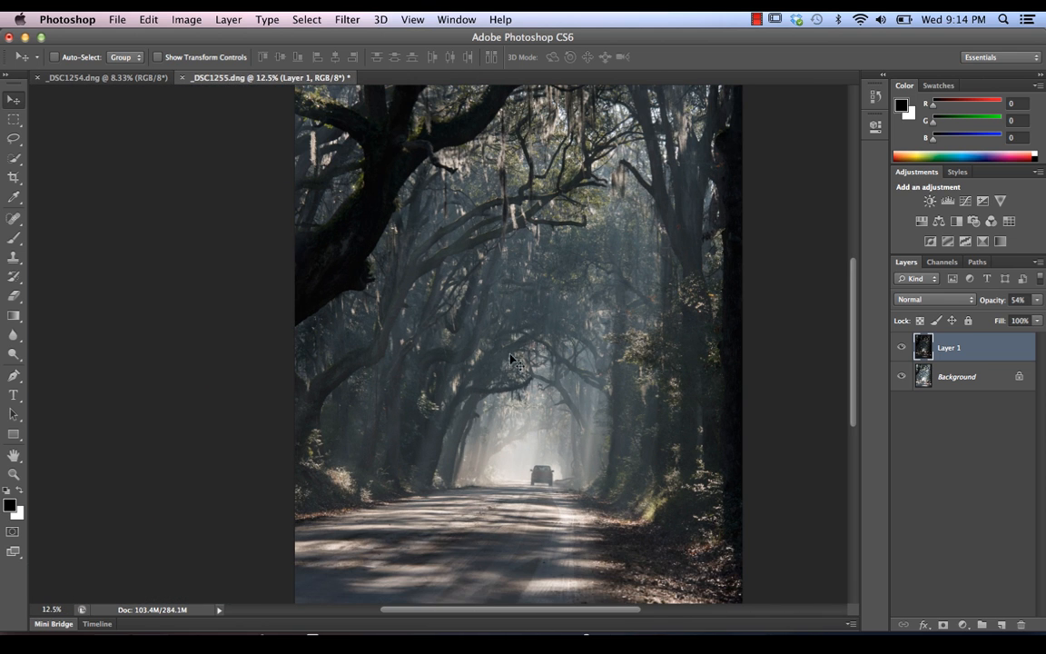
mouse_move(525, 303)
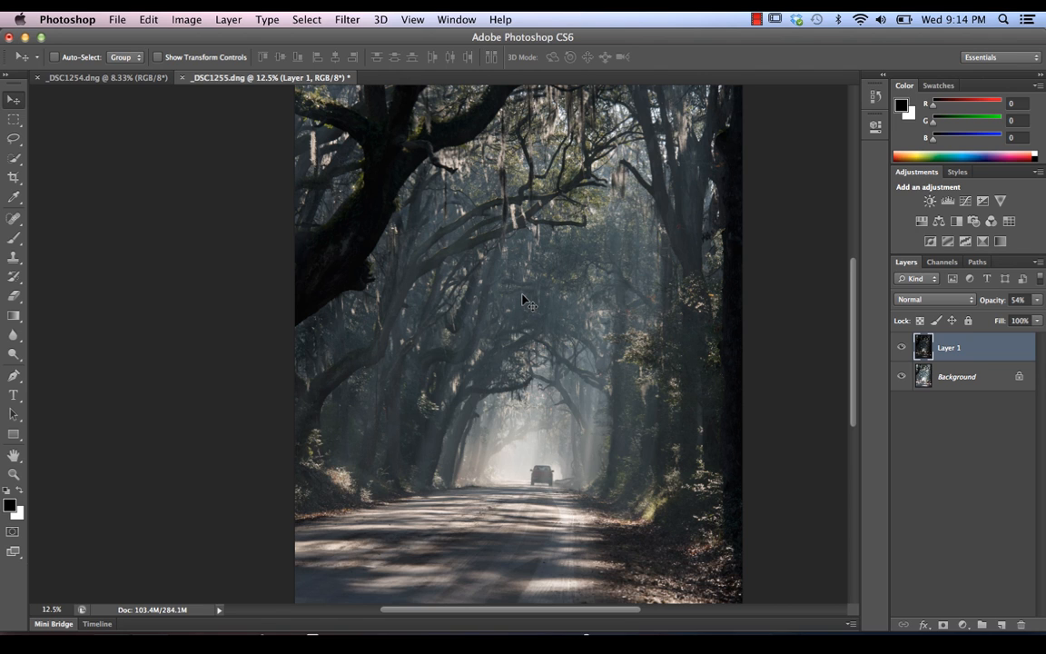
mouse_move(769, 453)
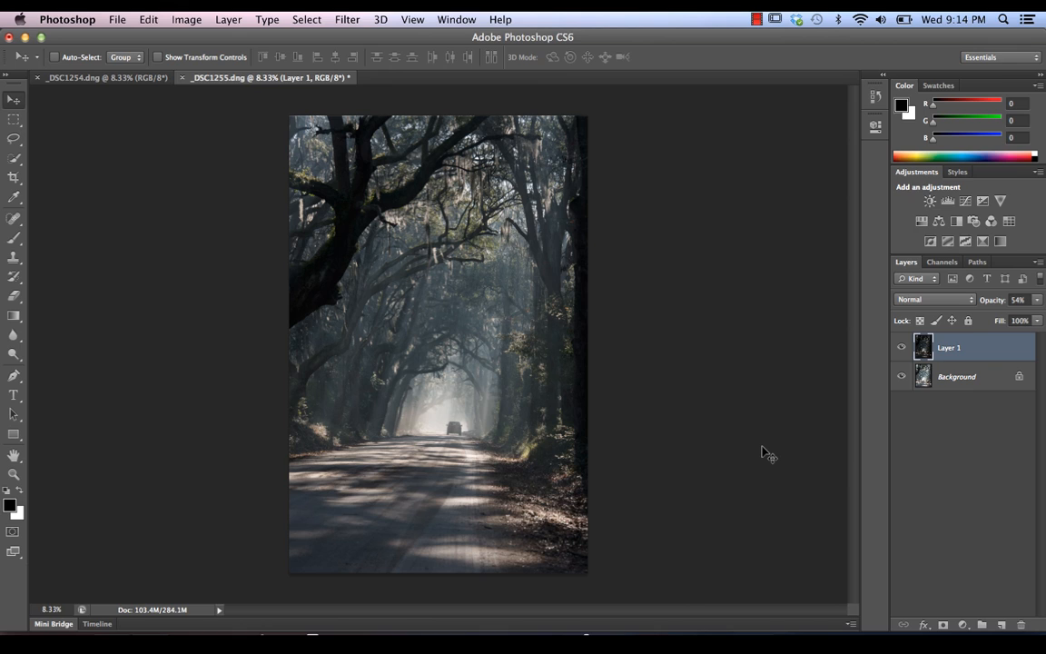
mouse_move(980, 381)
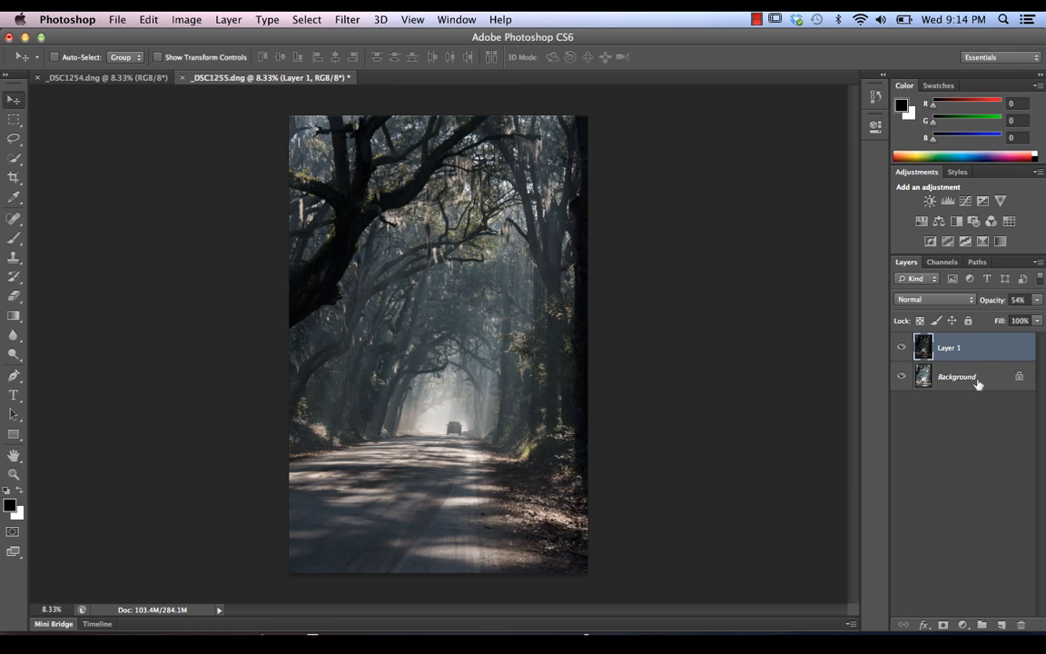
Add the Background layer to the Layer 1 selection.
left_click(956, 376)
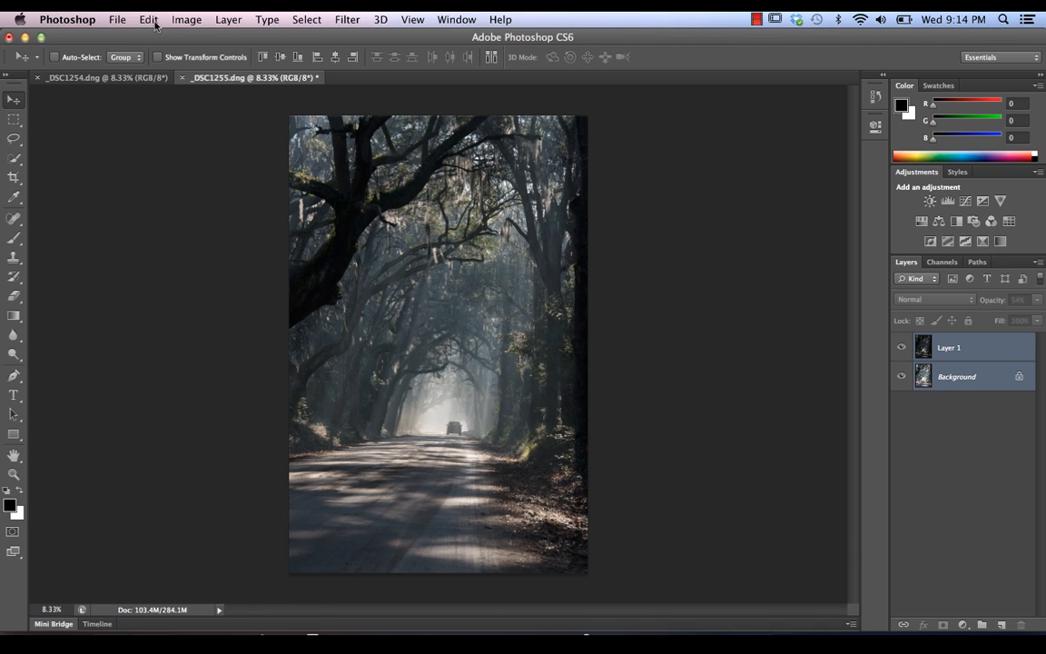
Auto-align Layer 1 and Background using Auto projection.
left_click(148, 19)
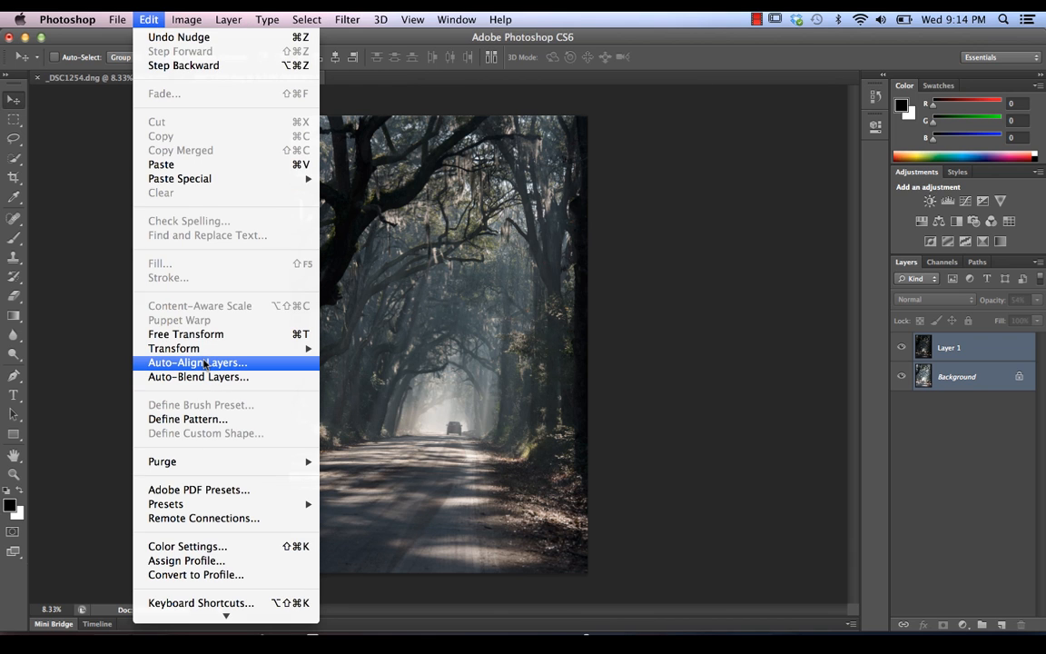
left_click(197, 362)
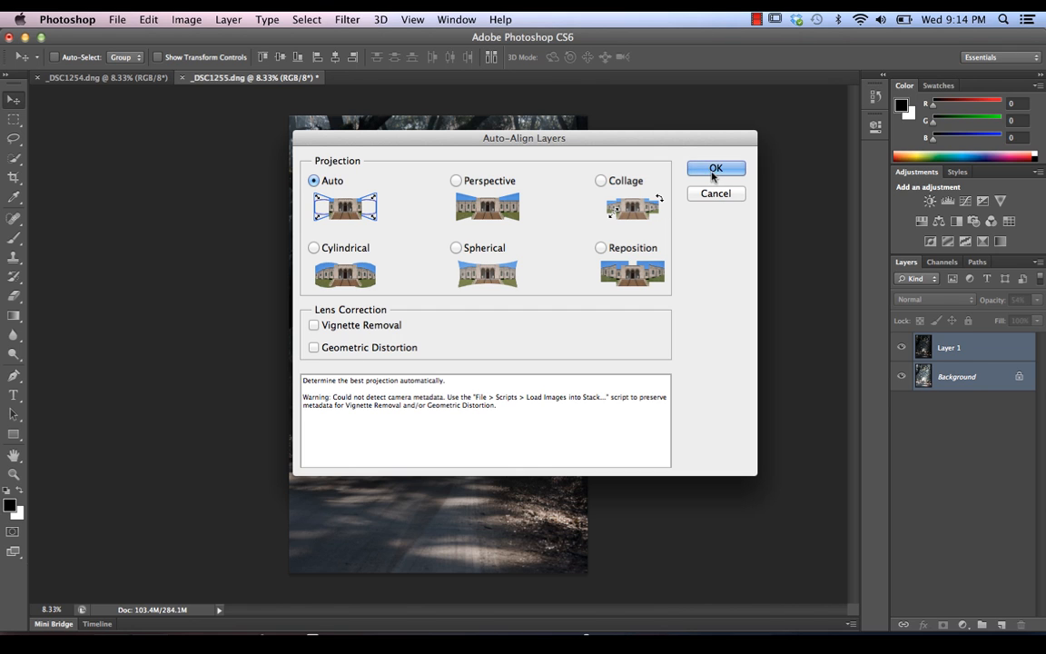
left_click(716, 169)
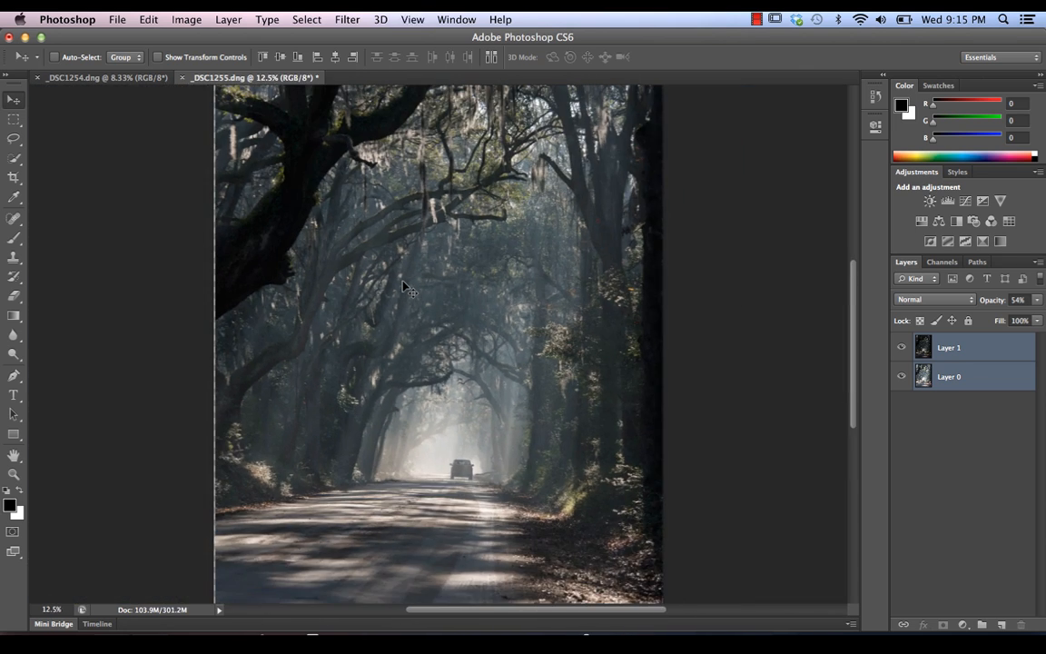
left_click(412, 19)
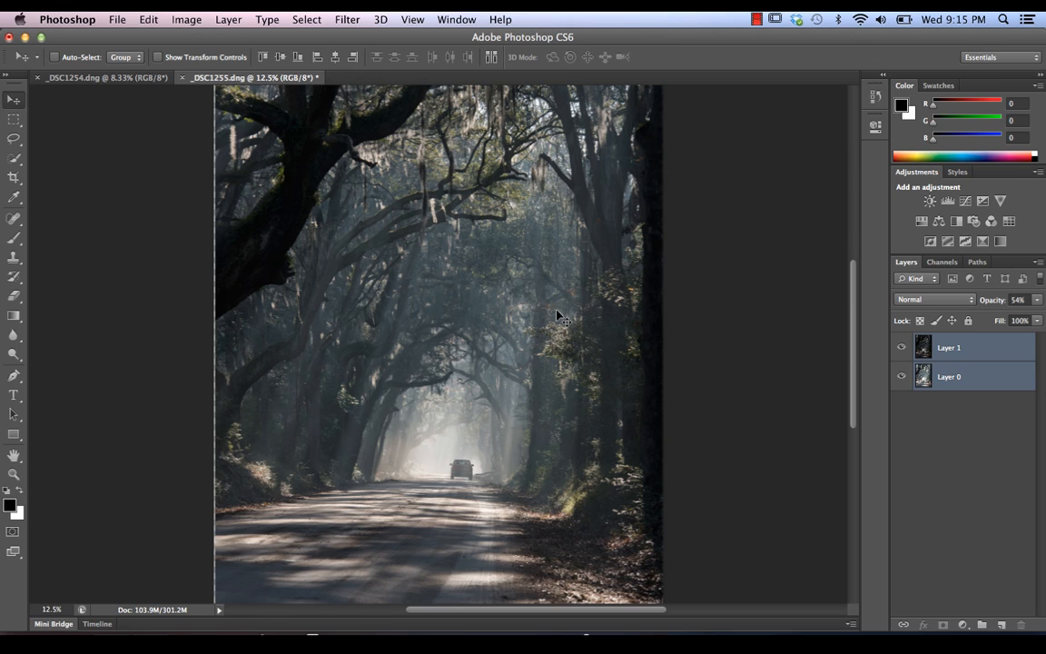
mouse_move(318, 152)
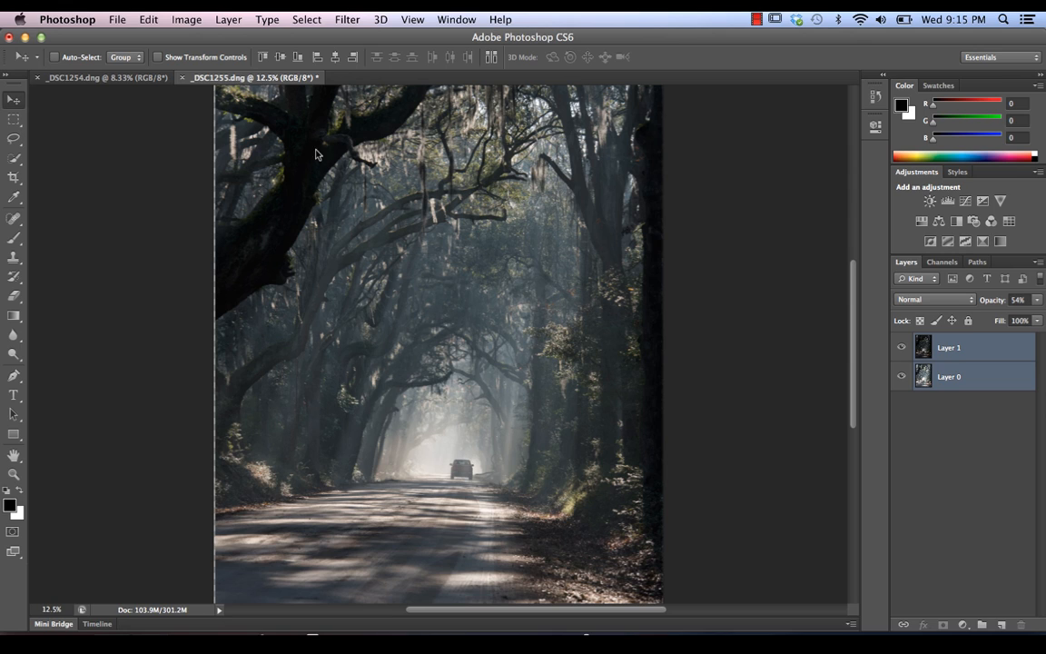
mouse_move(390, 274)
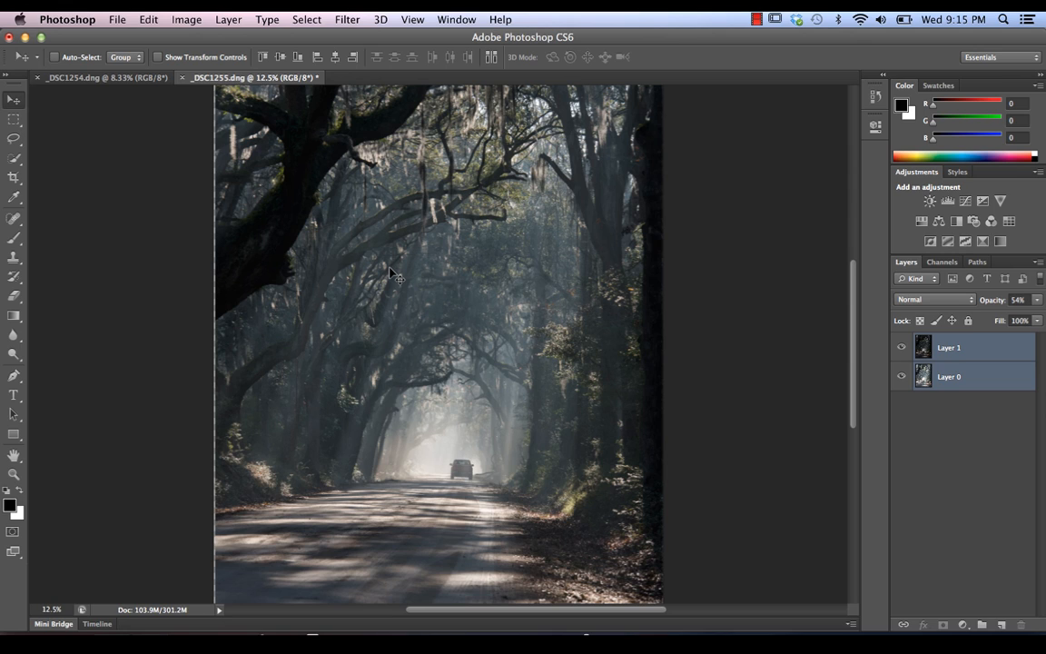
mouse_move(394, 279)
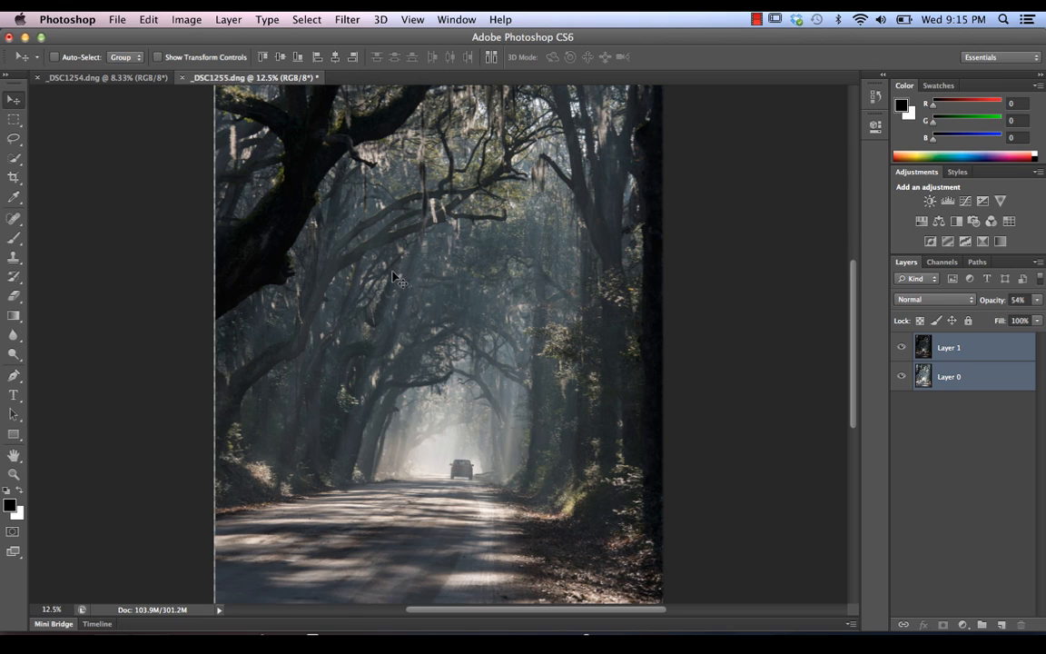
mouse_move(785, 417)
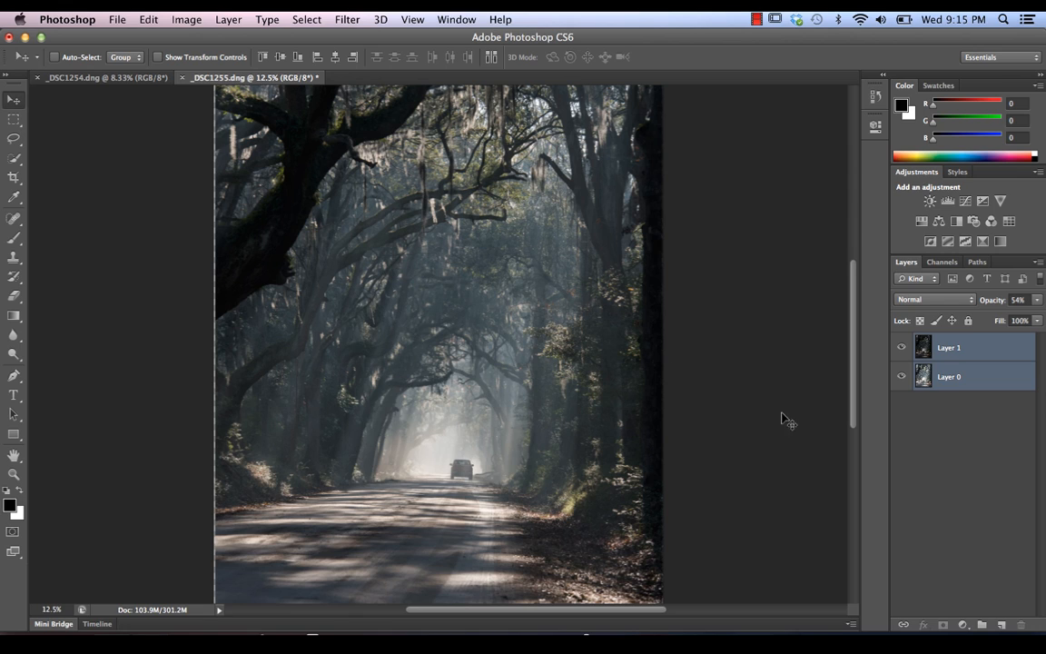
mouse_move(297, 343)
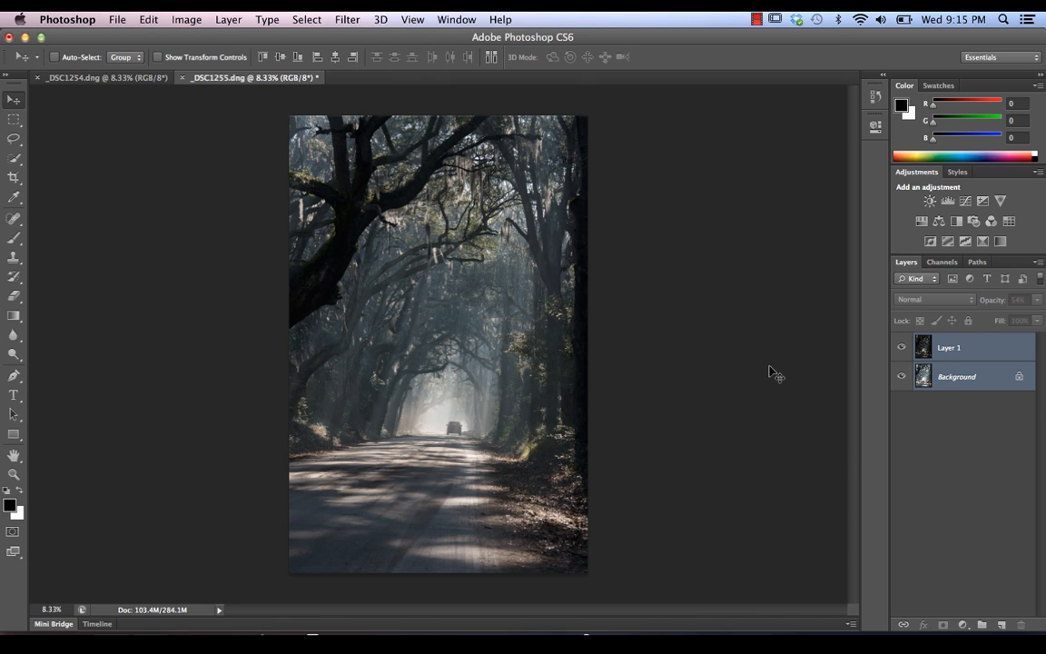
mouse_move(490, 127)
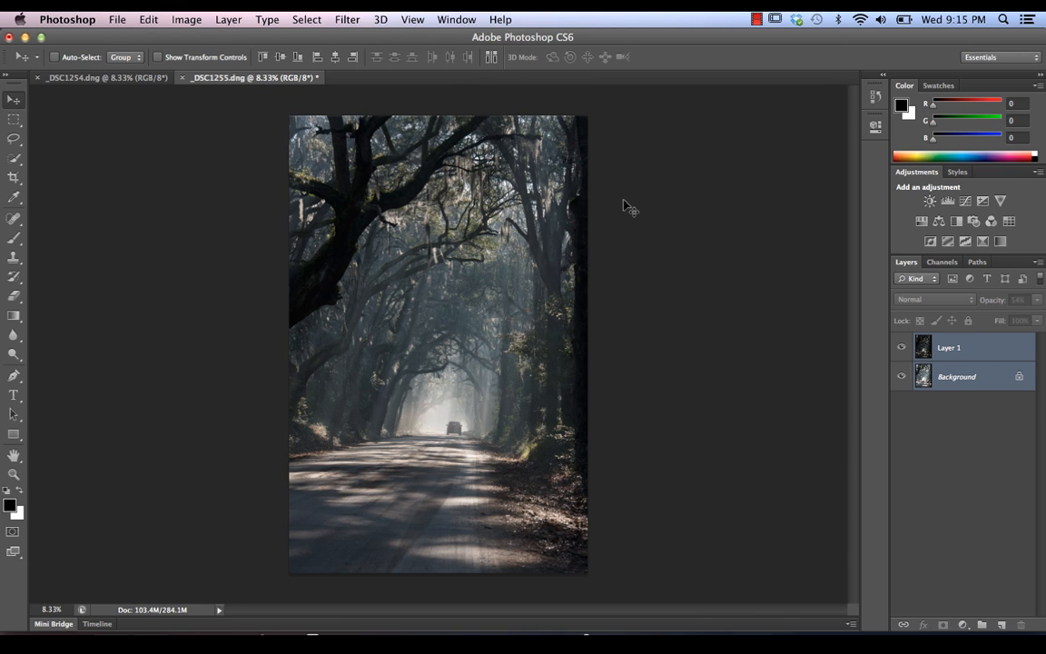
mouse_move(976, 432)
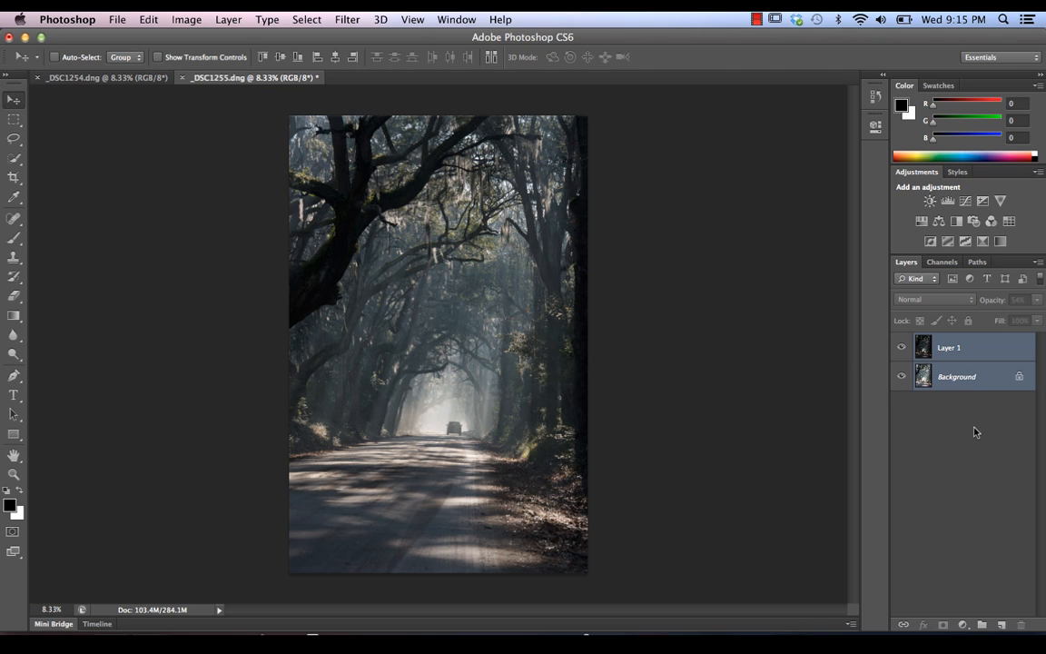
Undo Auto-Align Layers and make Layer 1 the only active layer.
left_click(948, 346)
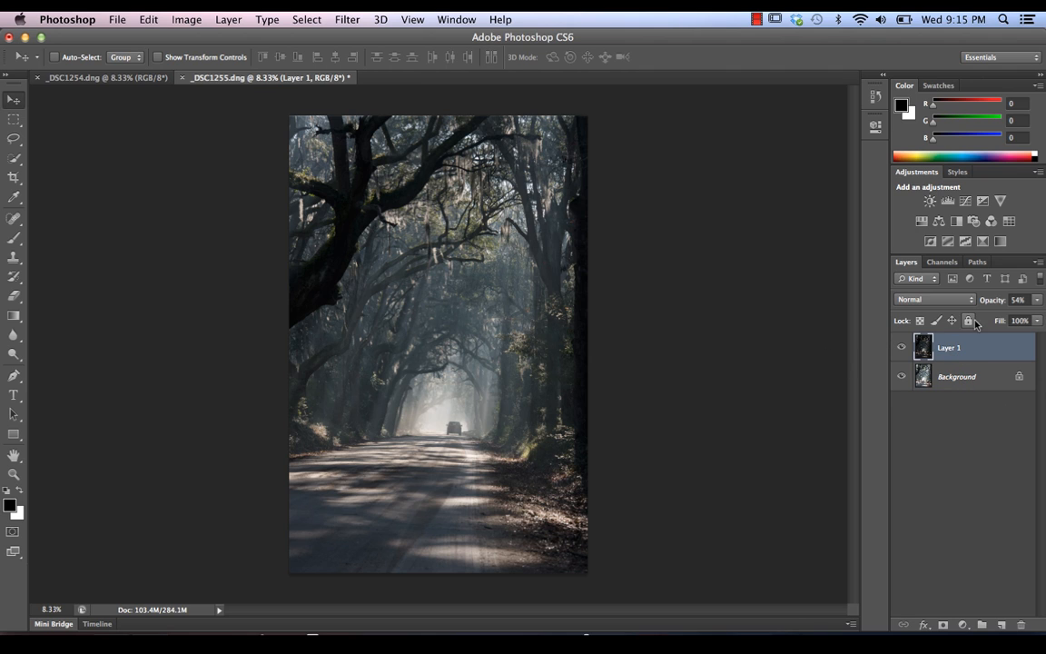
Show Layer 1 over the Background and display the Channels panel.
left_click(1017, 299)
type("100")
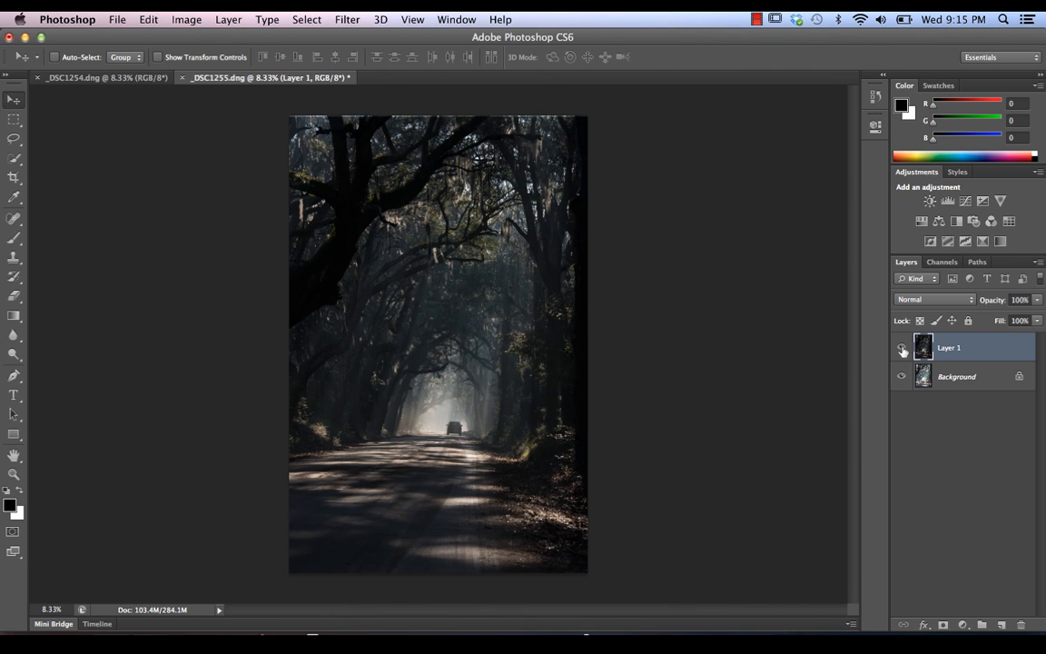
left_click(901, 348)
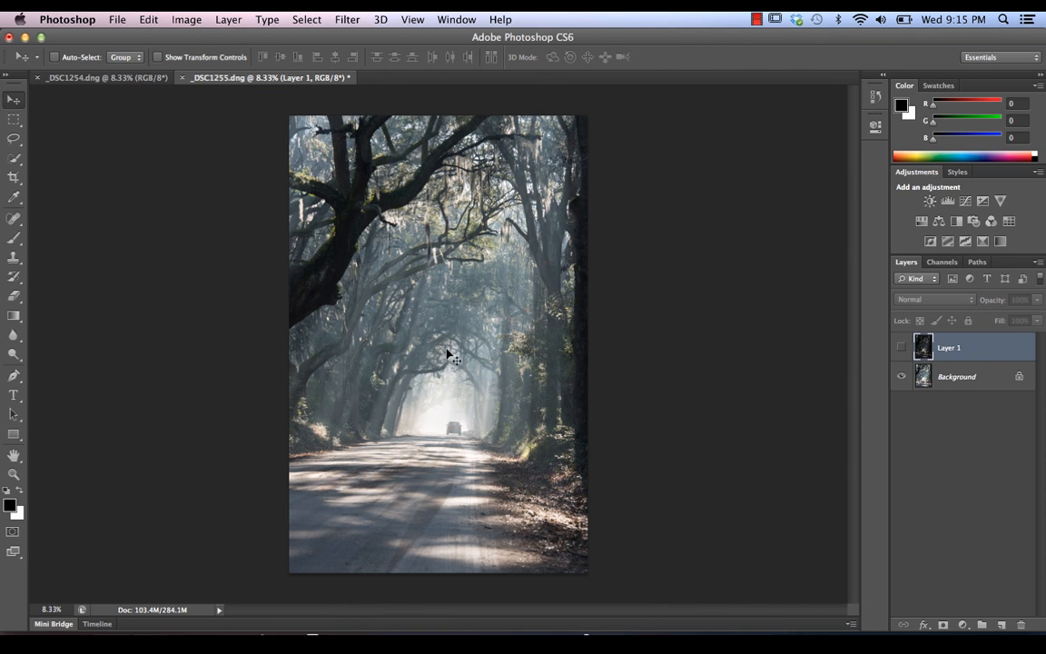
mouse_move(458, 420)
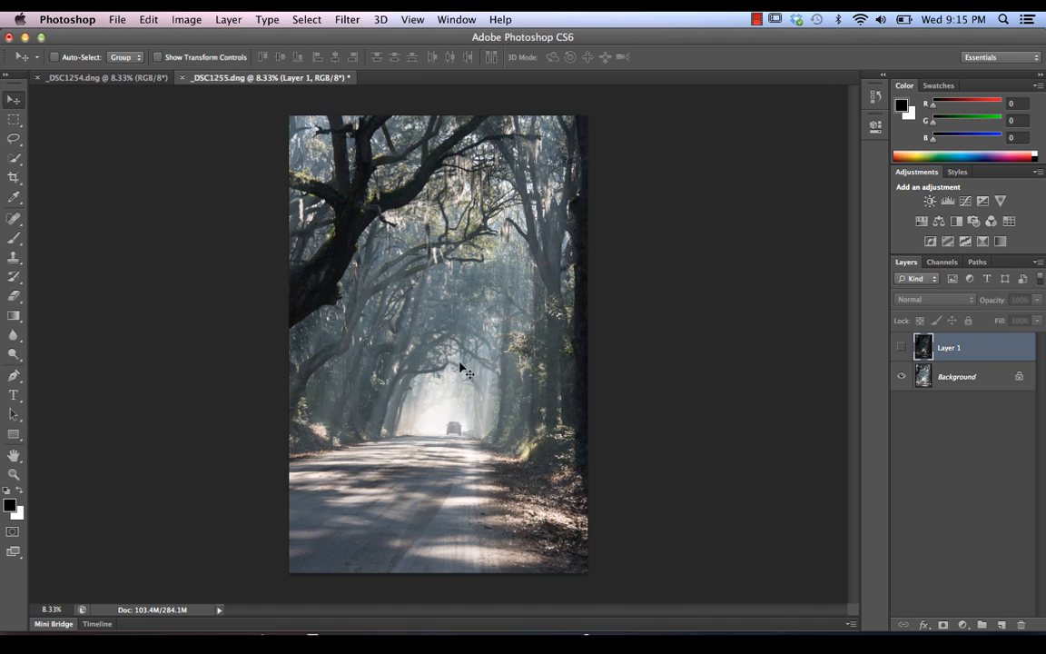
mouse_move(563, 416)
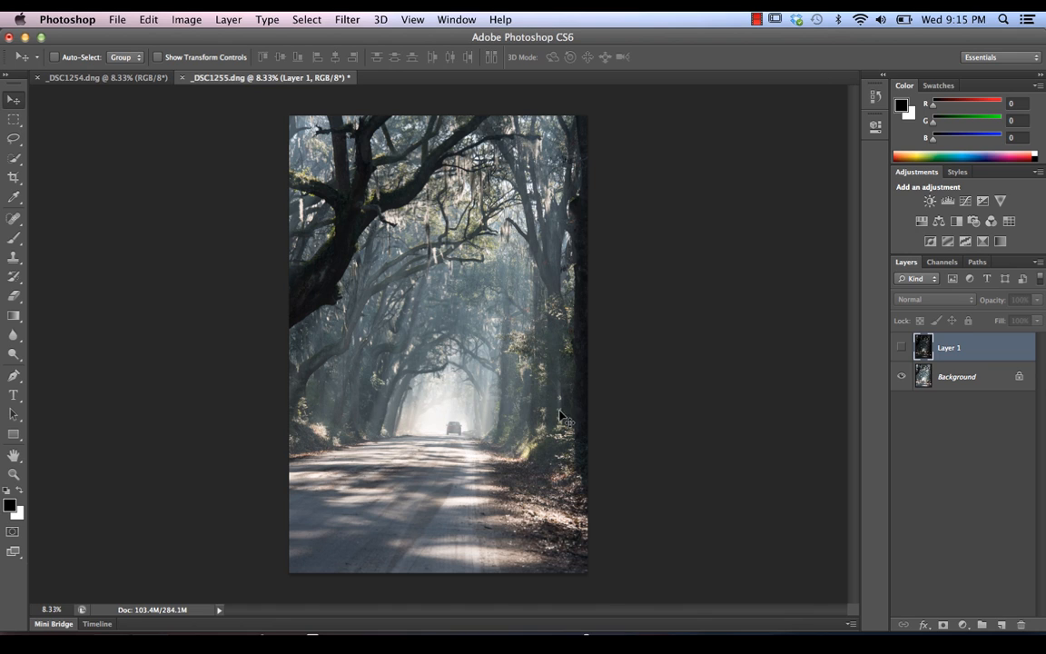
mouse_move(317, 353)
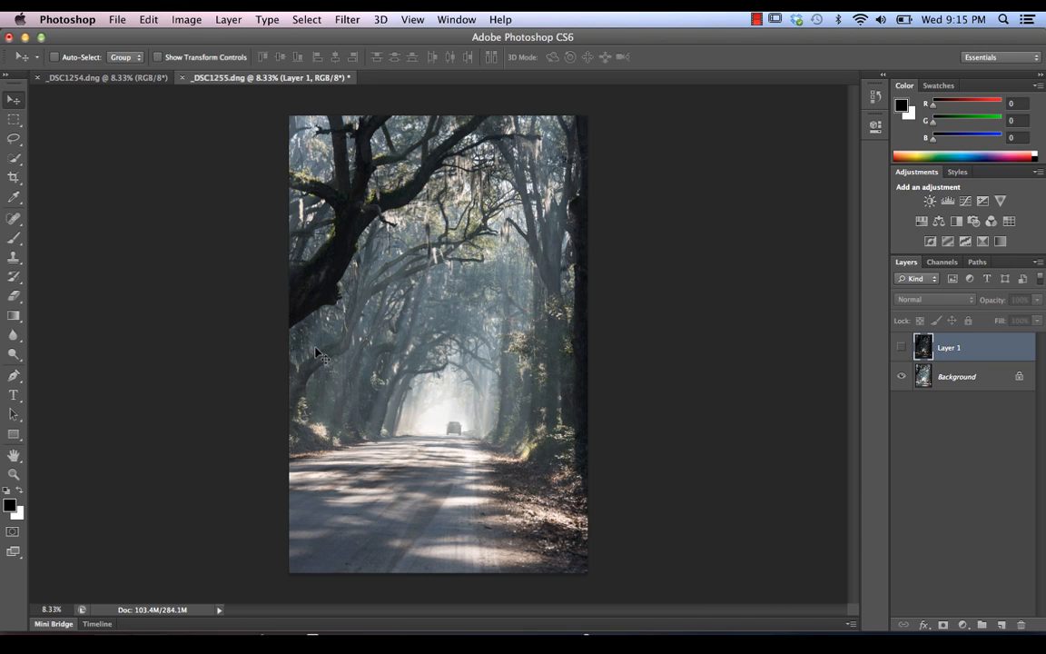
mouse_move(374, 186)
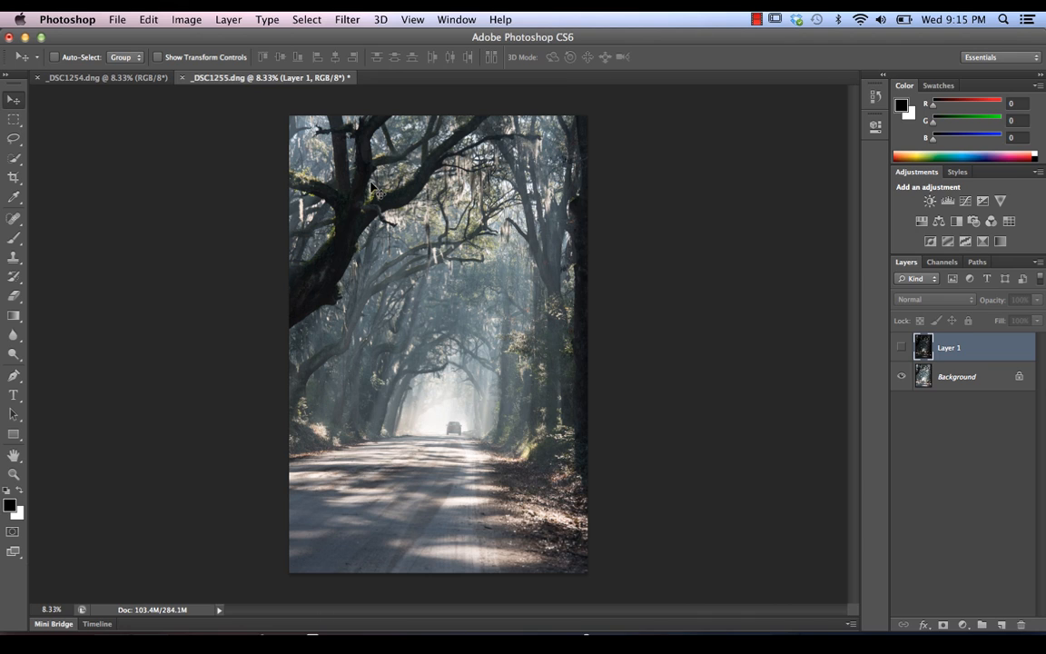
mouse_move(378, 353)
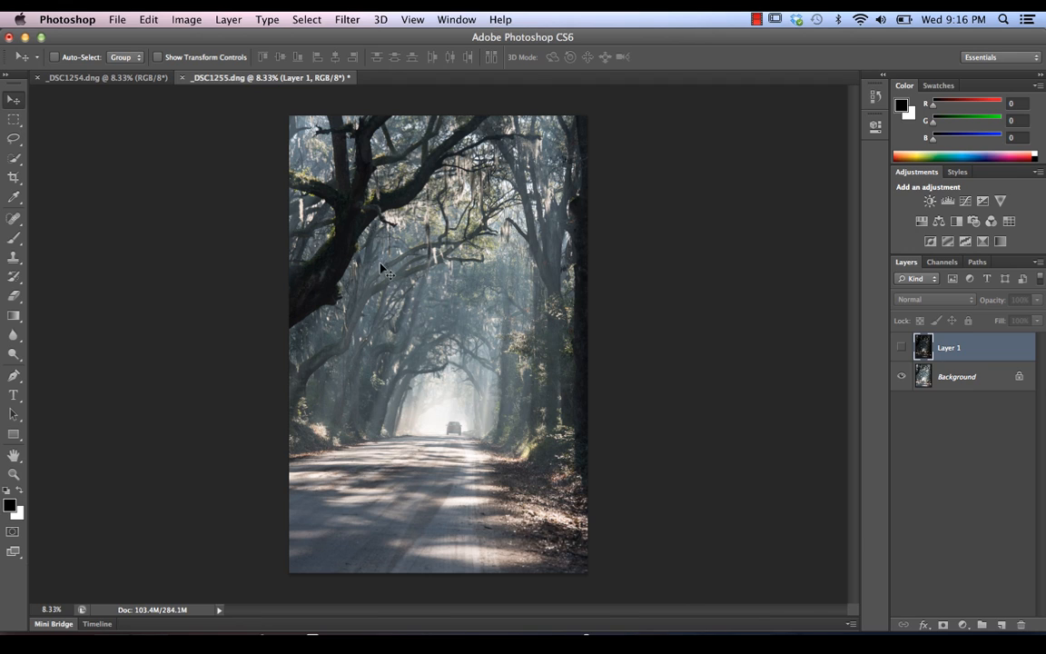
mouse_move(426, 168)
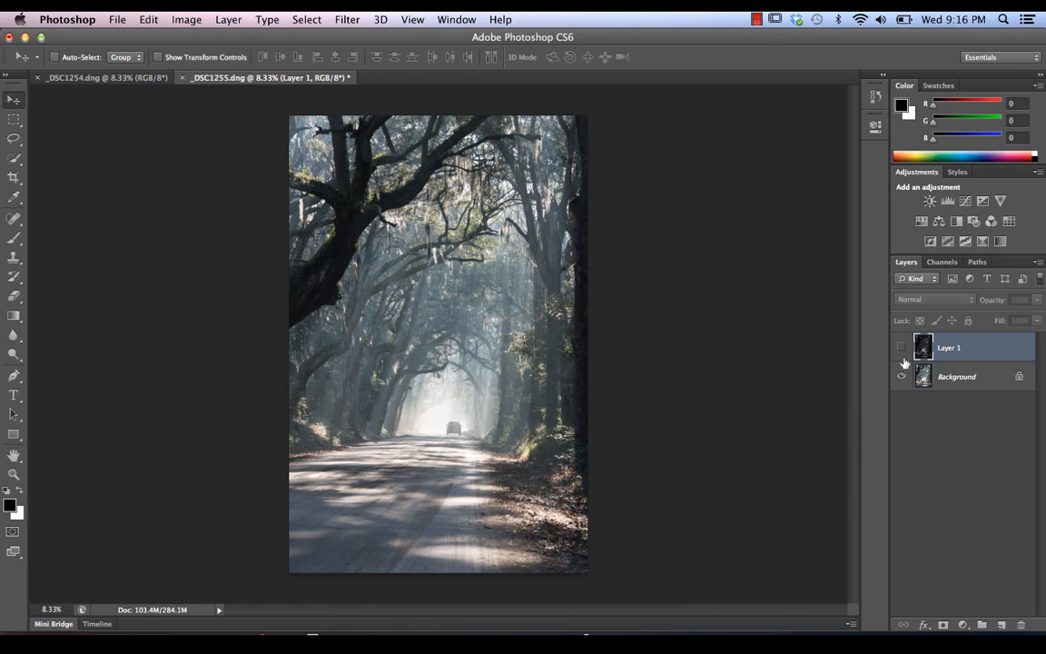
mouse_move(902, 352)
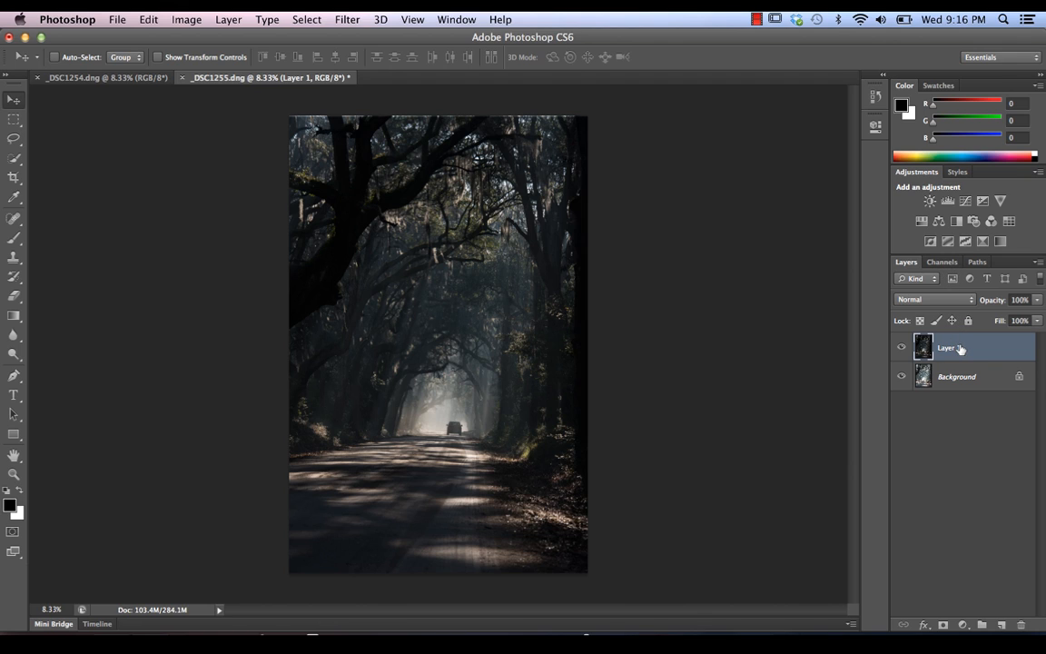
left_click(942, 261)
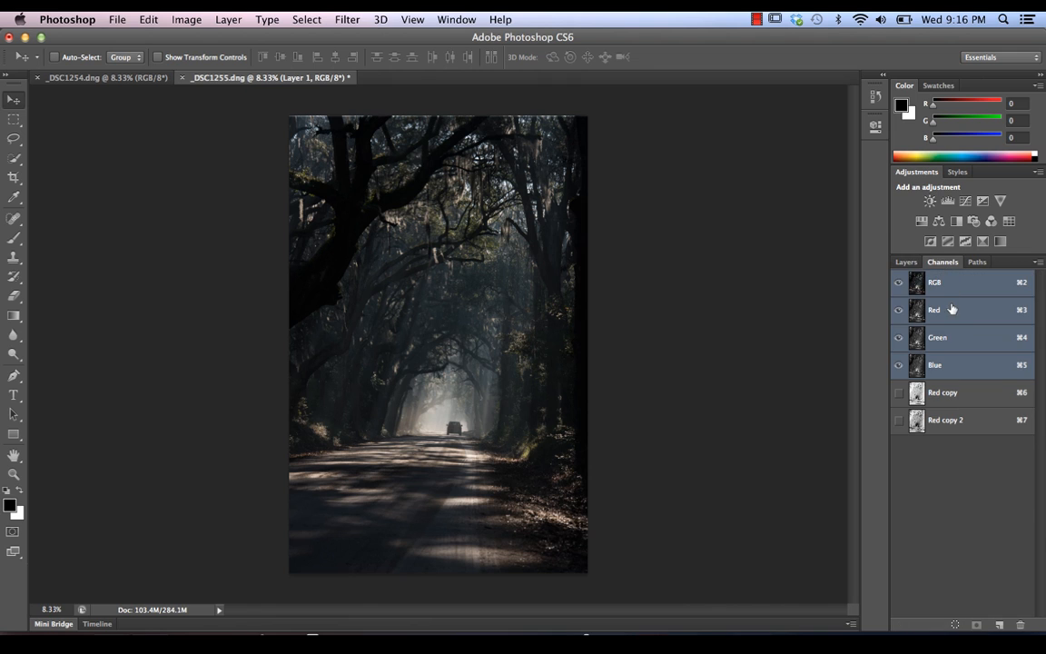
View the Green, Red and Blue channels in turn, ending on Red.
left_click(937, 336)
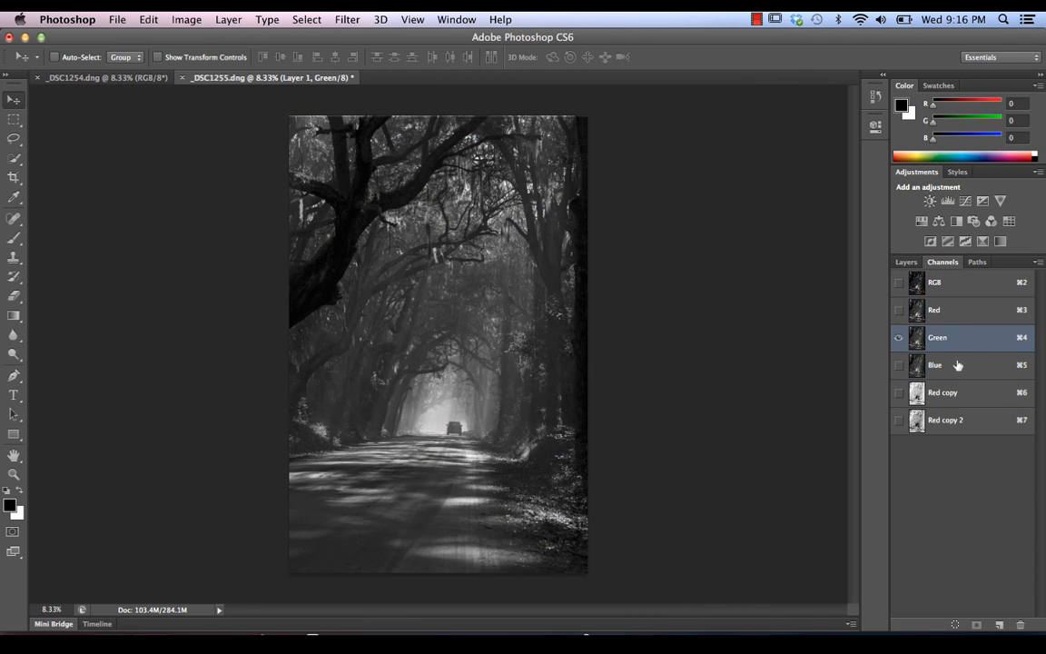
left_click(944, 310)
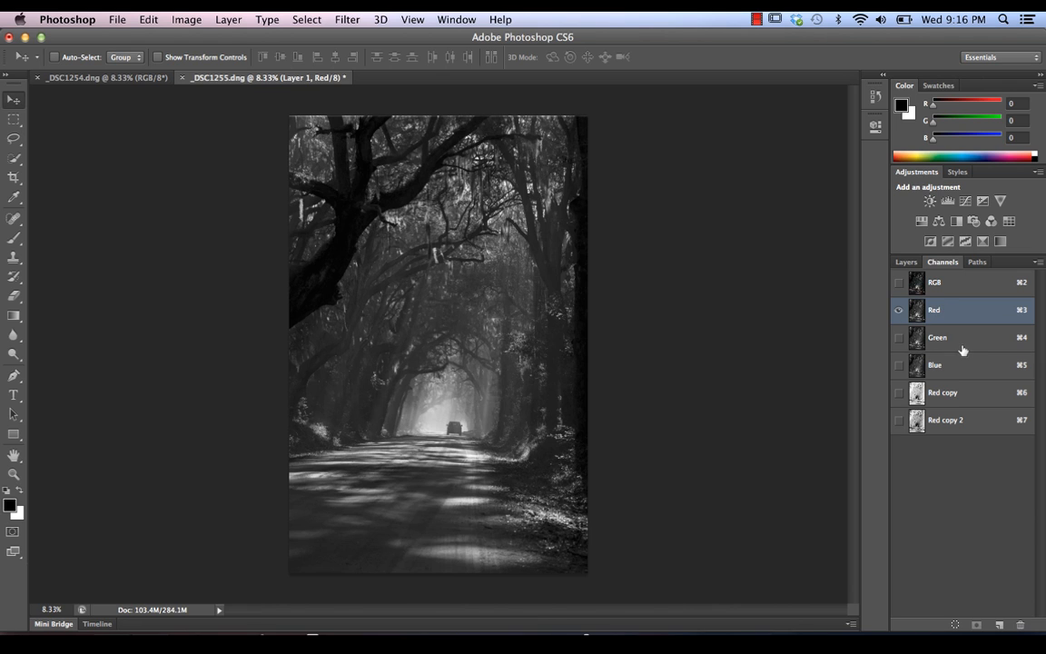
left_click(935, 364)
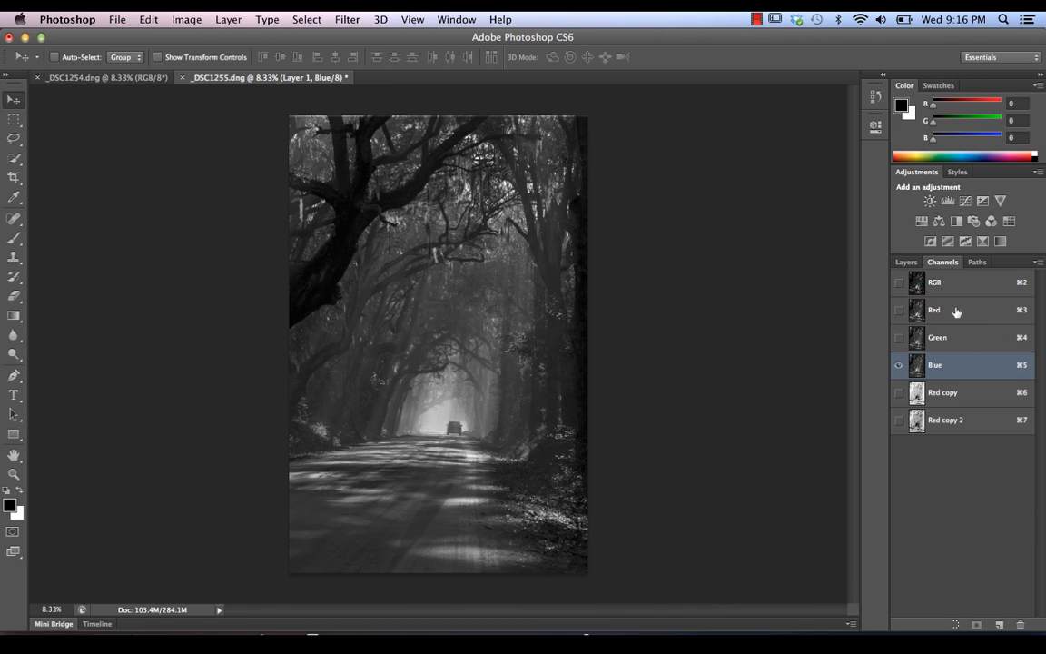
left_click(934, 309)
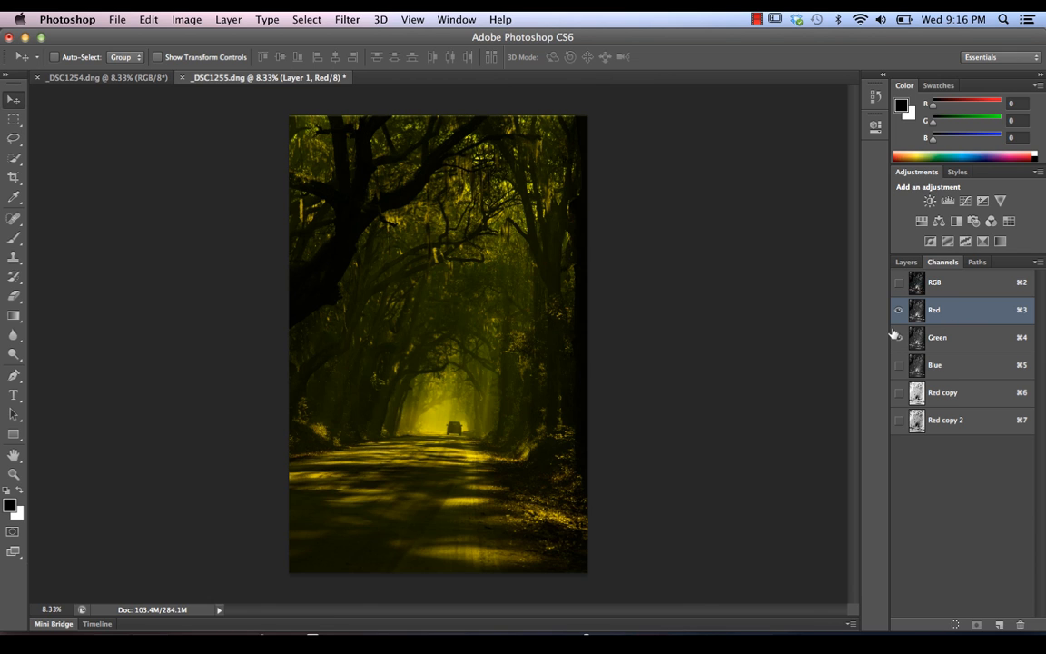
Duplicate Red as Red copy 3 and delete the Red copy and Red copy 2 channels.
right_click(933, 309)
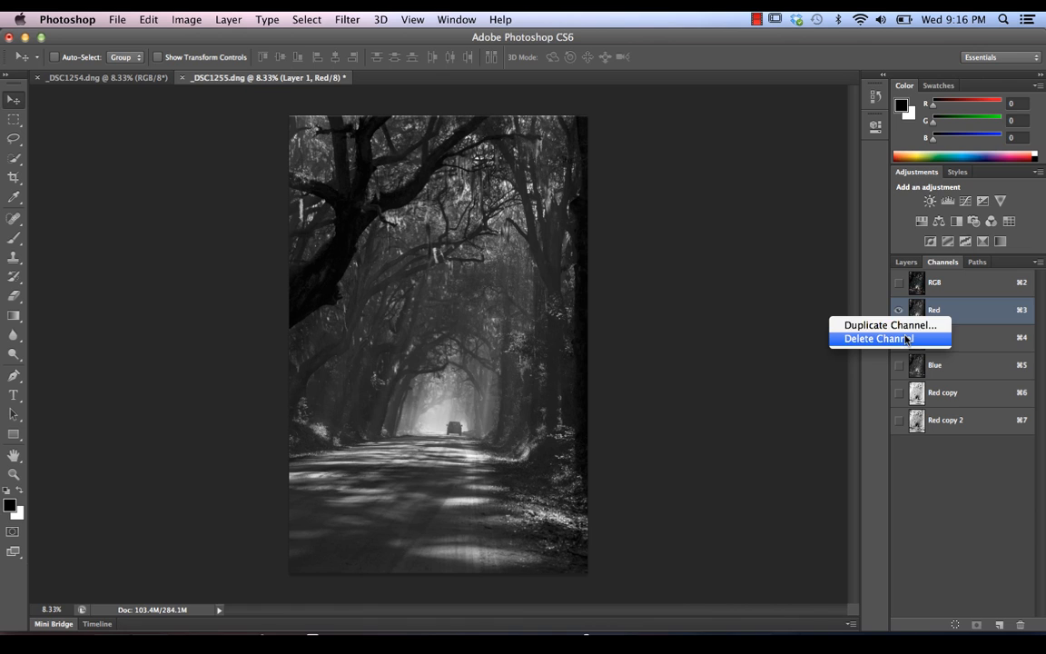
left_click(890, 324)
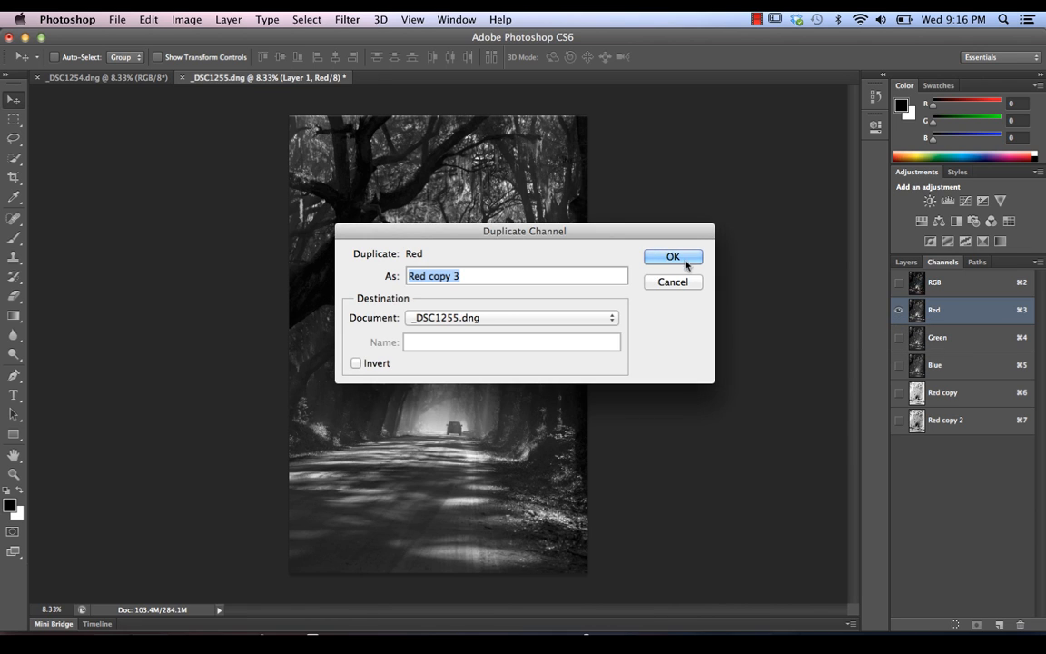
left_click(672, 256)
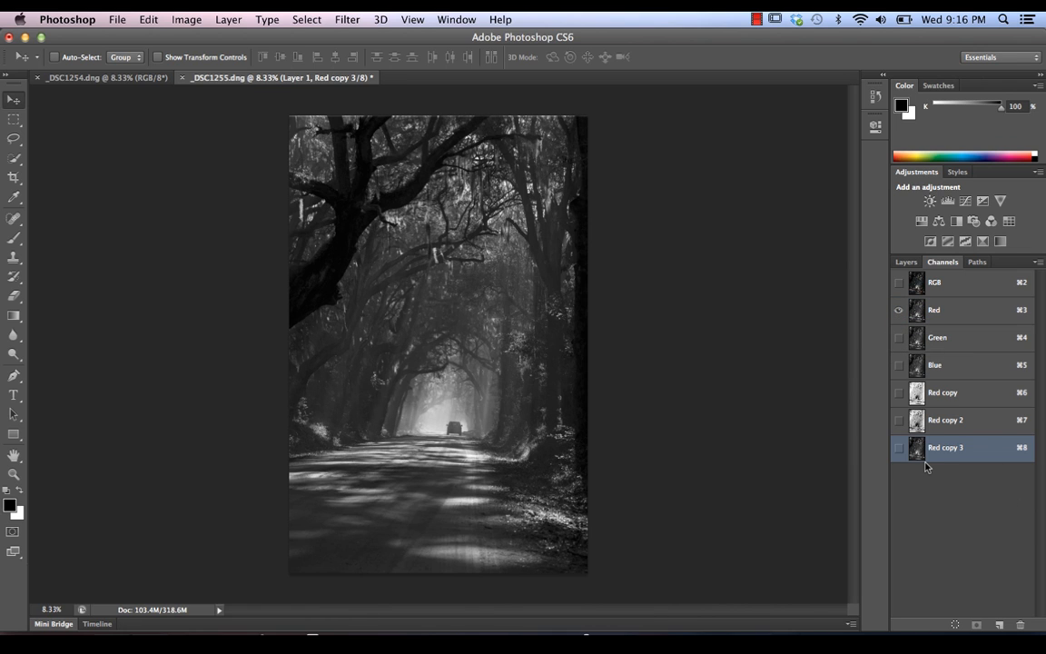
left_click(945, 419)
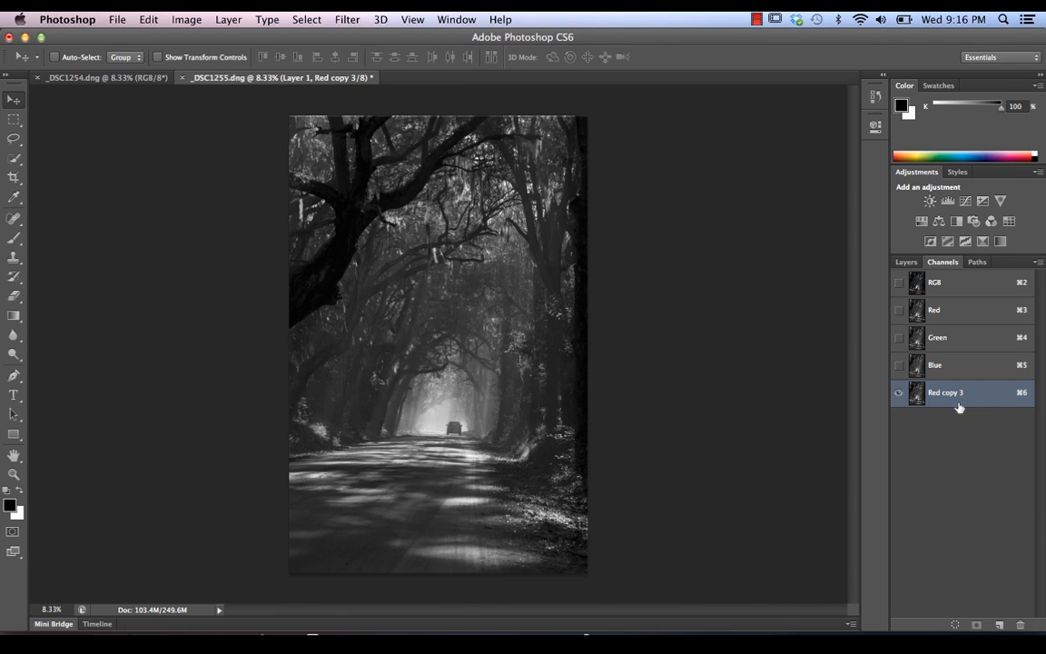
Invert Red copy 3 with Cmd+I into a white negative of the road.
key("cmd+i")
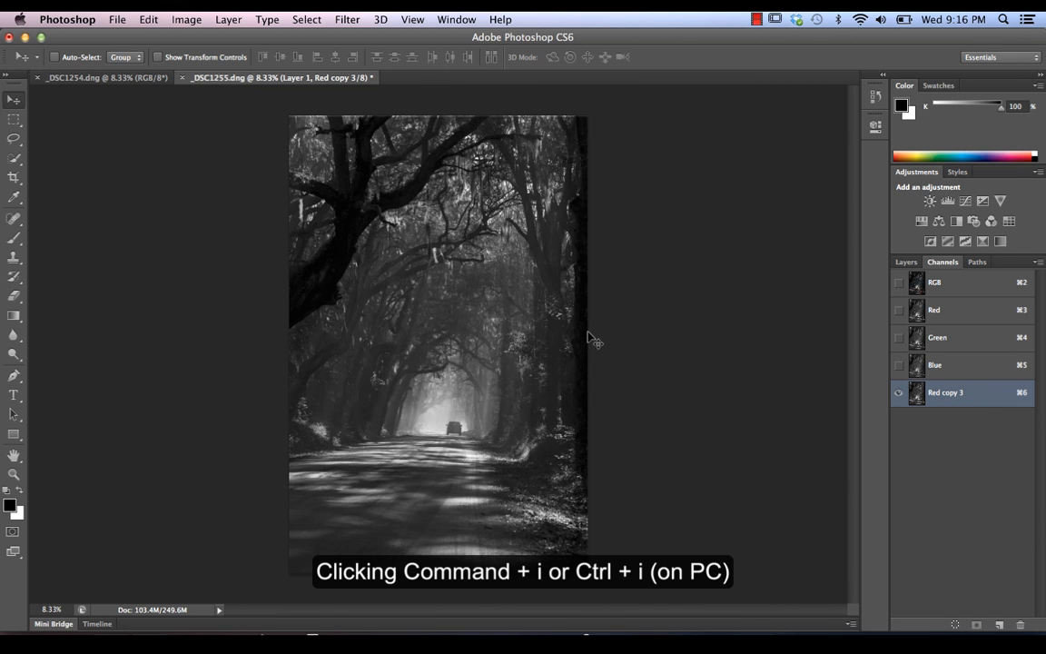
key("cmd+i")
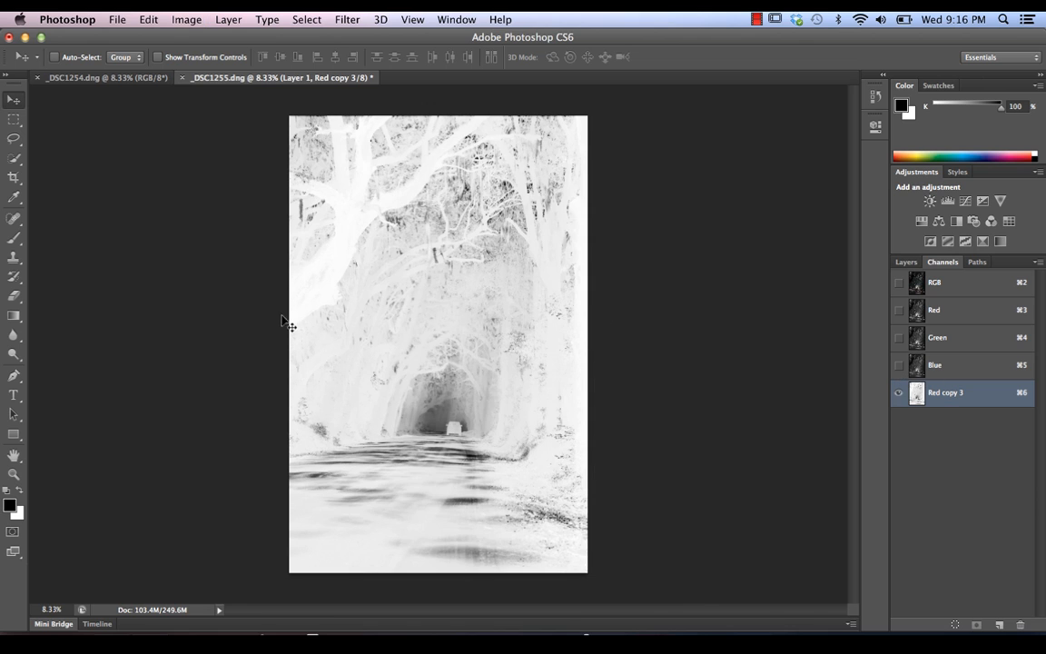
mouse_move(485, 413)
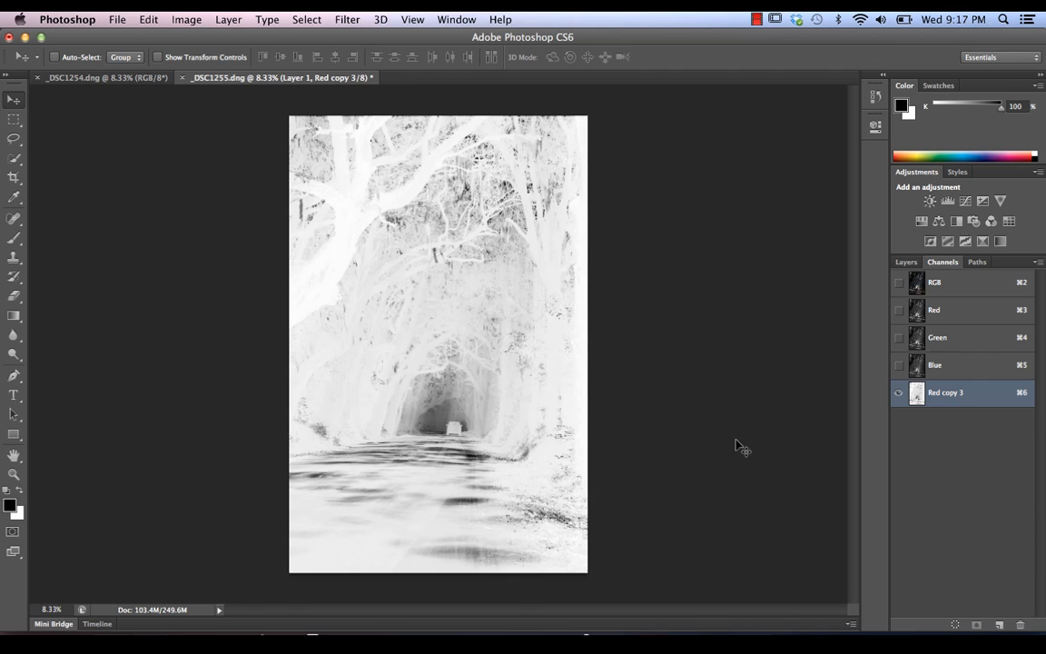
mouse_move(420, 317)
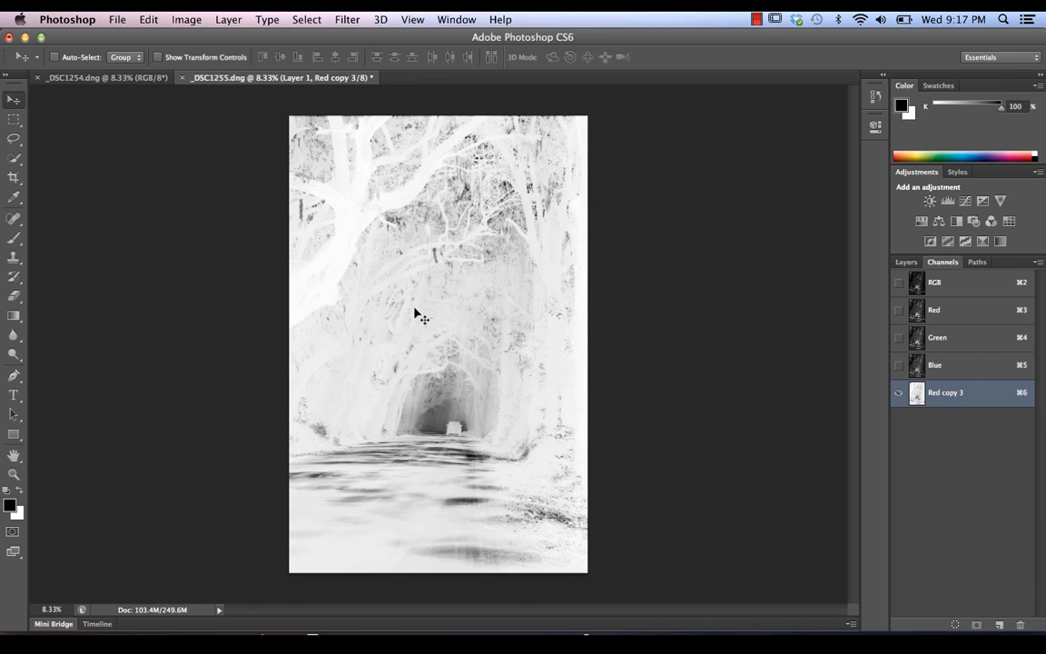
mouse_move(529, 382)
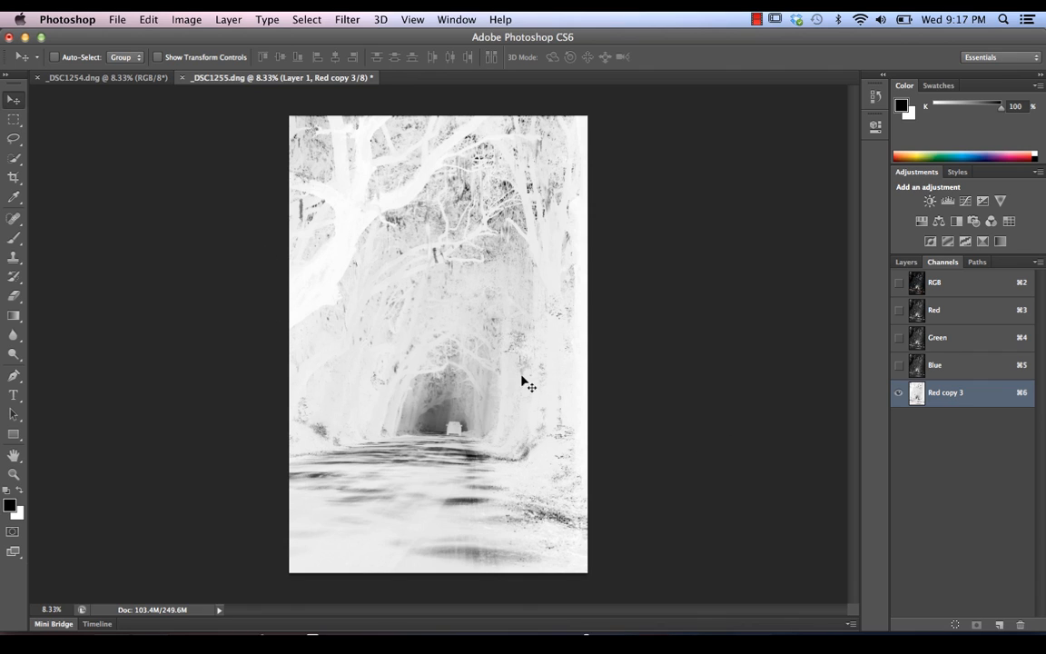
mouse_move(619, 331)
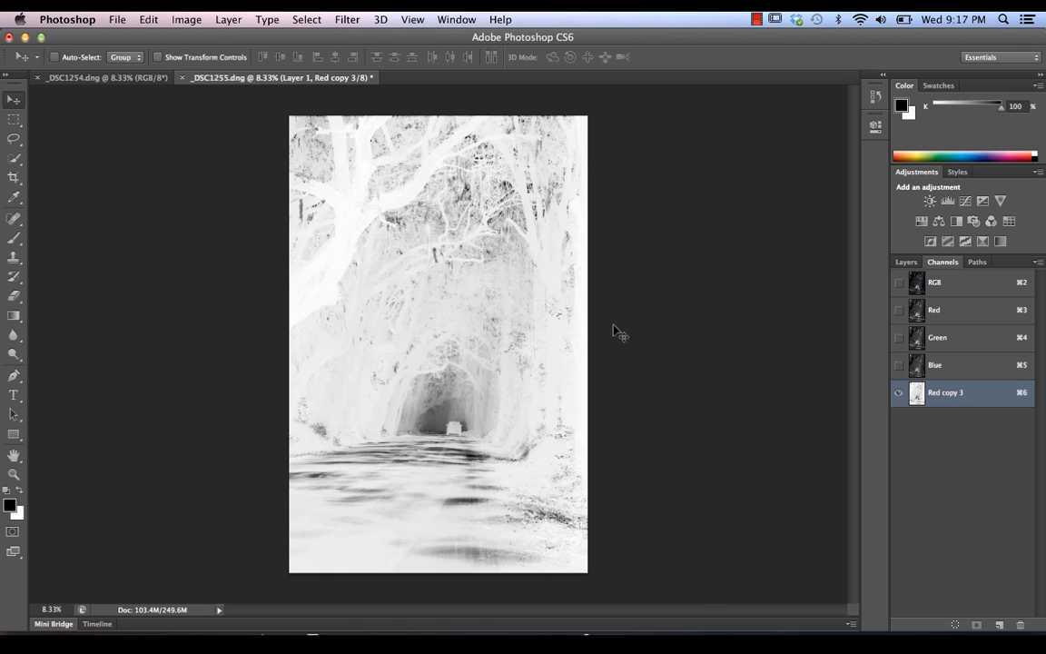
mouse_move(296, 312)
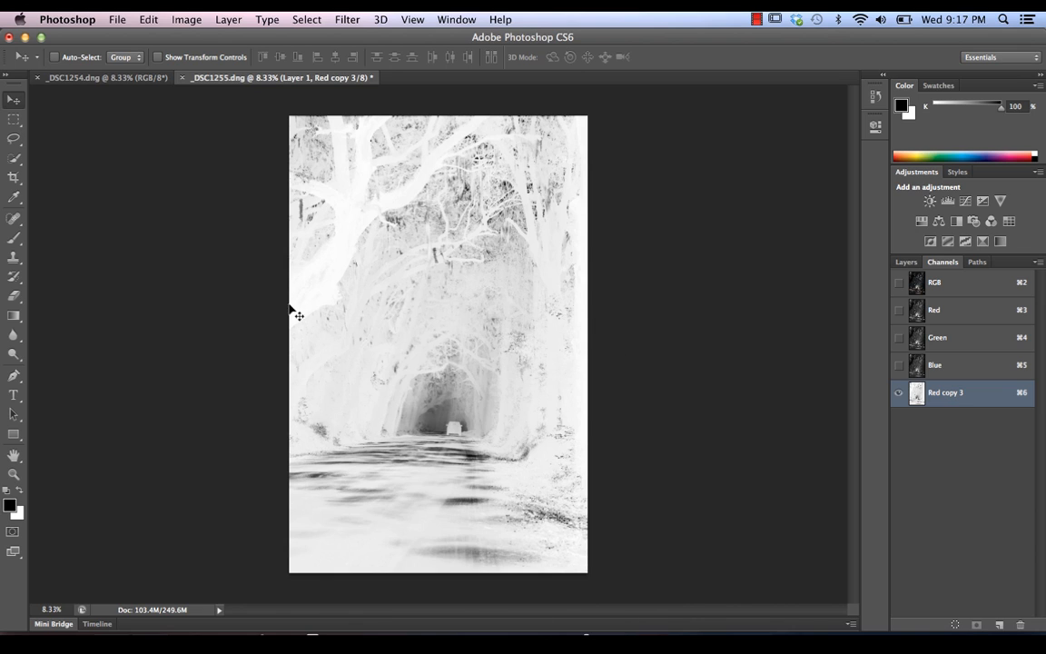
mouse_move(791, 498)
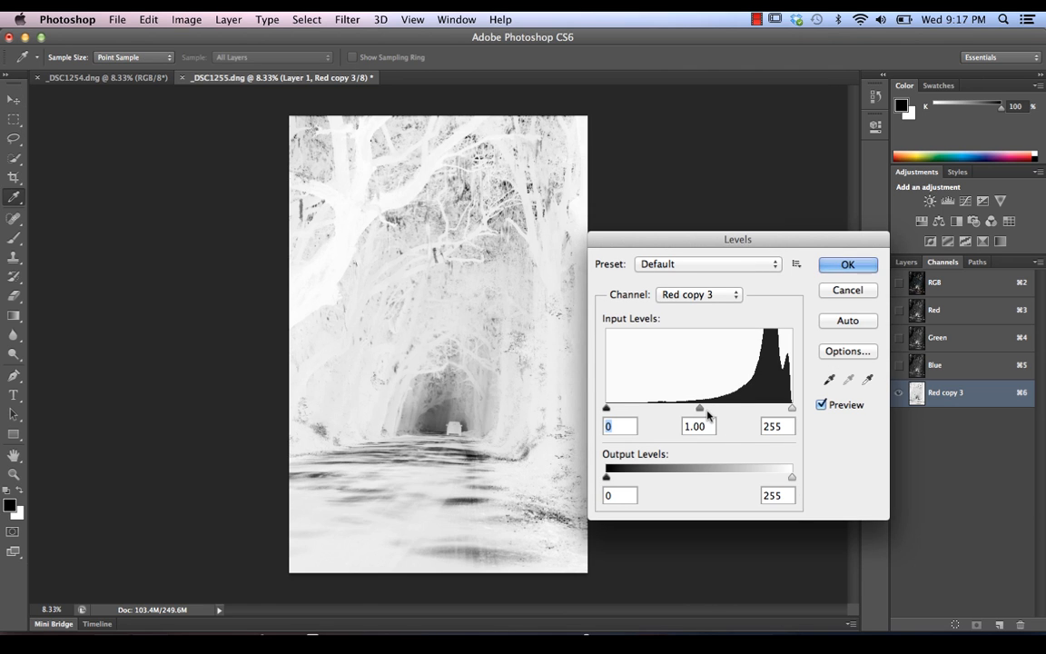
Apply Levels to Red copy 3 with black input 16 and midtones 0.48.
left_click_drag(699, 406, 740, 406)
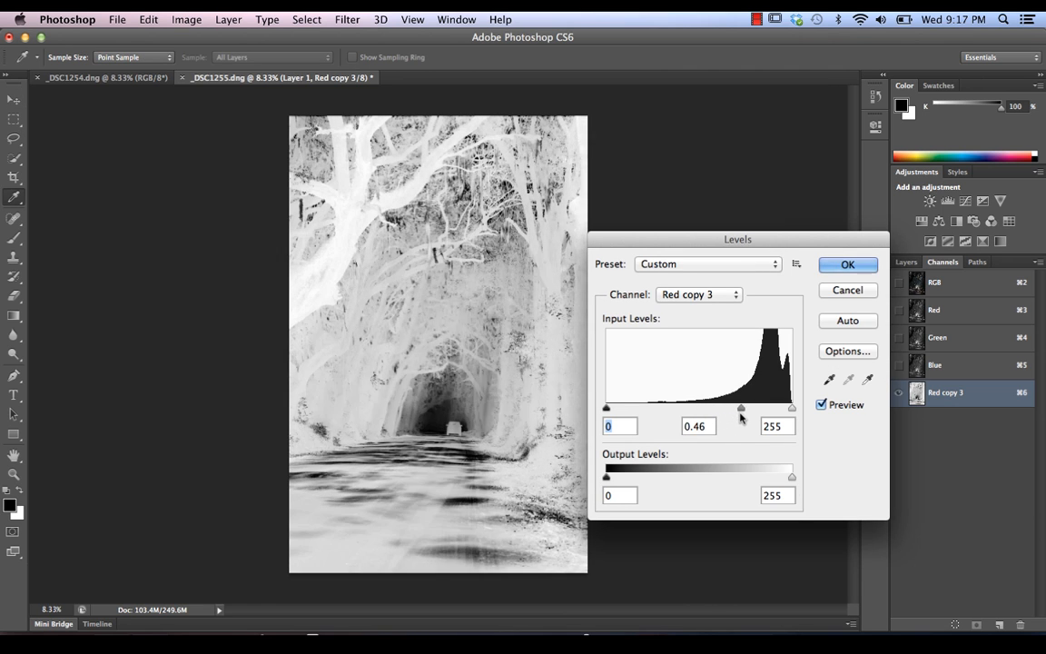
left_click_drag(742, 407, 733, 407)
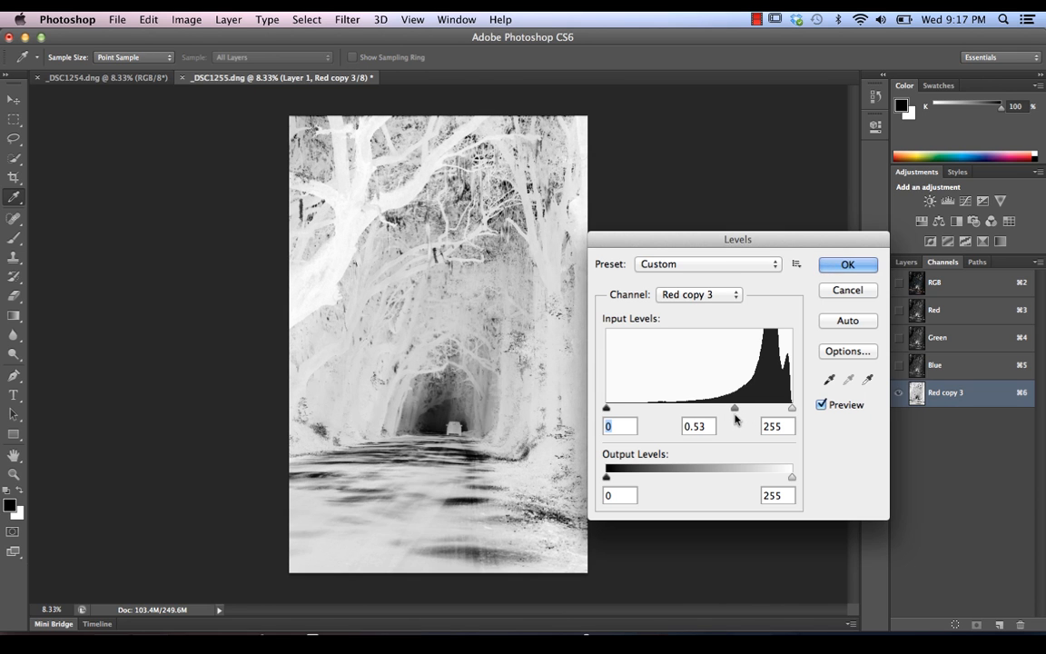
left_click_drag(605, 408, 639, 407)
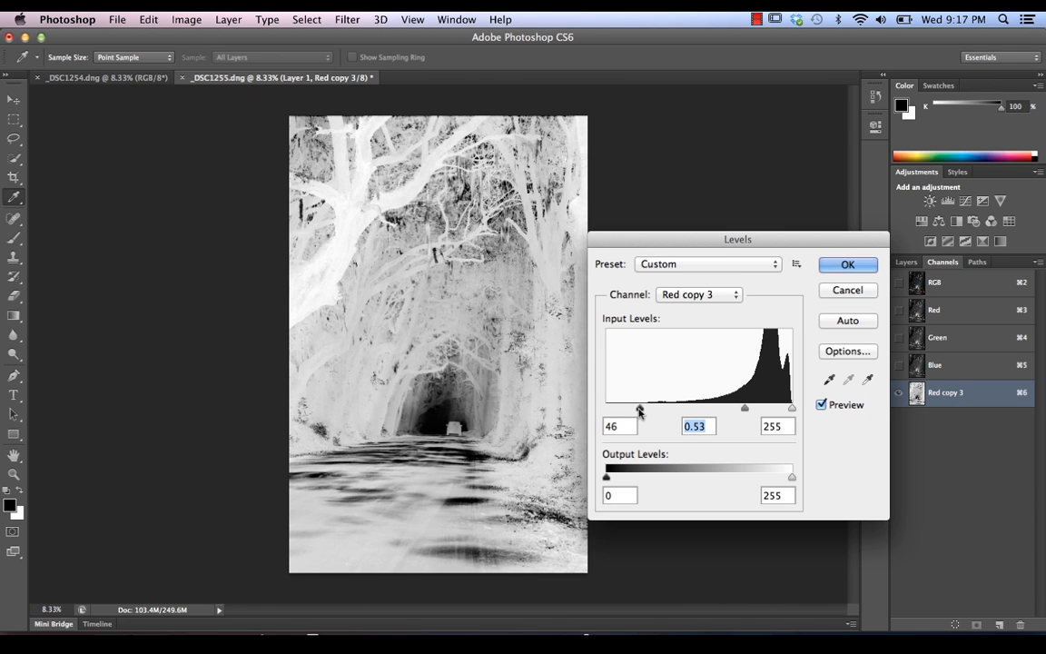
left_click_drag(640, 408, 608, 408)
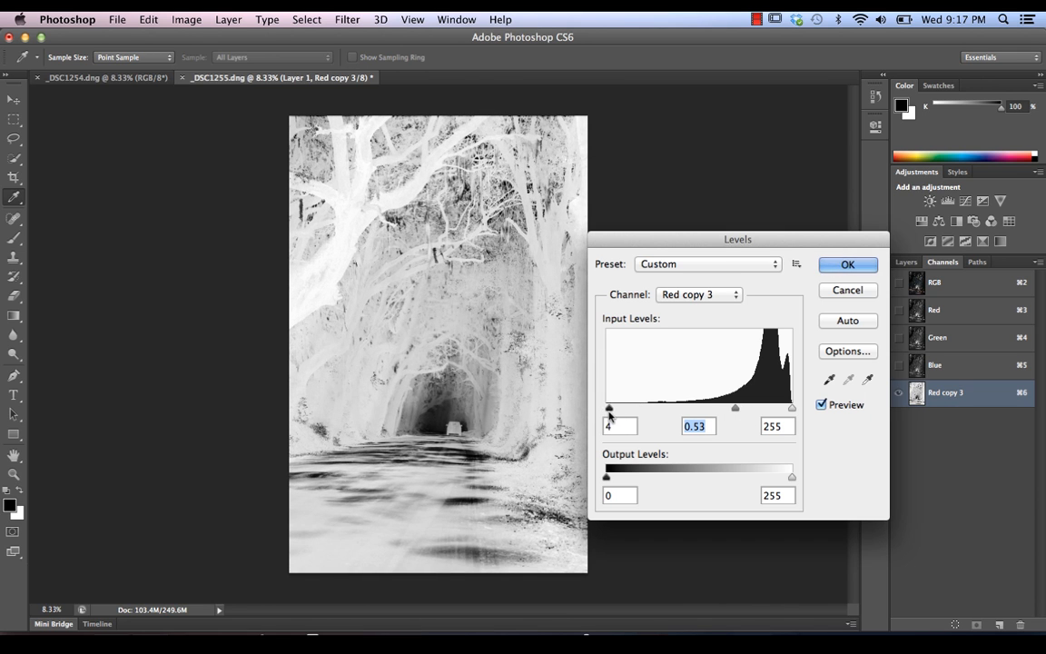
left_click_drag(609, 408, 619, 408)
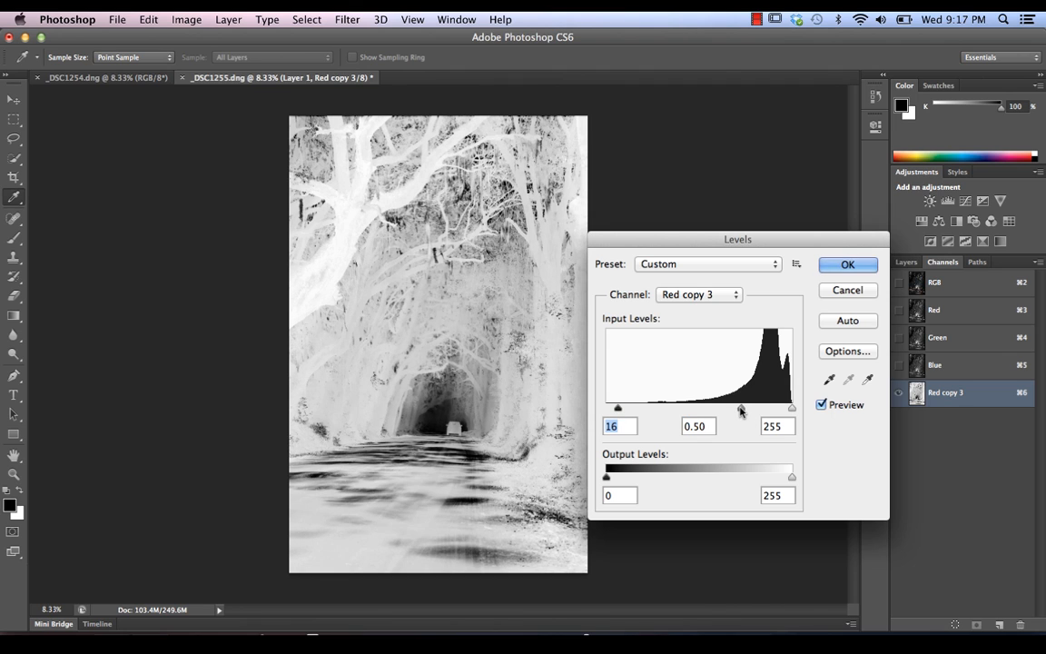
left_click_drag(745, 408, 740, 408)
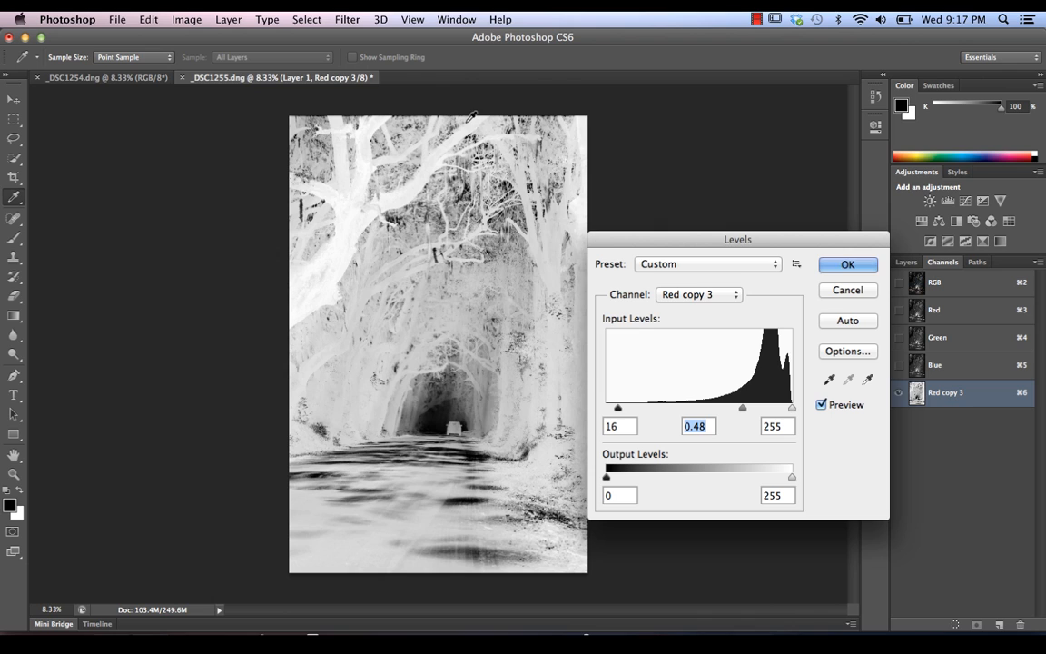
mouse_move(406, 313)
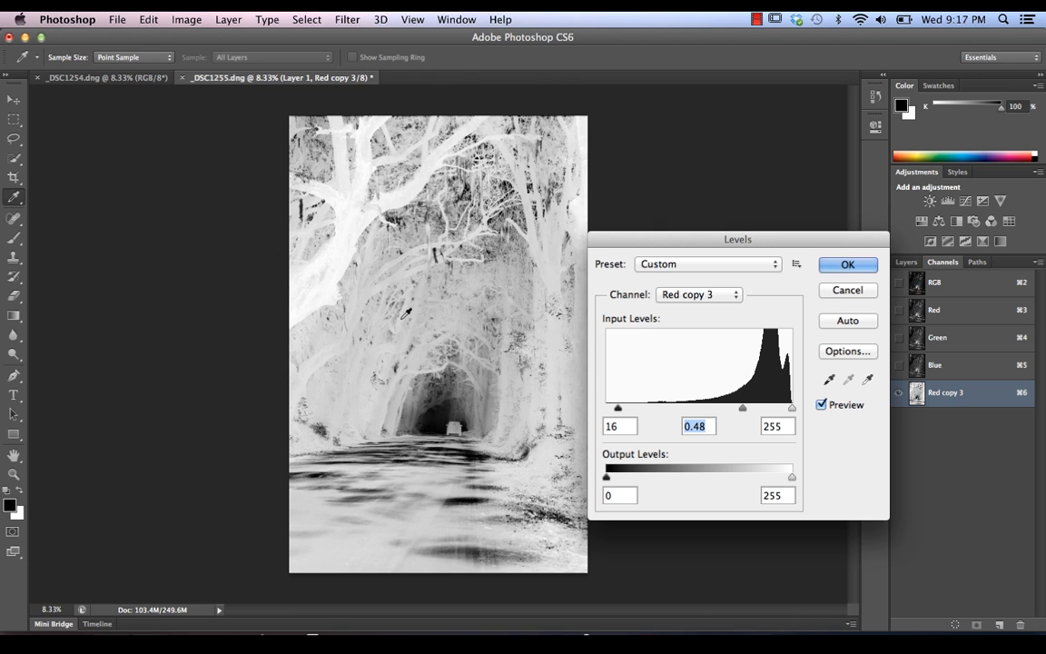
mouse_move(917, 267)
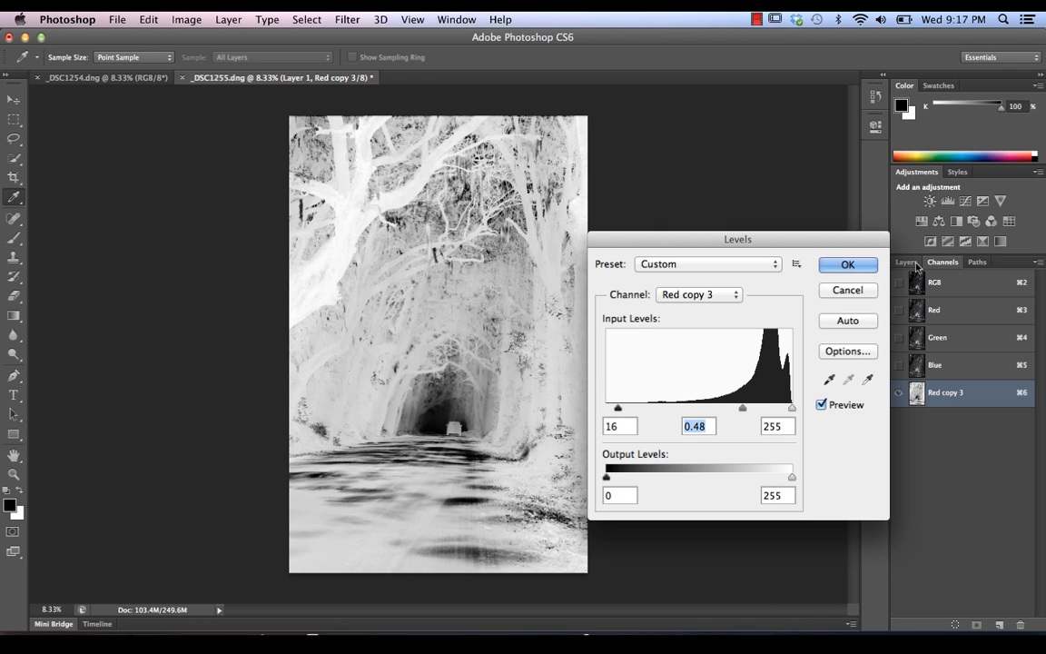
left_click(846, 264)
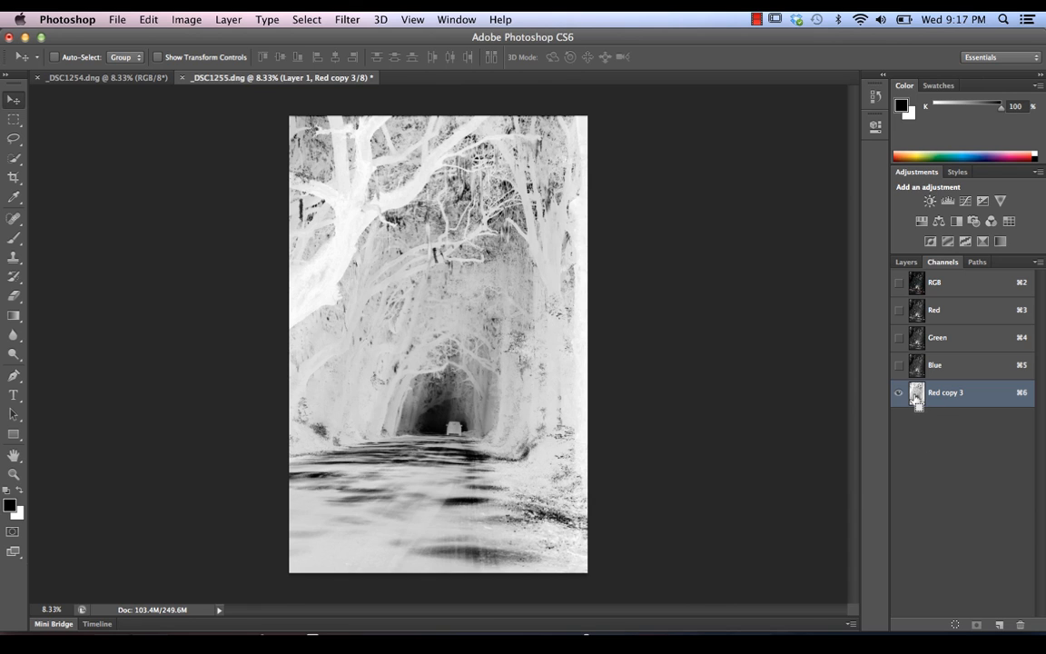
Load the Red copy 3 channel as a selection and add it as Layer 1's mask.
left_click(916, 392)
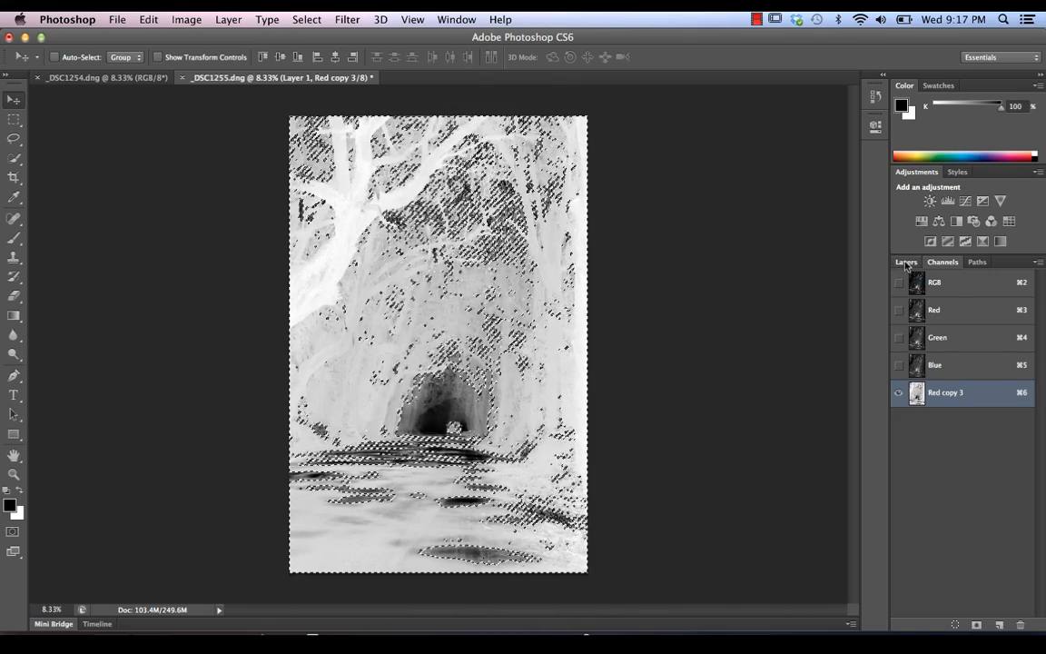
left_click(905, 262)
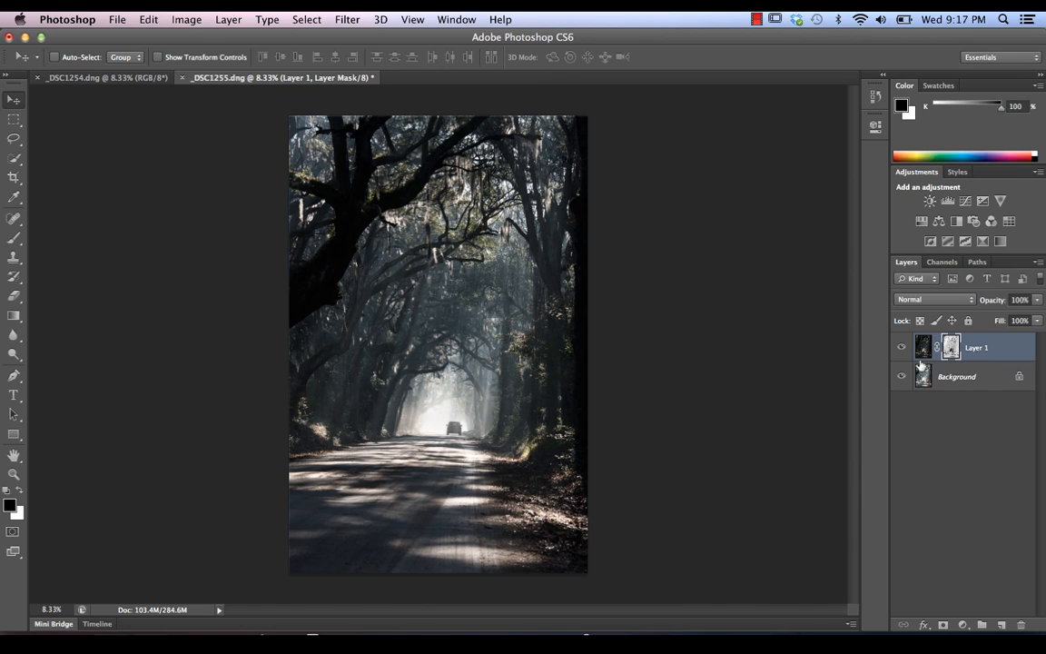
left_click(901, 347)
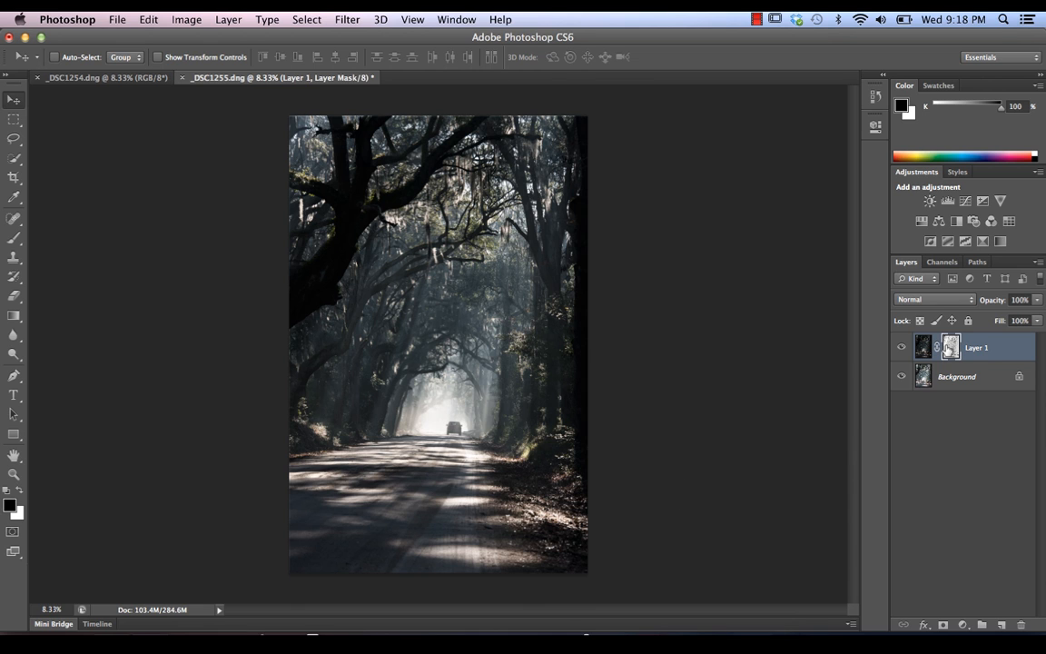
Toggle Layer 1's mask off and back on to compare the blend.
left_click(950, 347)
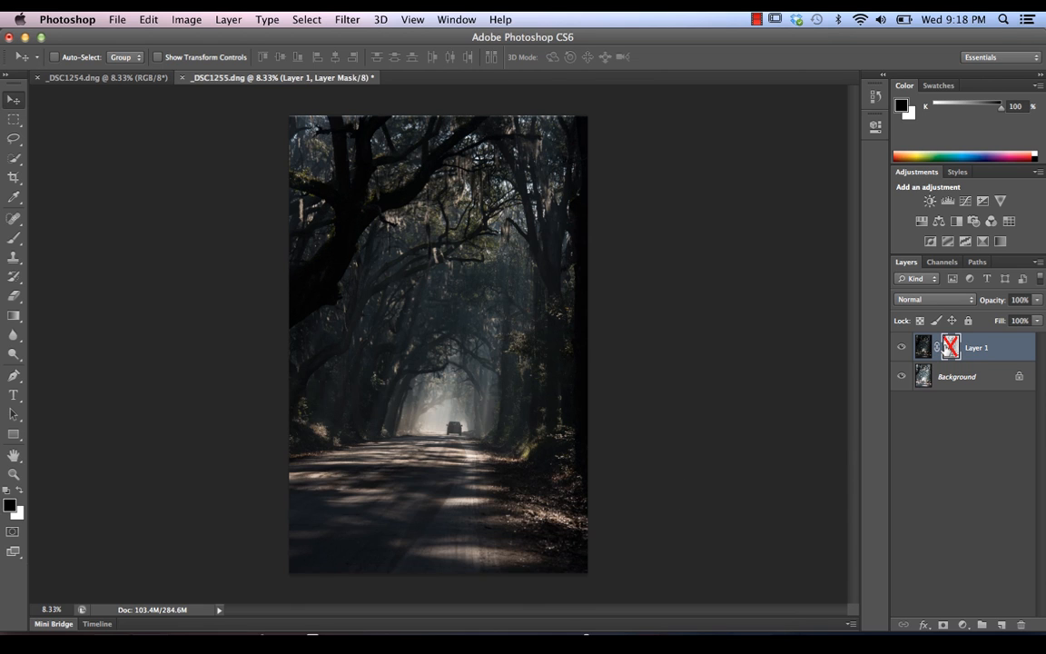
left_click(951, 347)
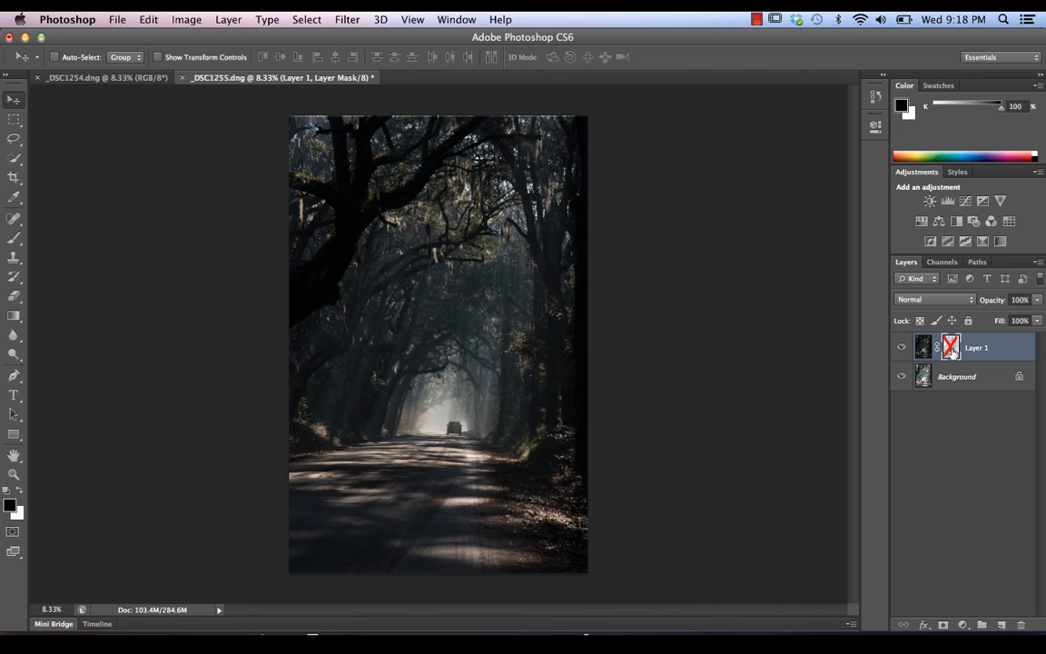
left_click(949, 347)
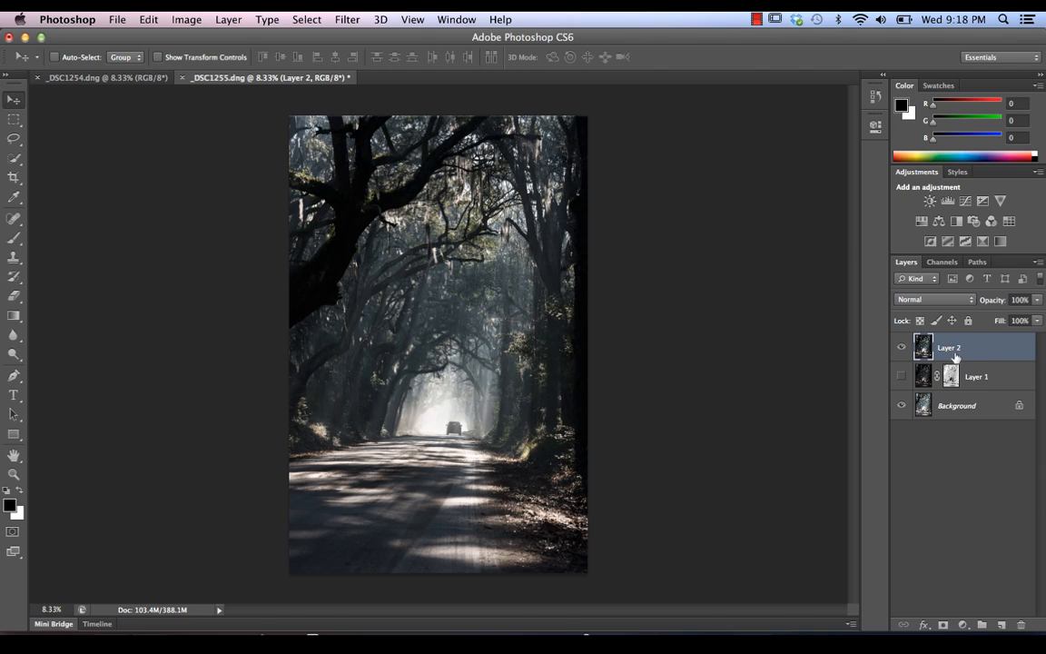
mouse_move(961, 352)
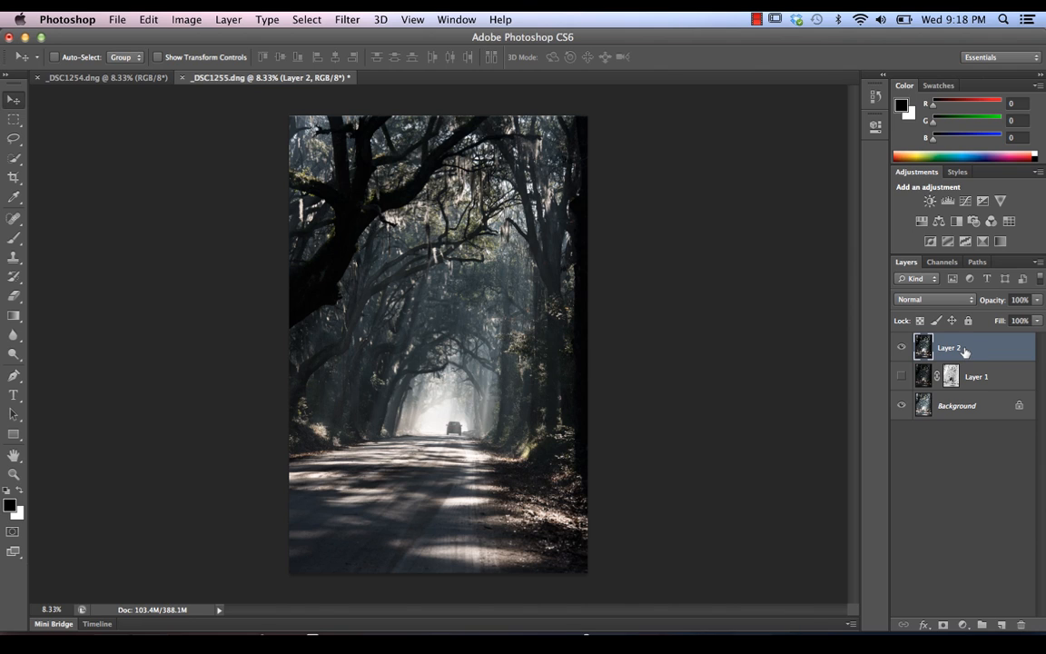
Delete Layer 2, then delete Layer 1's layer mask.
right_click(948, 348)
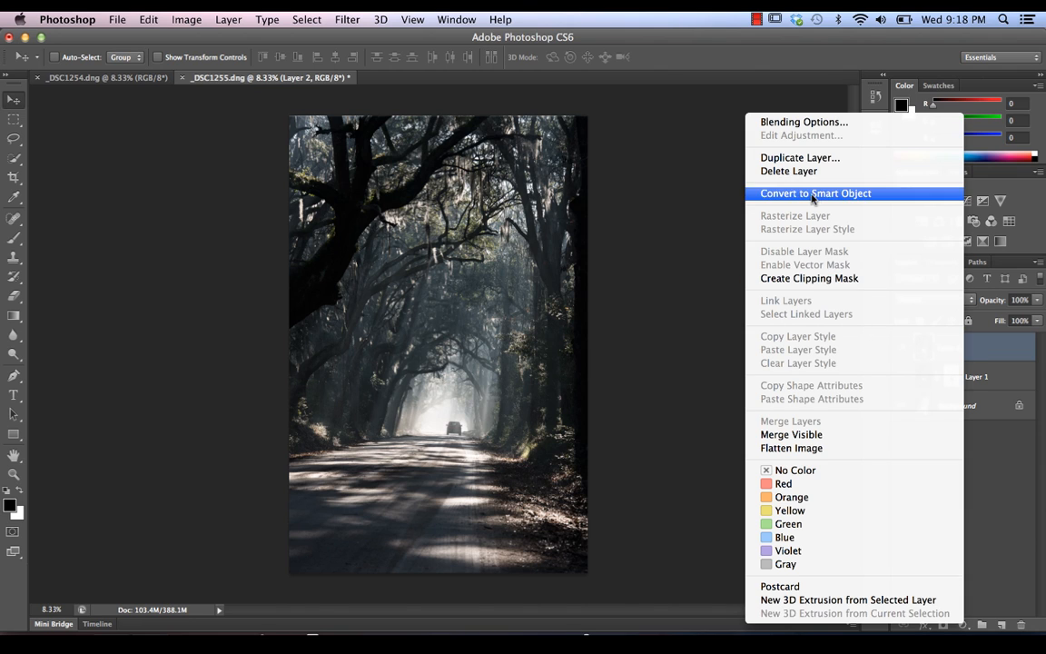
left_click(788, 170)
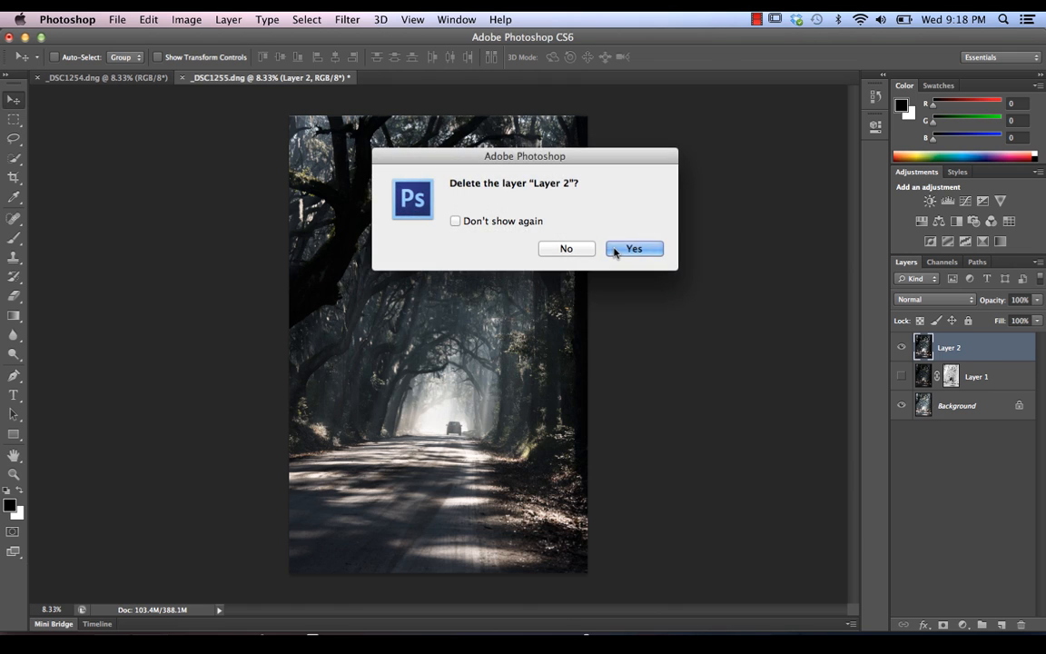
left_click(634, 248)
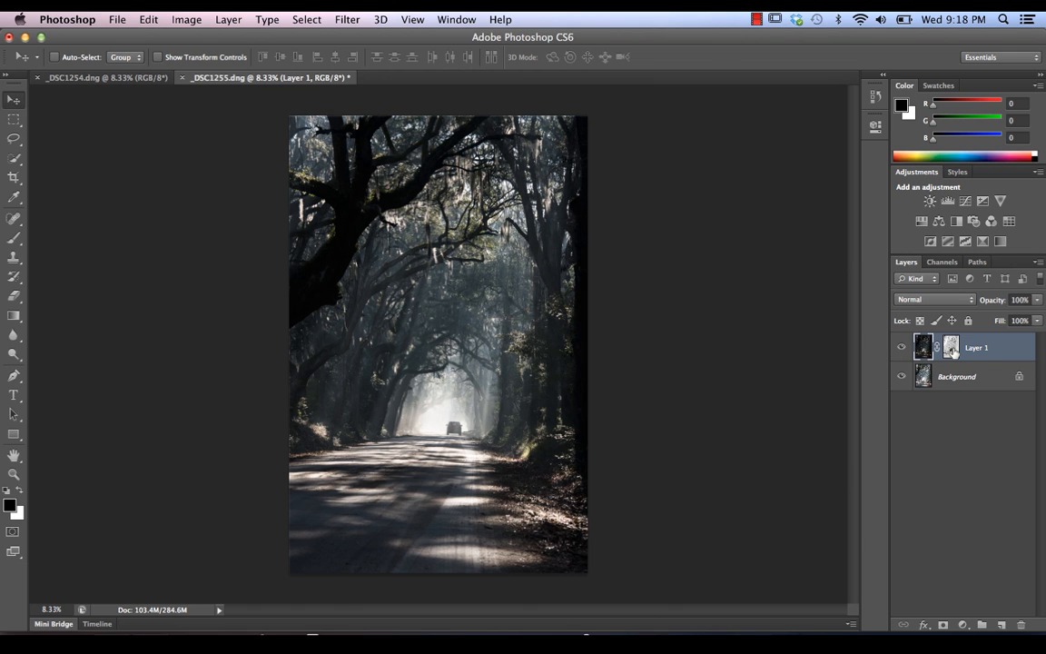
right_click(951, 347)
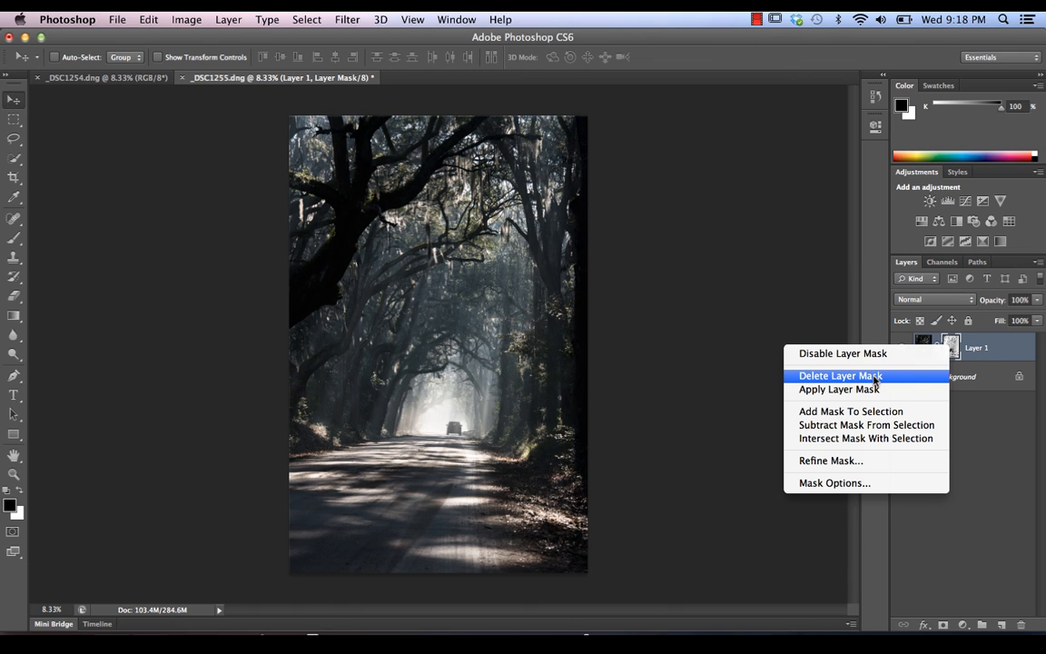
left_click(839, 374)
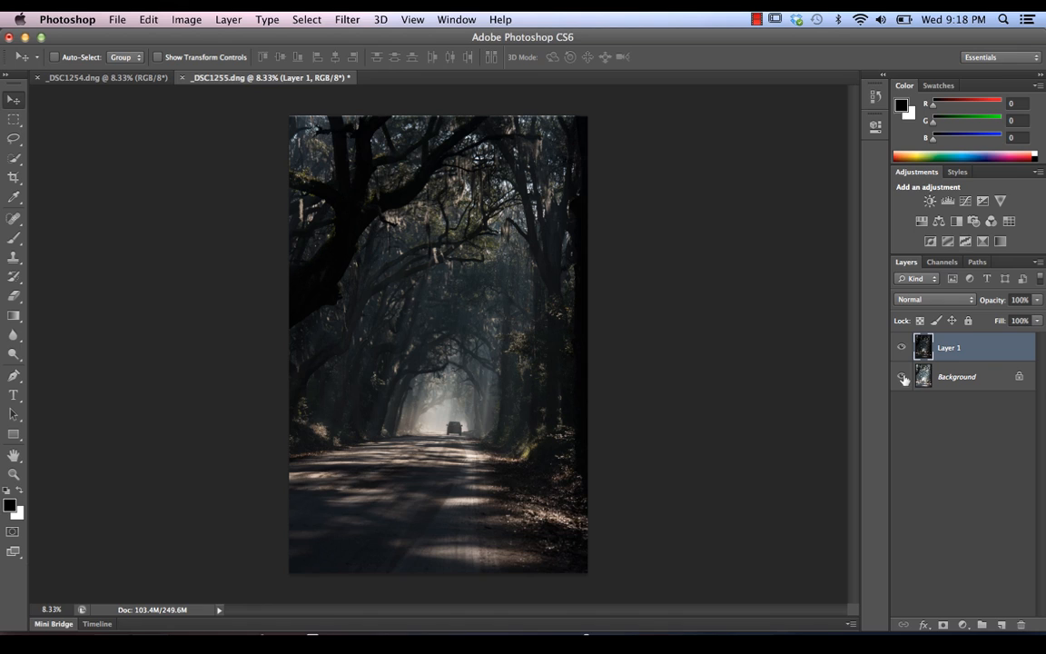
mouse_move(903, 377)
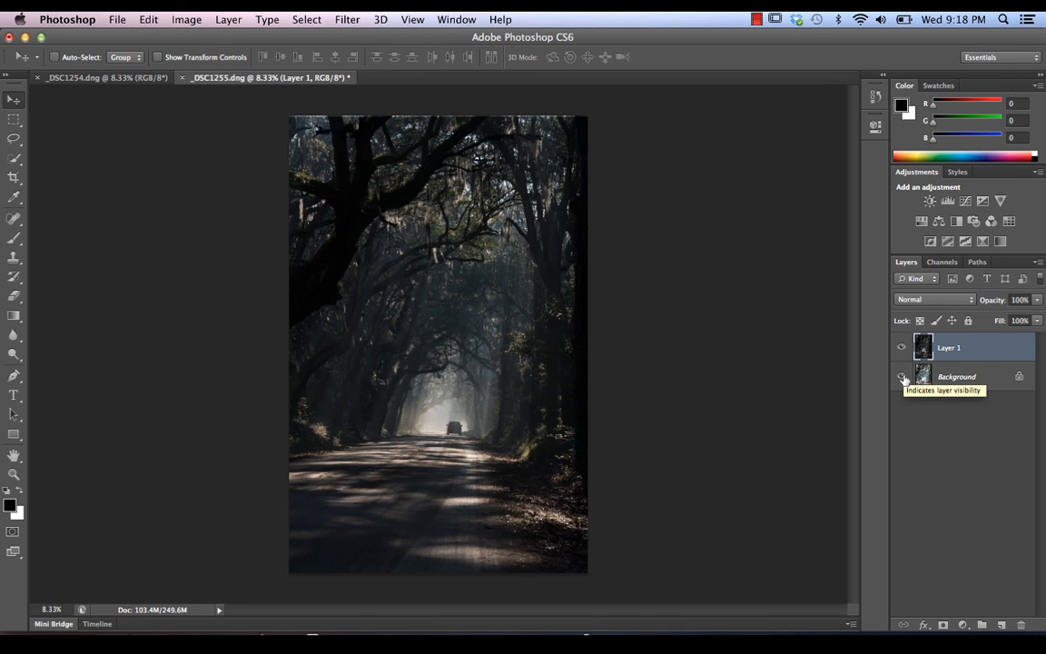
mouse_move(923, 354)
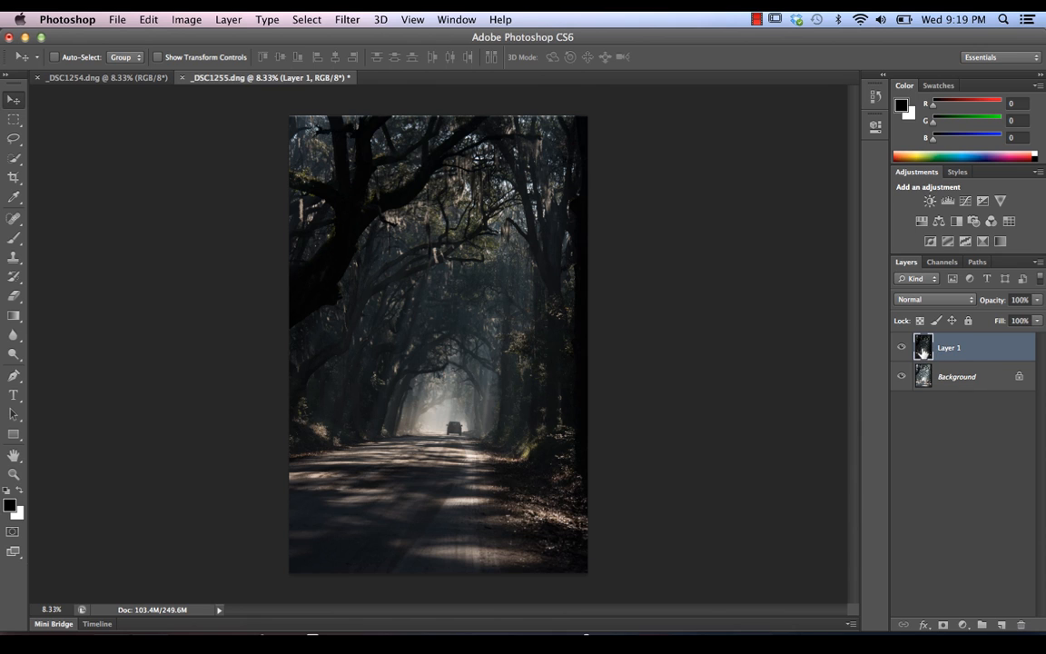
Split Layer 1's Underlying Layer Blend If white slider to 91/255 and confirm.
double_click(948, 347)
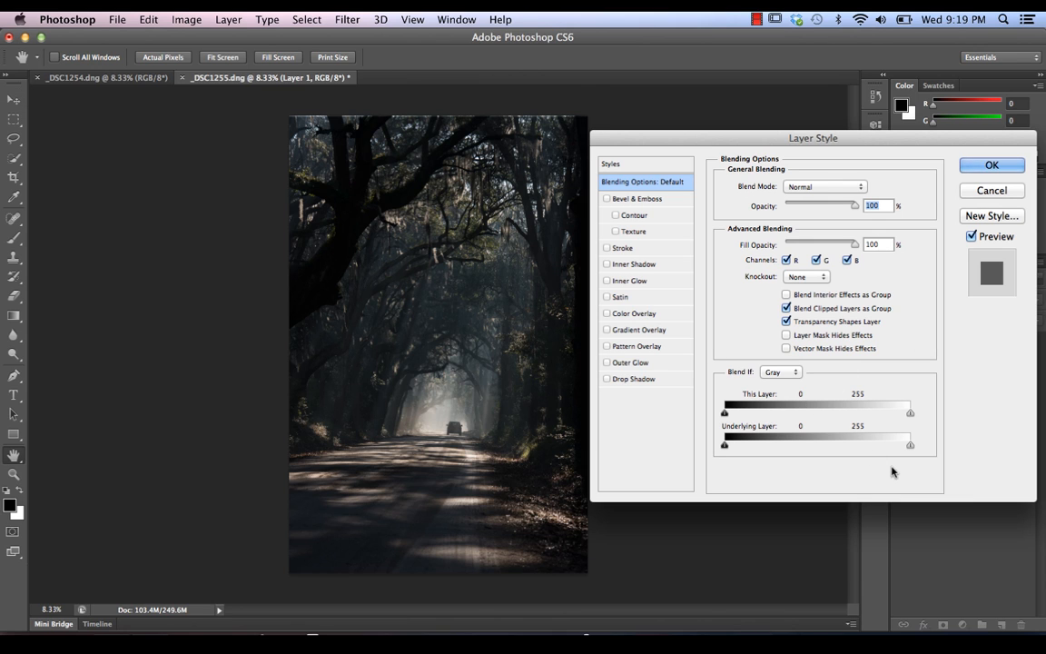
mouse_move(522, 347)
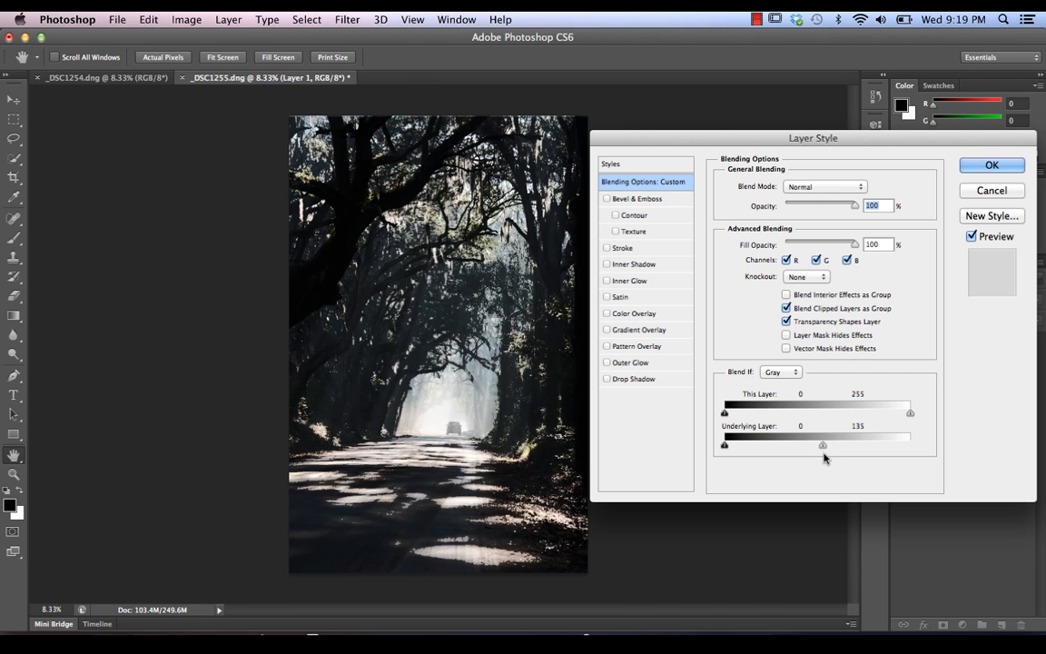
left_click_drag(823, 444, 822, 445)
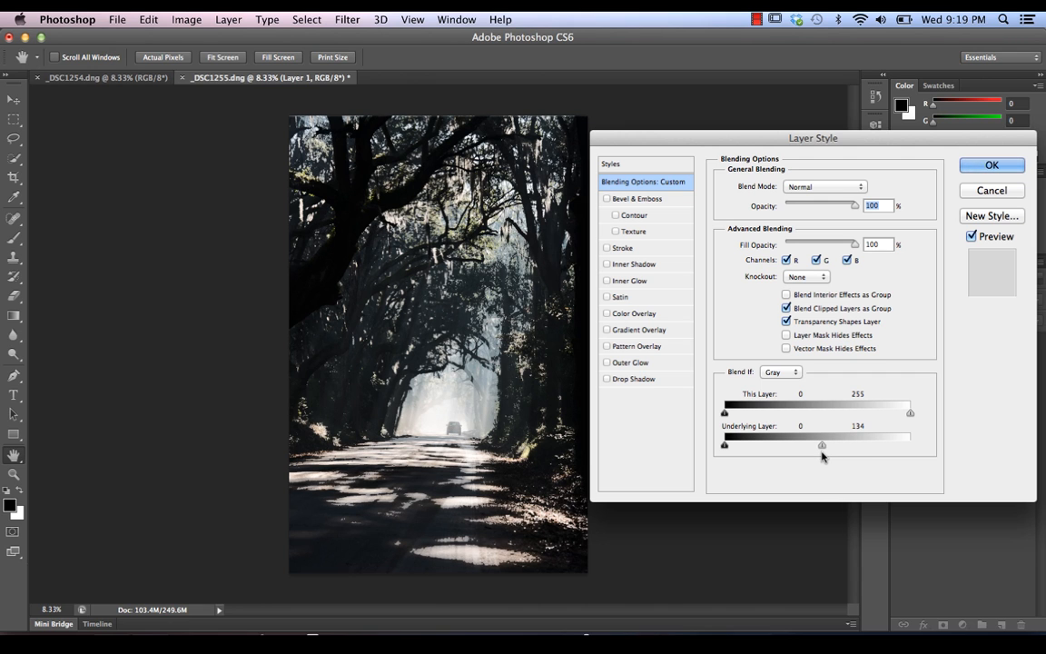
left_click_drag(814, 445, 828, 445)
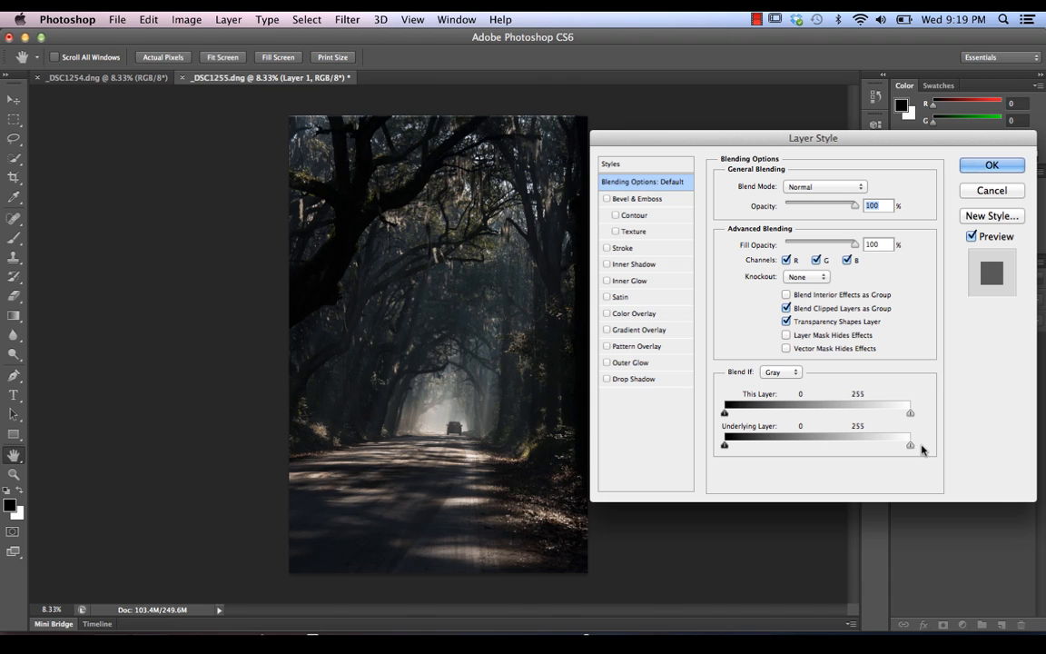
mouse_move(919, 451)
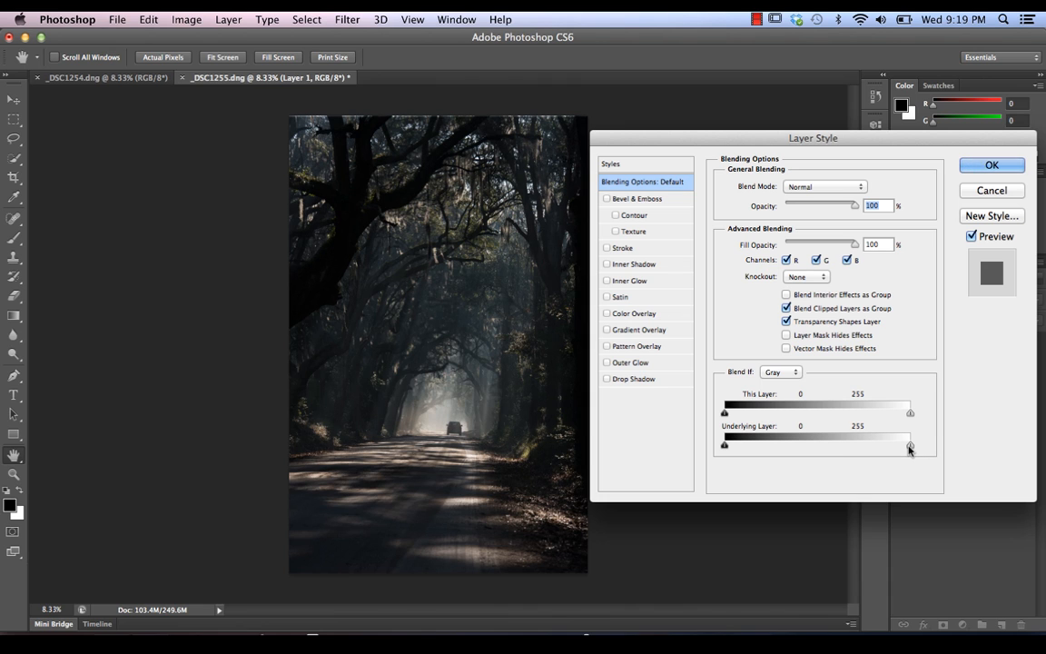
left_click_drag(909, 445, 907, 445)
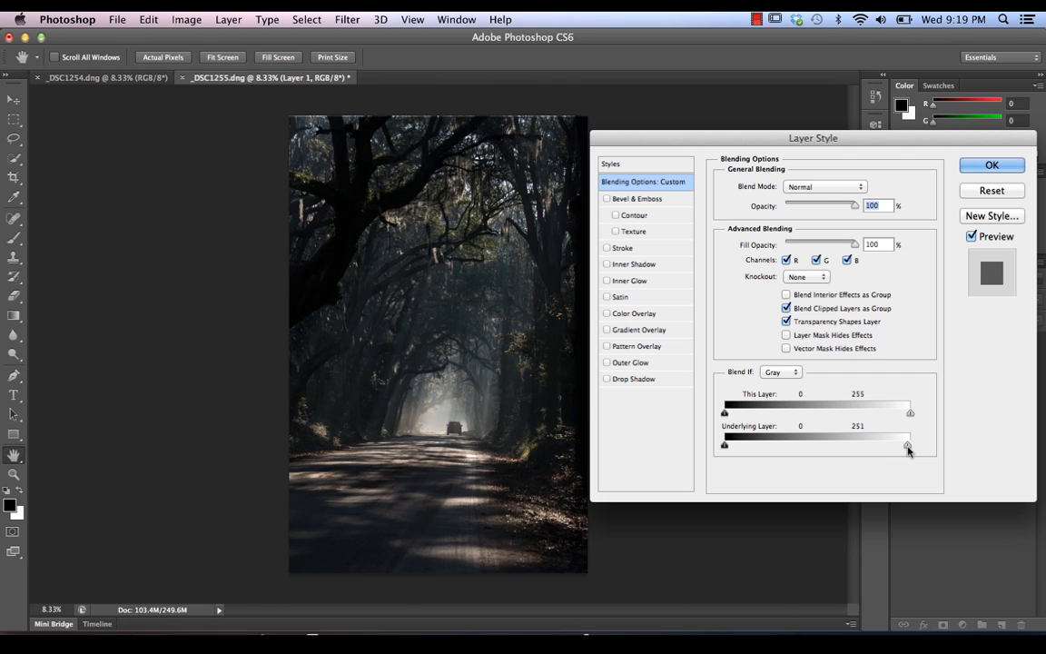
left_click_drag(908, 444, 853, 443)
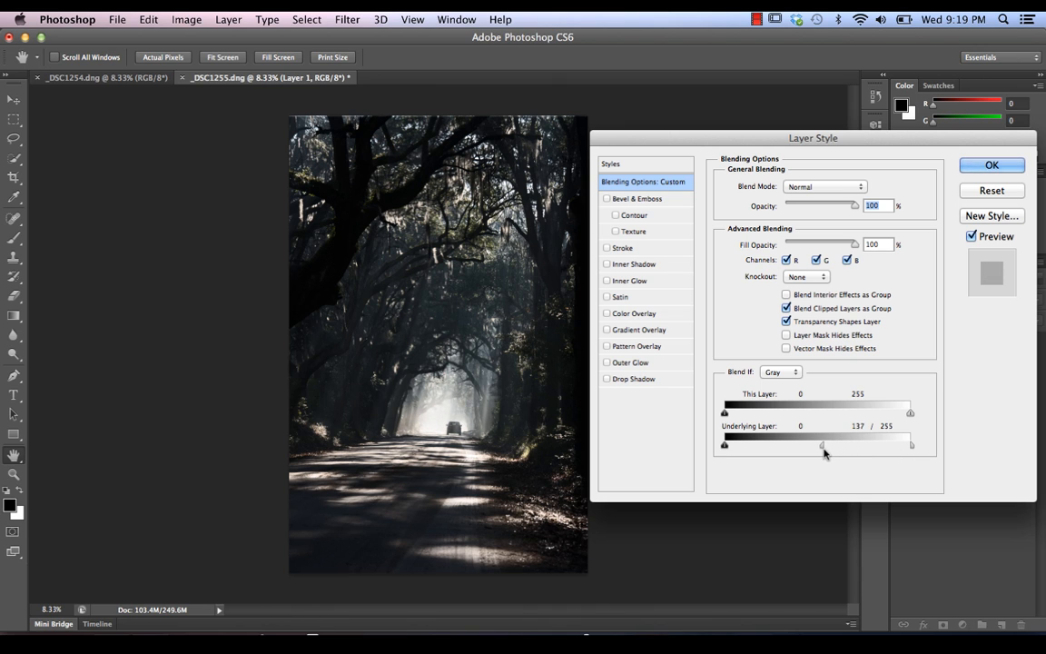
left_click_drag(822, 443, 825, 443)
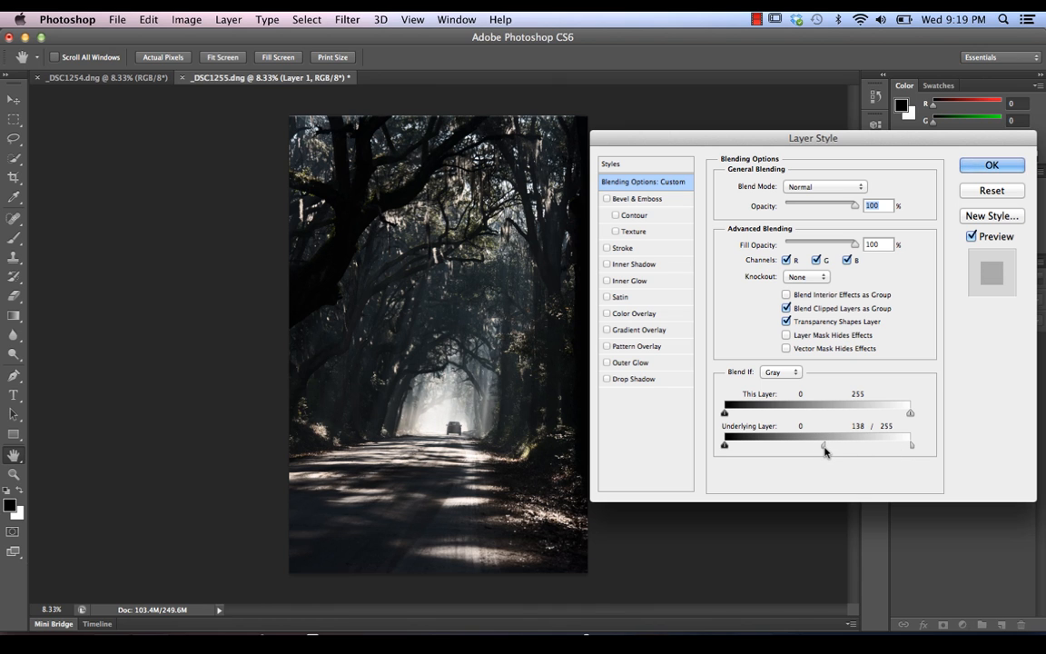
left_click_drag(821, 445, 785, 445)
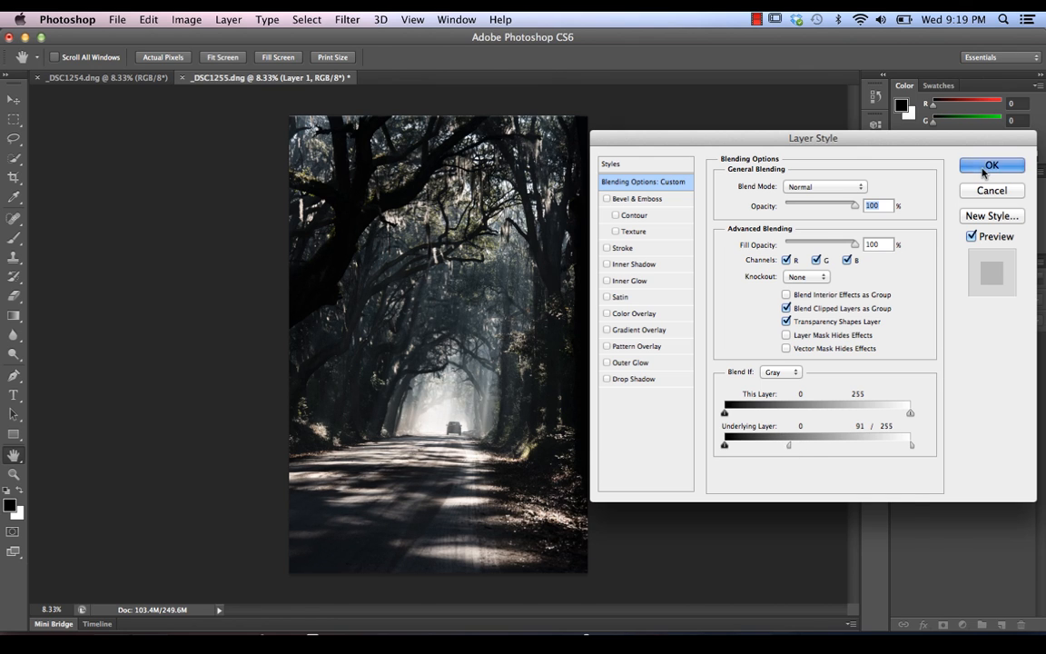
left_click(990, 164)
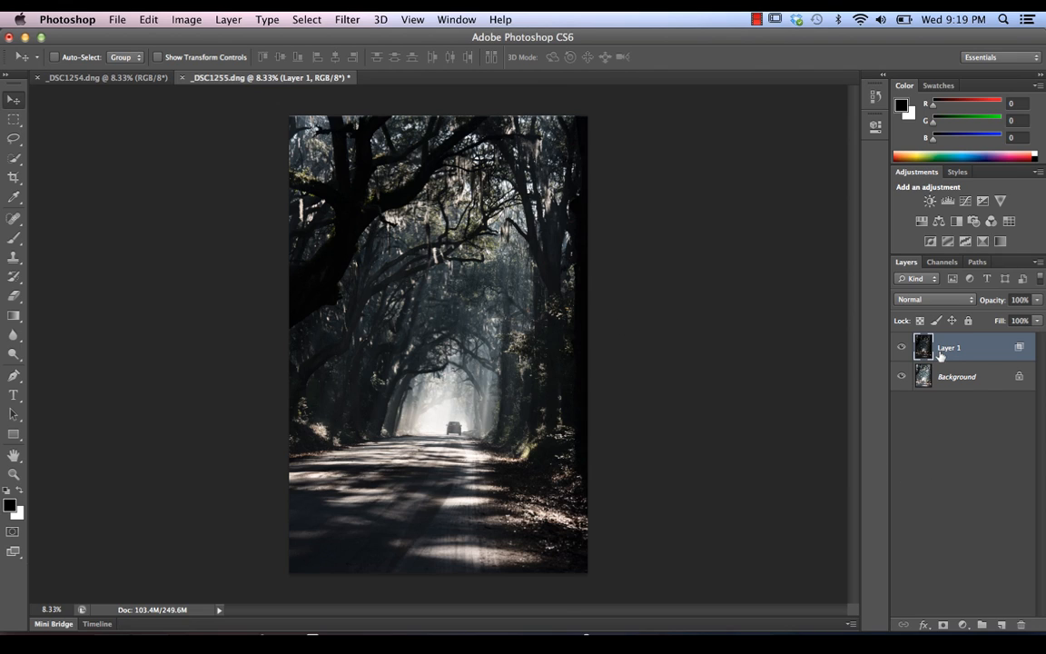
mouse_move(848, 386)
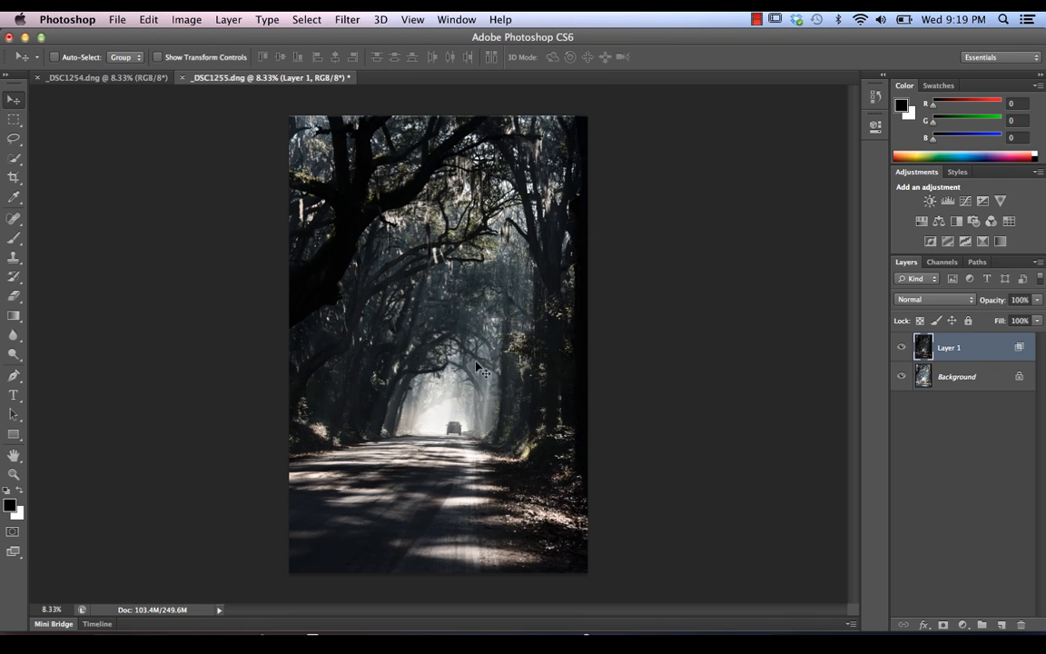
mouse_move(535, 388)
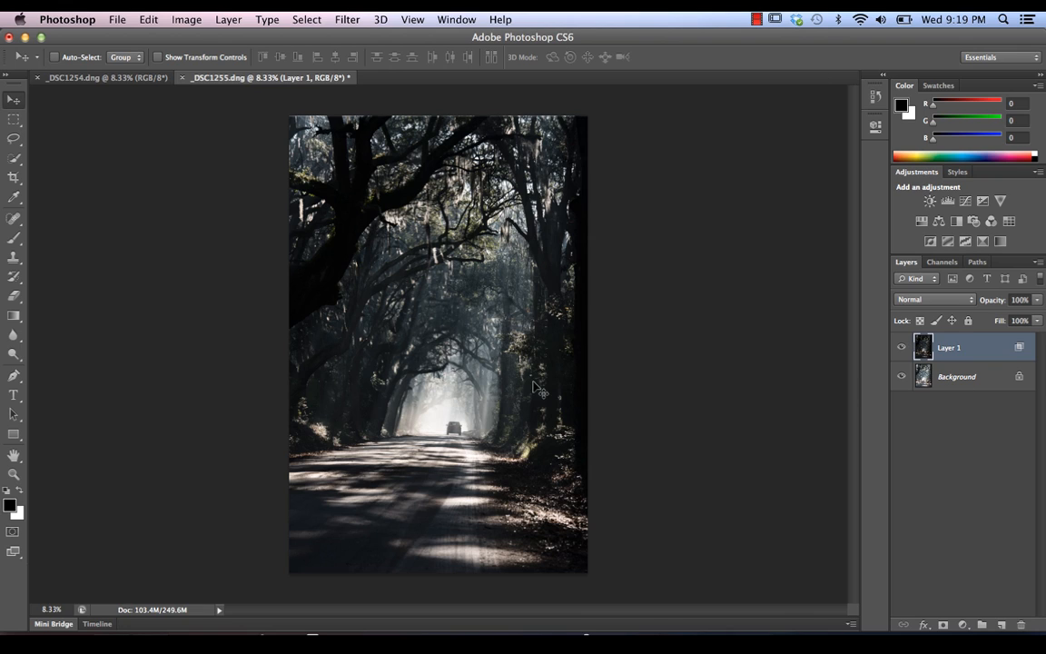
mouse_move(322, 240)
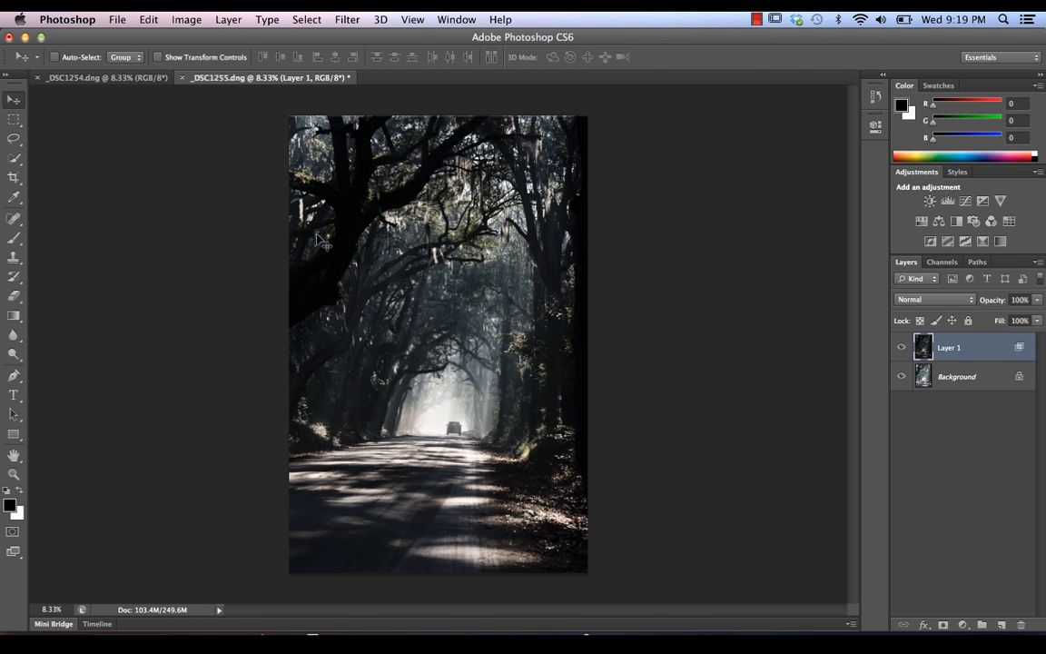
mouse_move(876, 389)
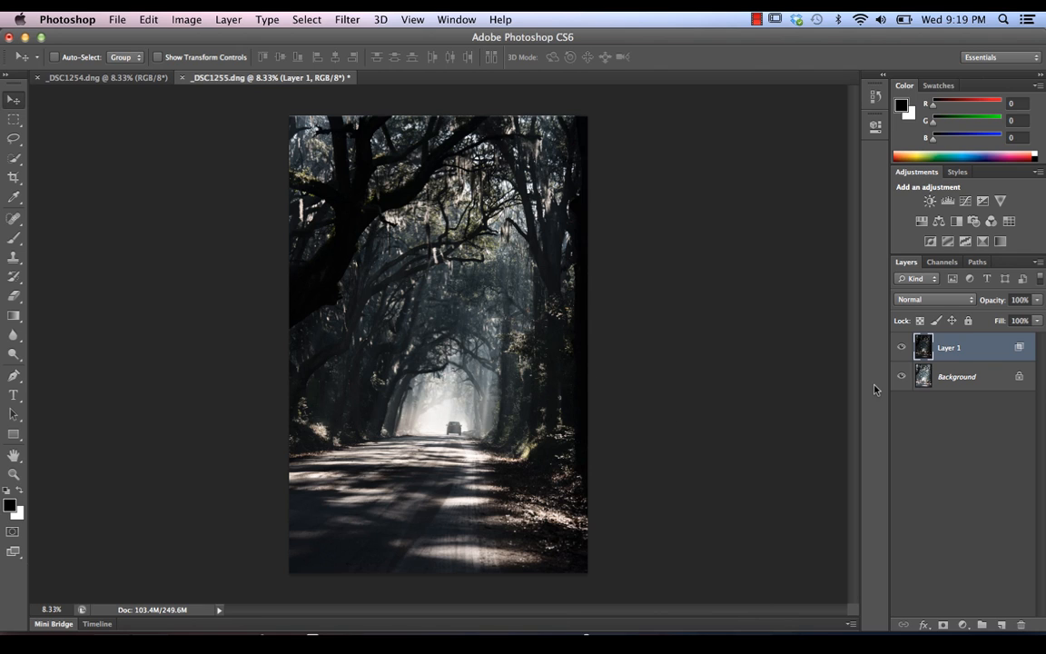
Try Layer 1's Blend If sliders, then set the Underlying Layer white split to 249/255.
double_click(947, 347)
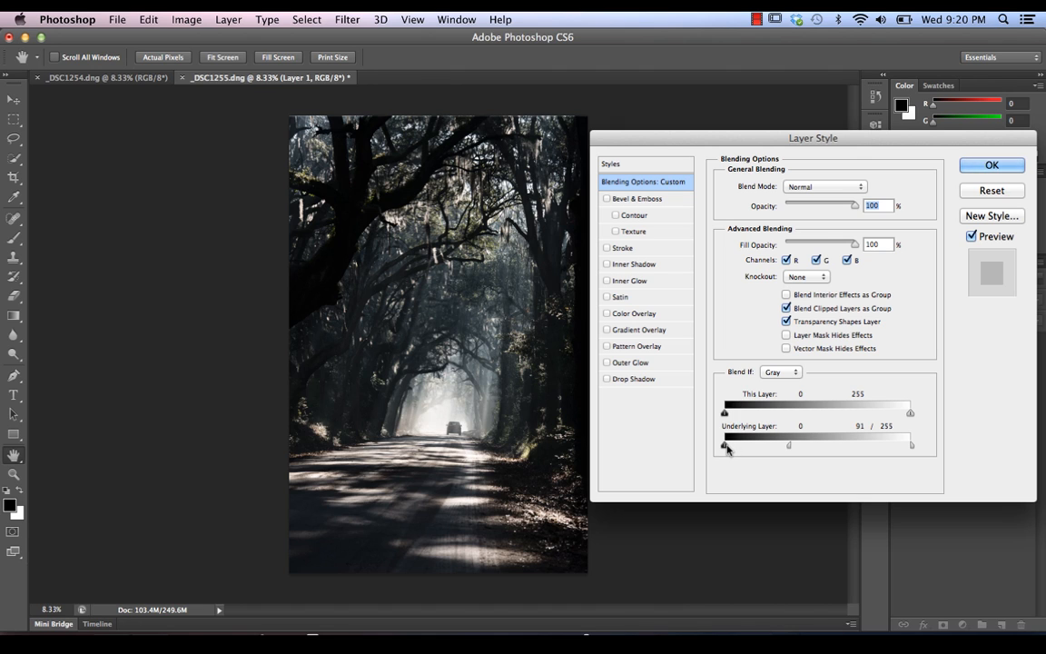
left_click_drag(726, 444, 753, 445)
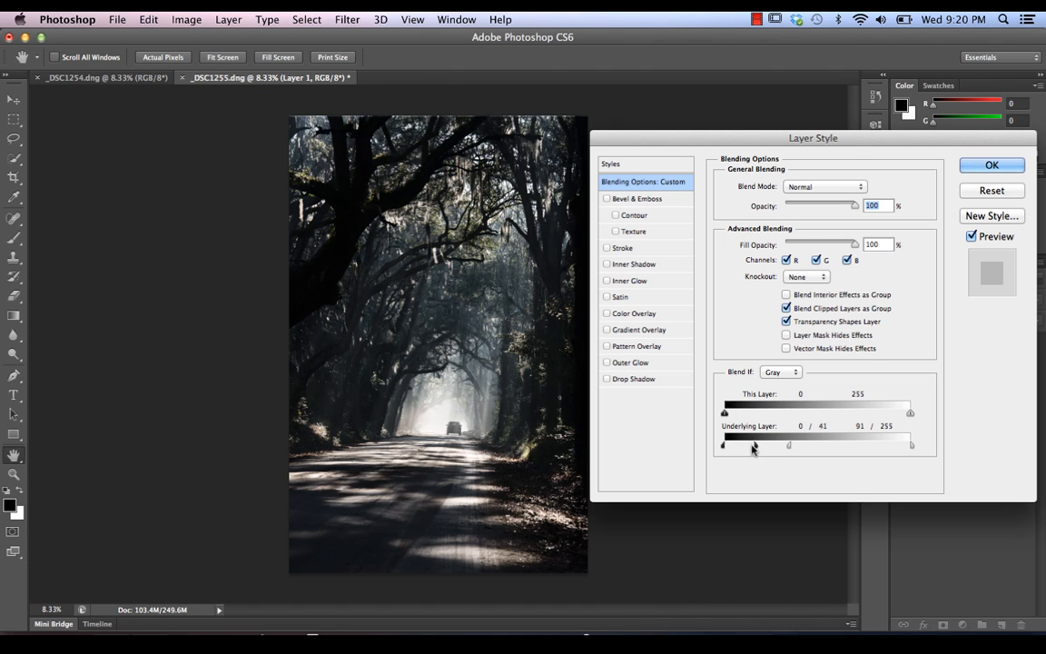
left_click_drag(753, 444, 786, 445)
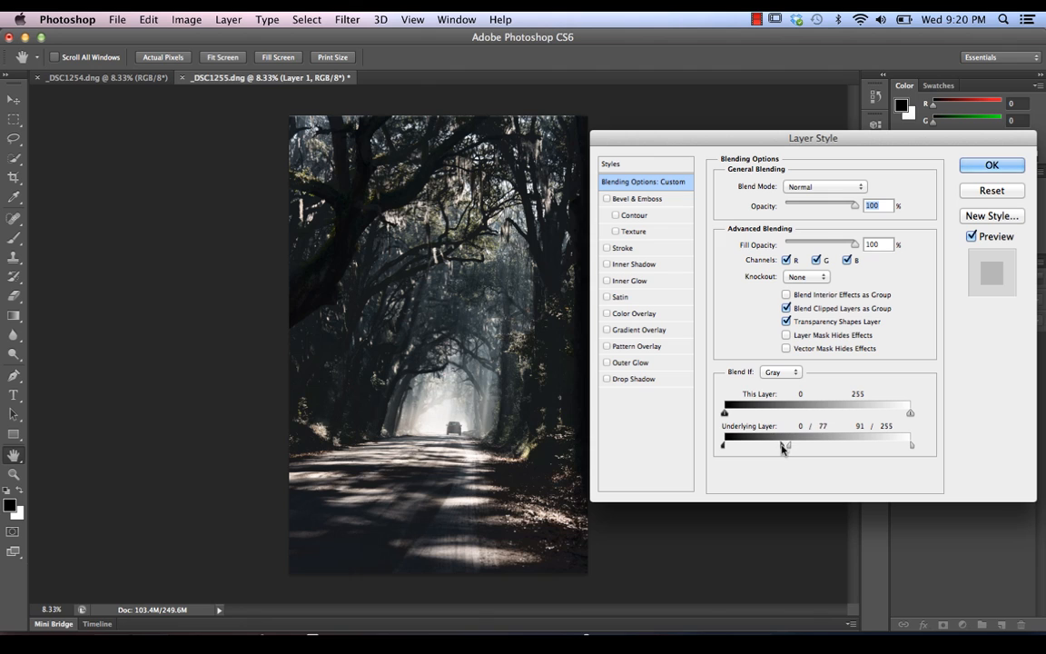
left_click_drag(783, 444, 757, 445)
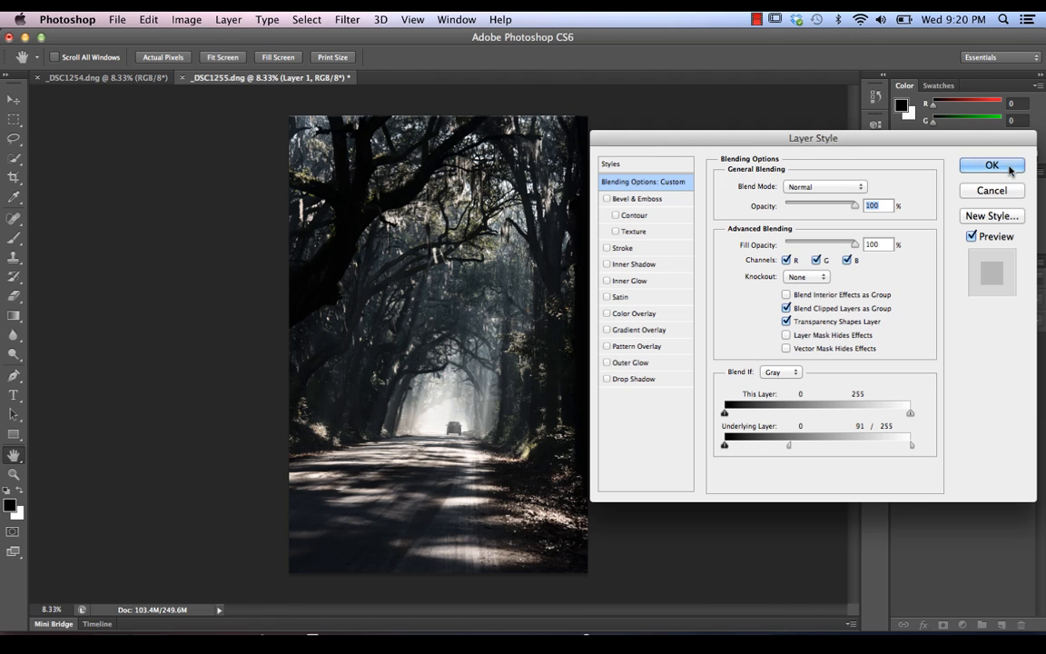
left_click(991, 164)
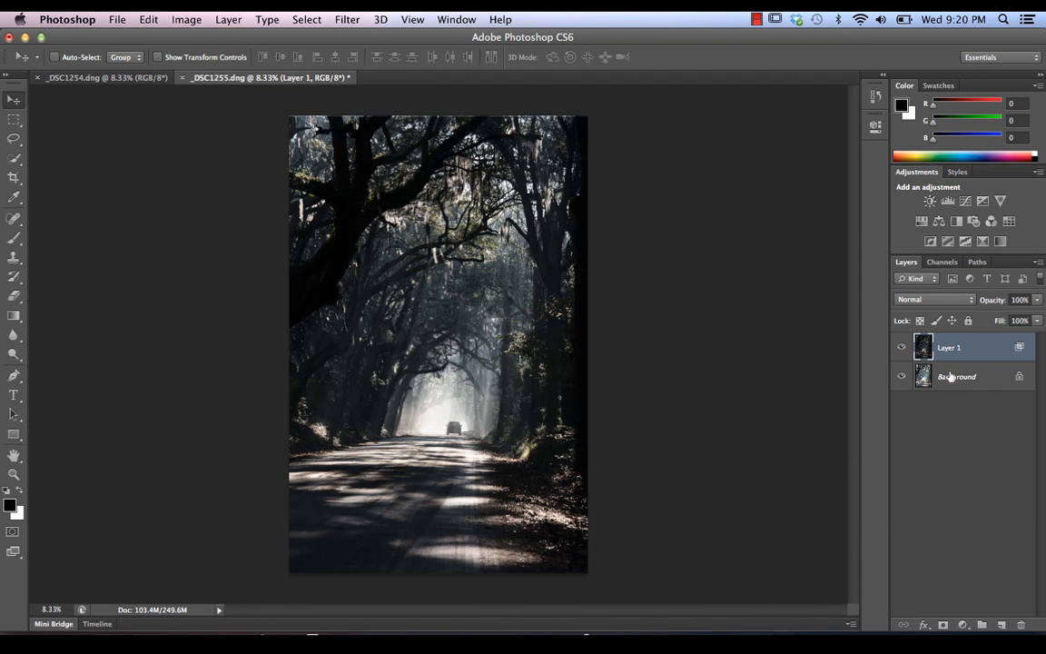
mouse_move(951, 370)
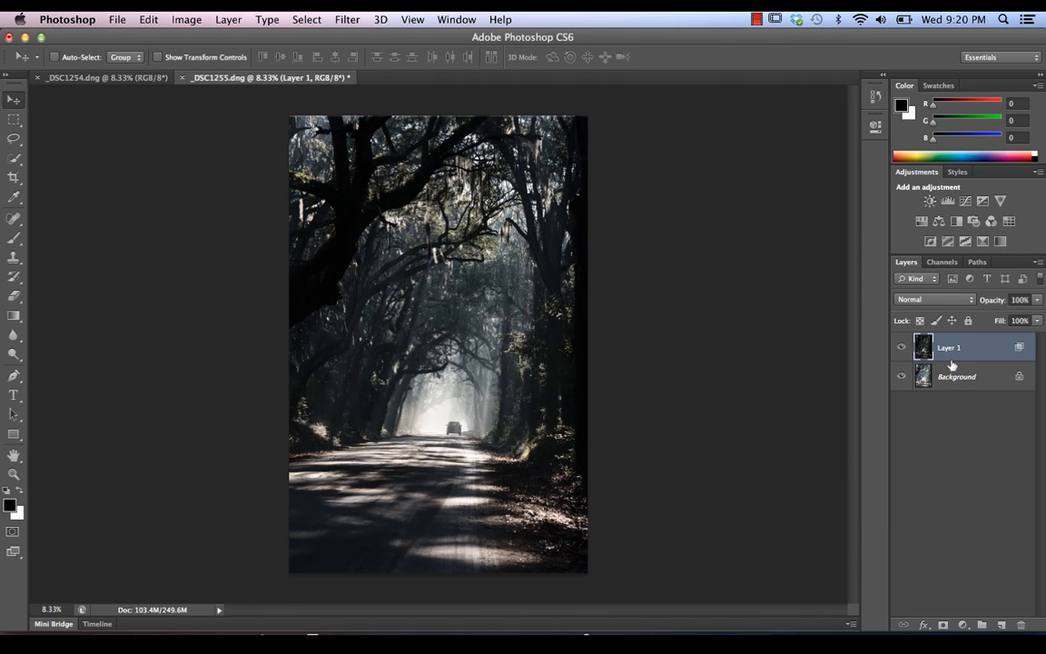
mouse_move(985, 347)
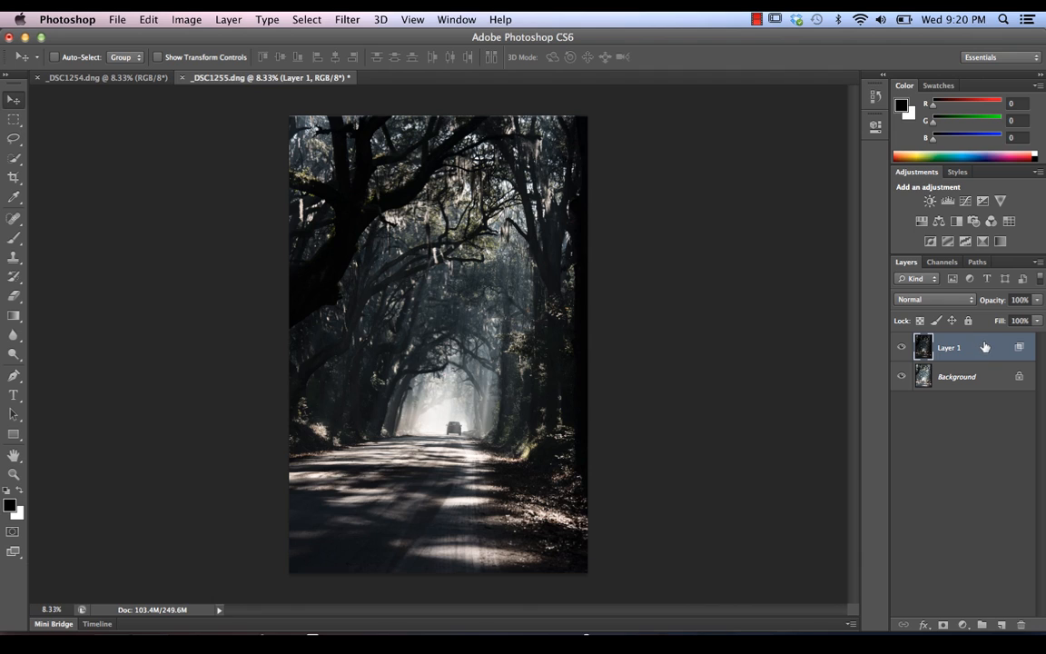
mouse_move(981, 348)
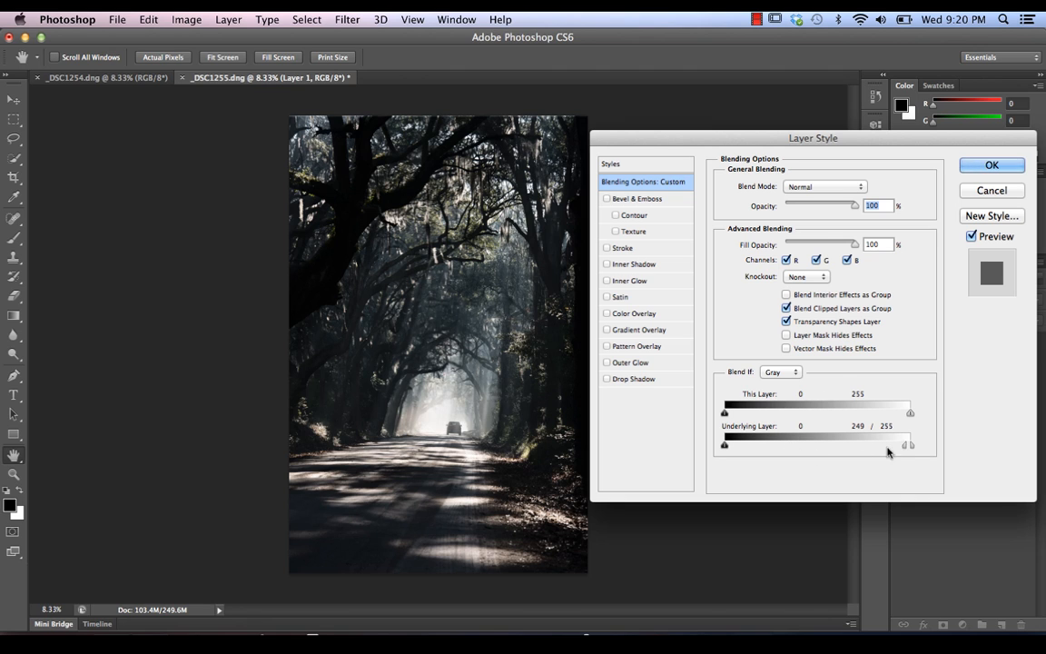
left_click(991, 164)
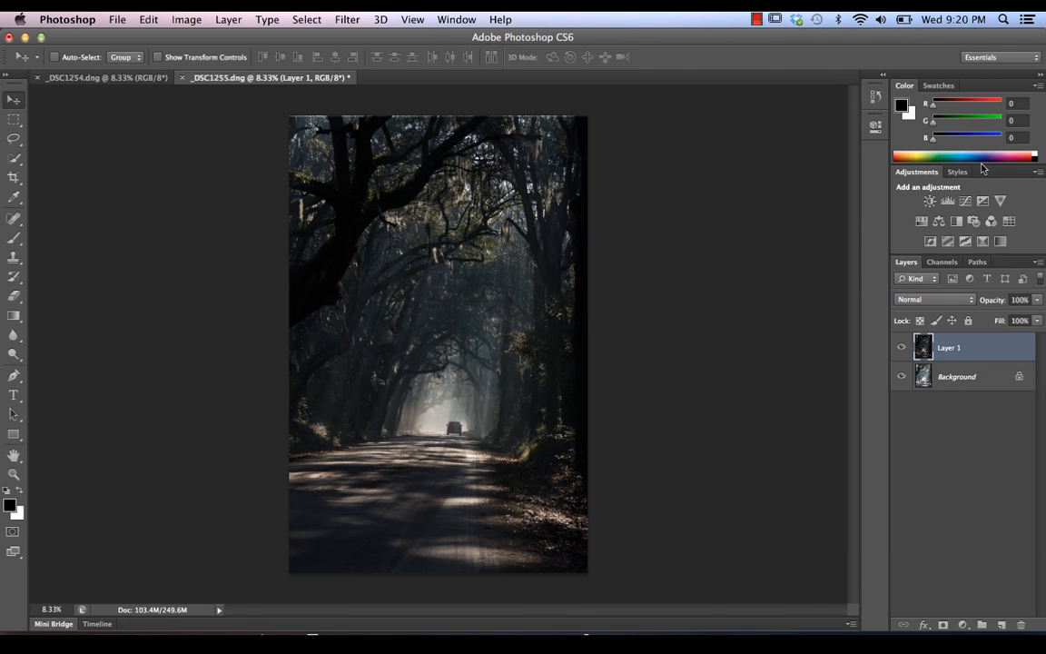
mouse_move(1024, 561)
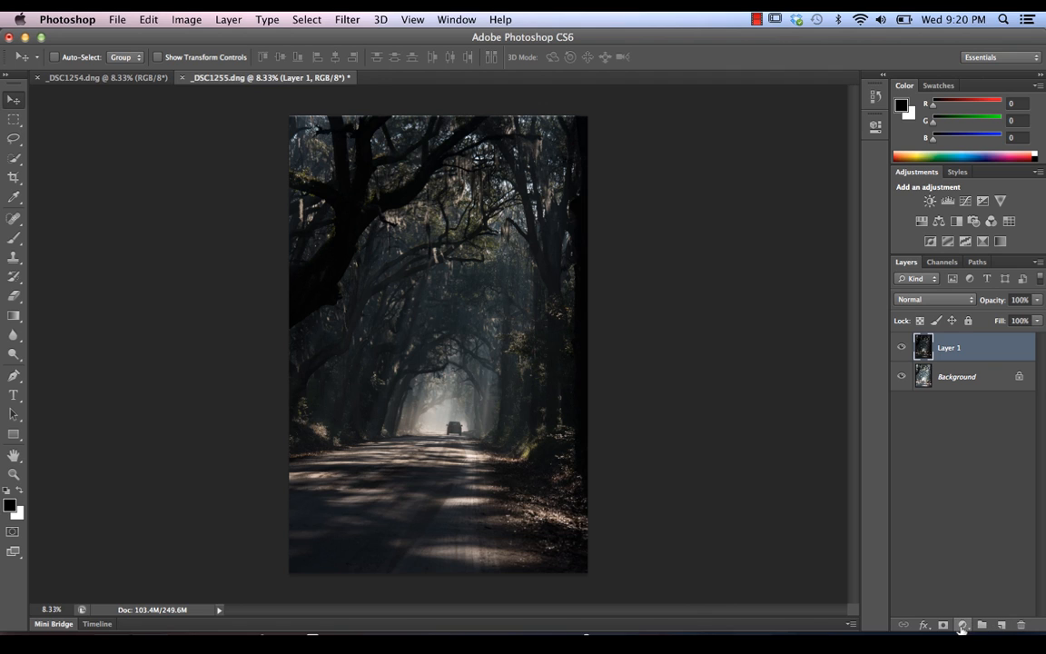
Add a white layer mask to Layer 1.
left_click(961, 624)
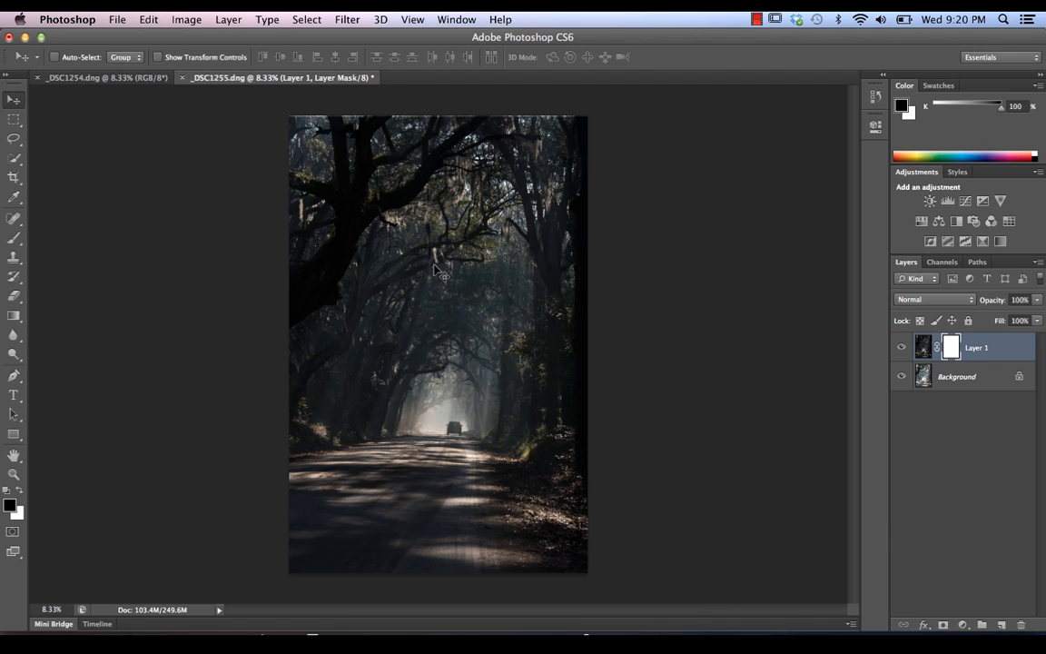
mouse_move(456, 347)
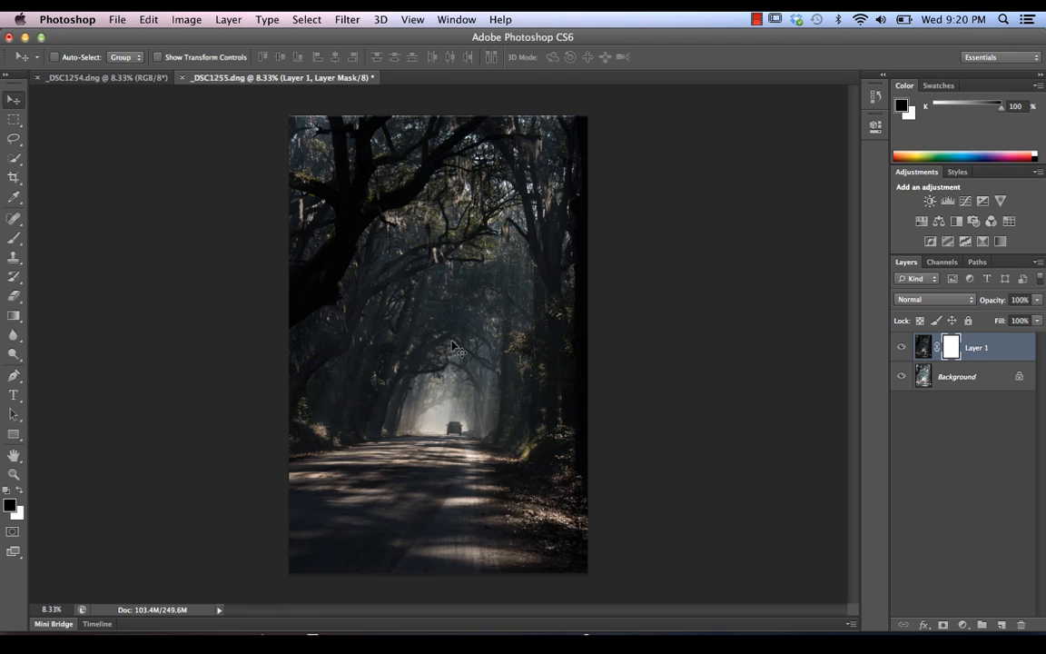
mouse_move(429, 105)
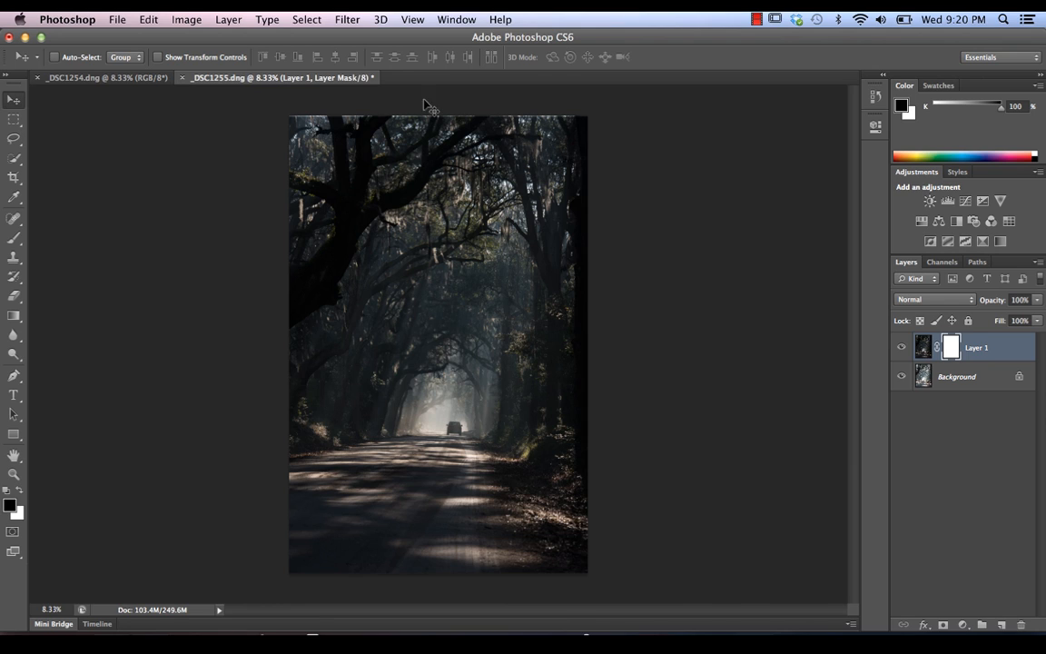
mouse_move(438, 301)
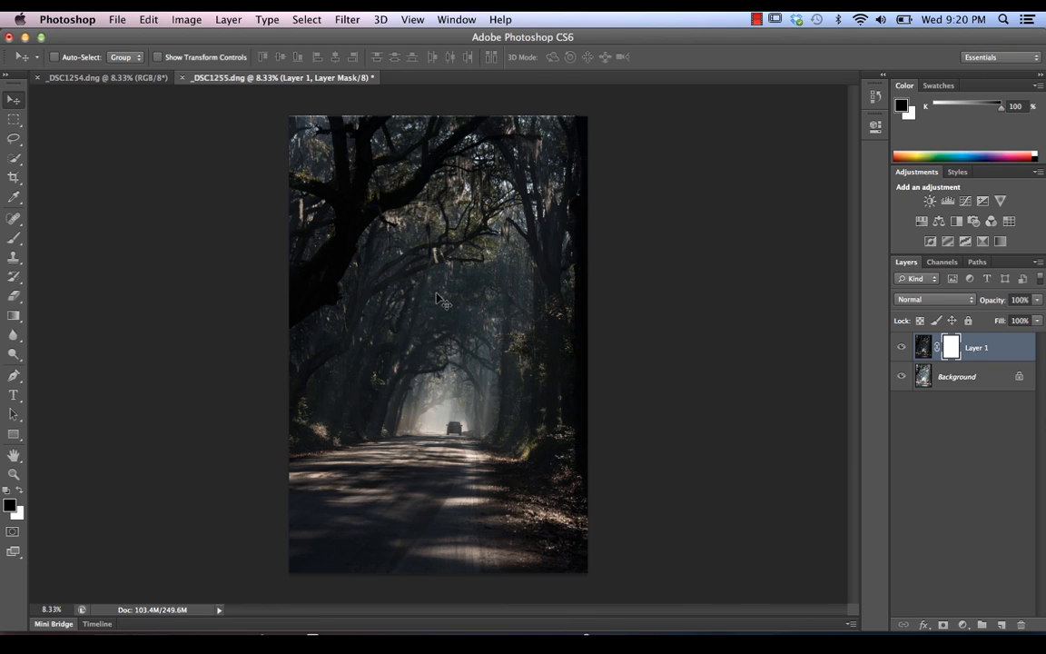
mouse_move(472, 420)
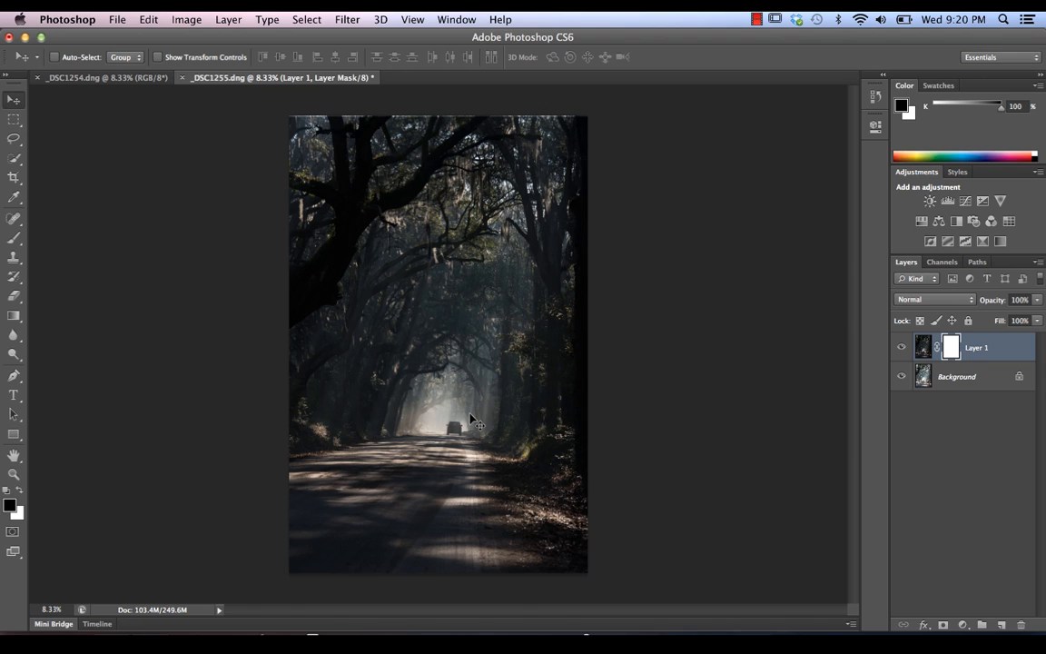
mouse_move(481, 513)
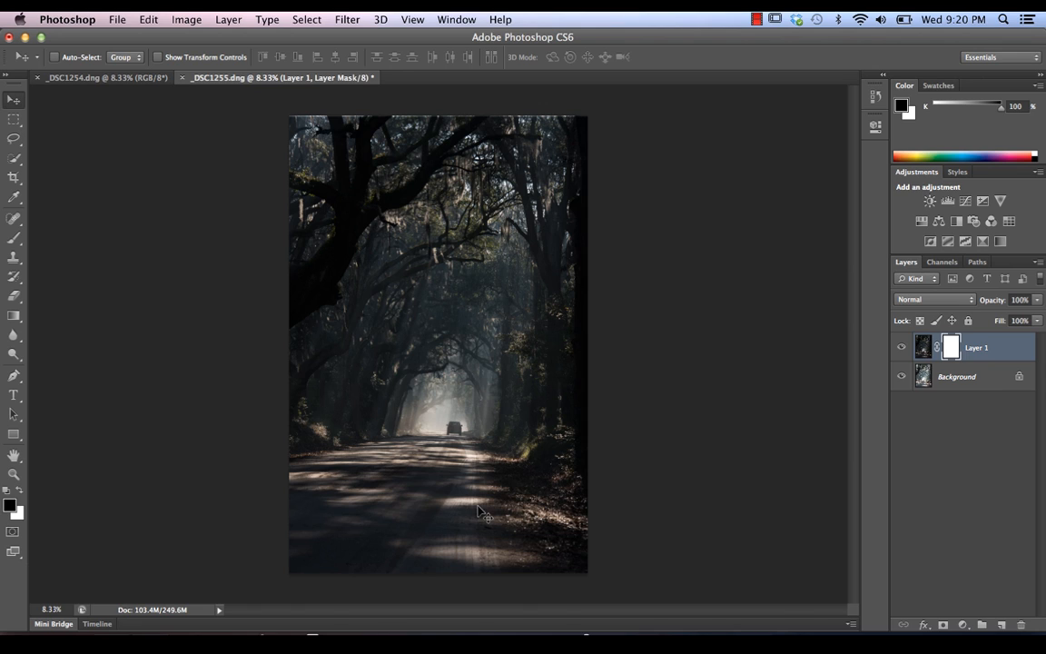
mouse_move(252, 264)
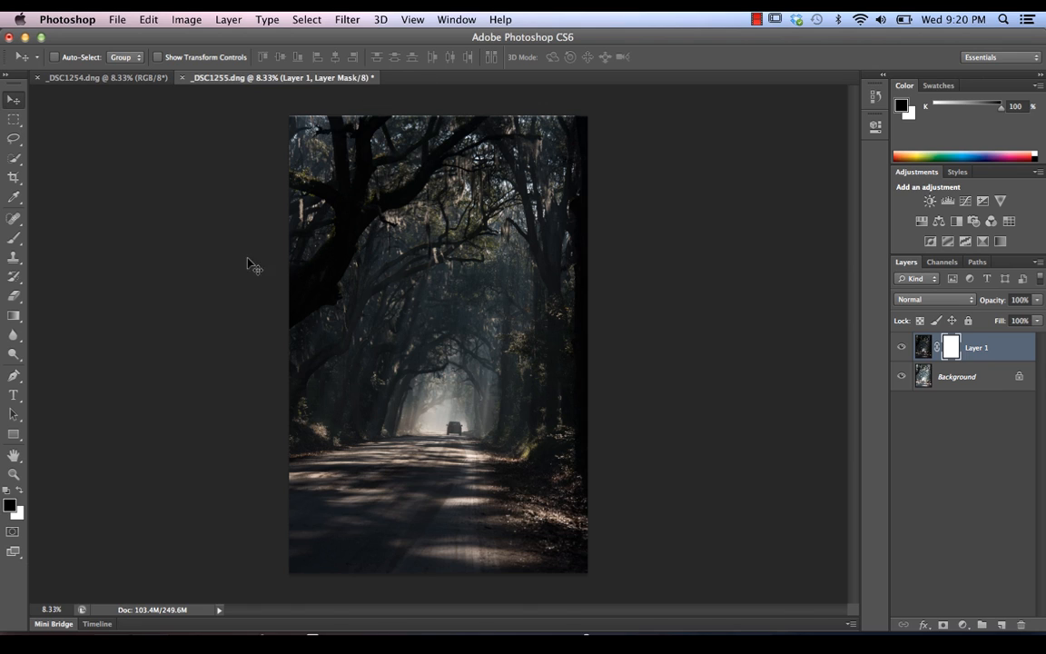
mouse_move(322, 215)
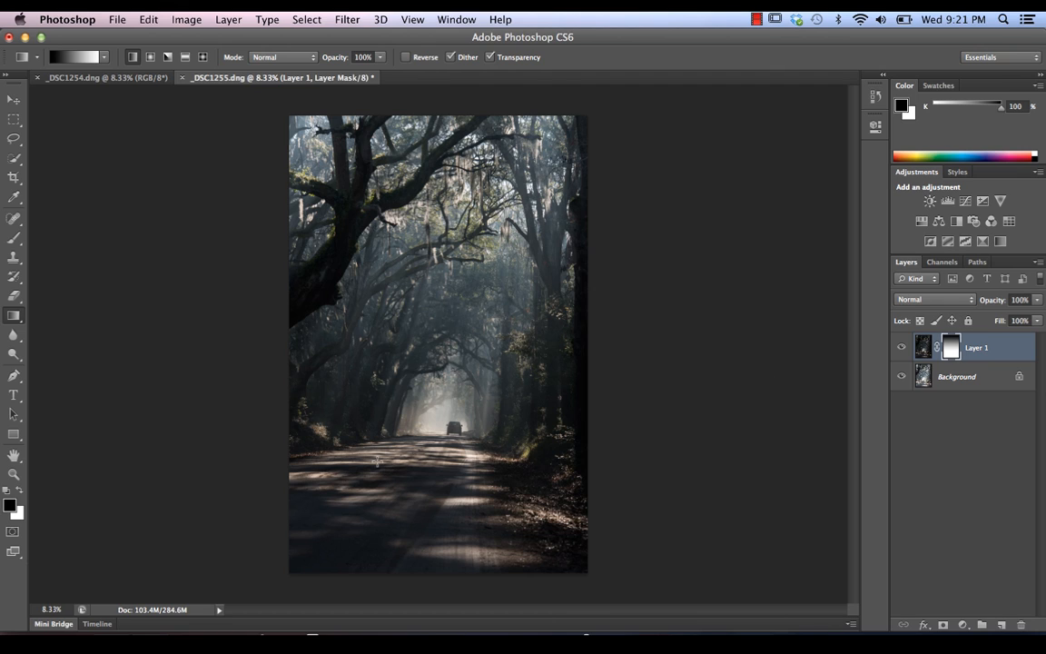
mouse_move(556, 377)
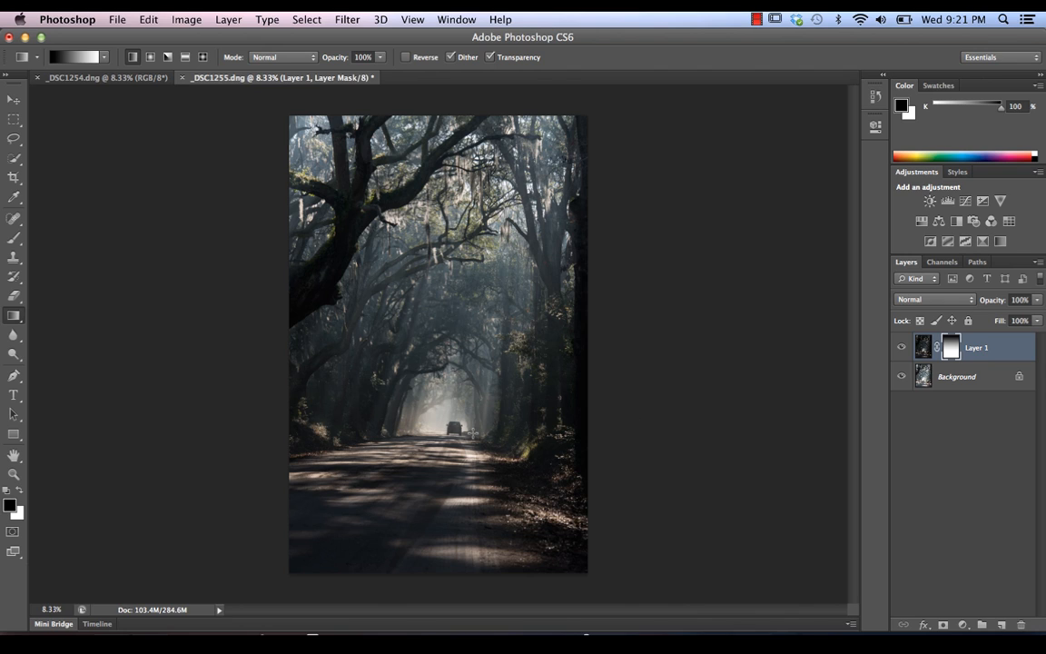
left_click(14, 238)
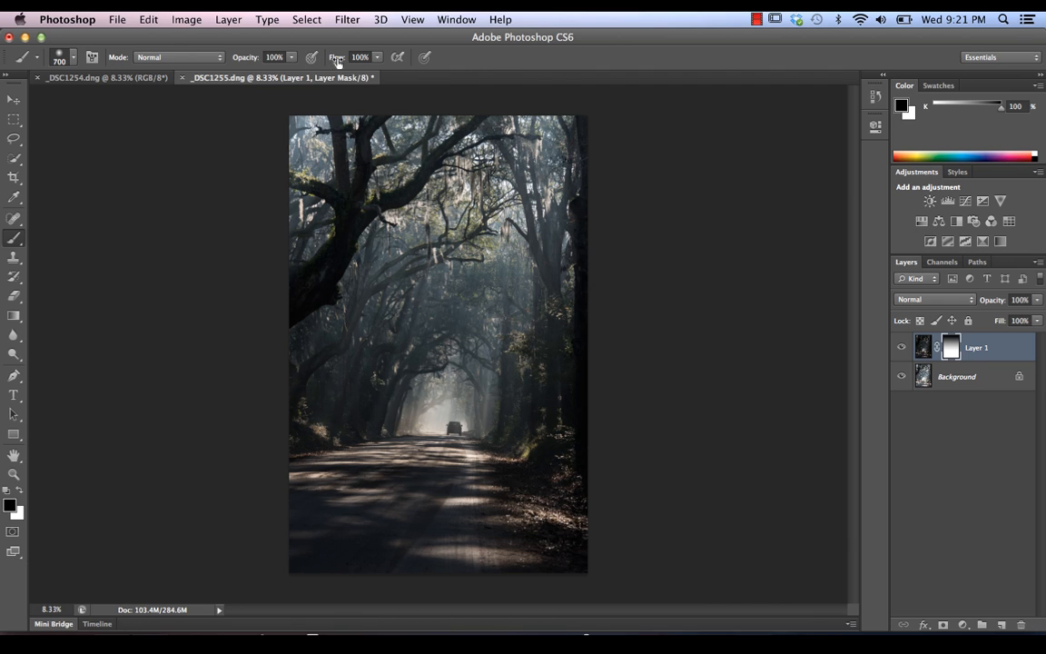
left_click(359, 56)
type("28")
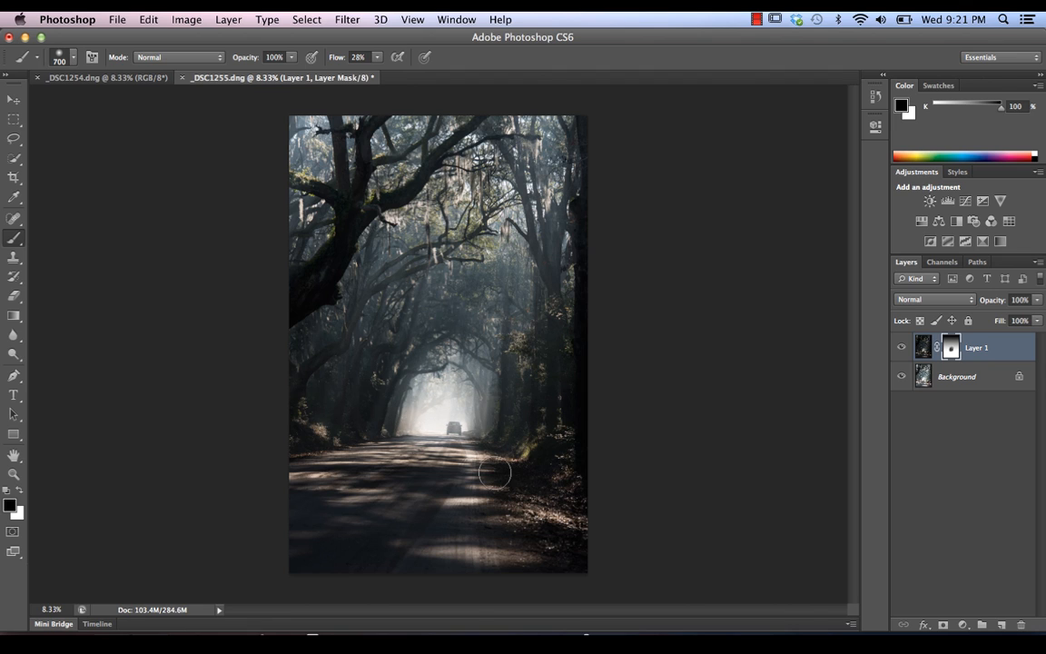
mouse_move(665, 478)
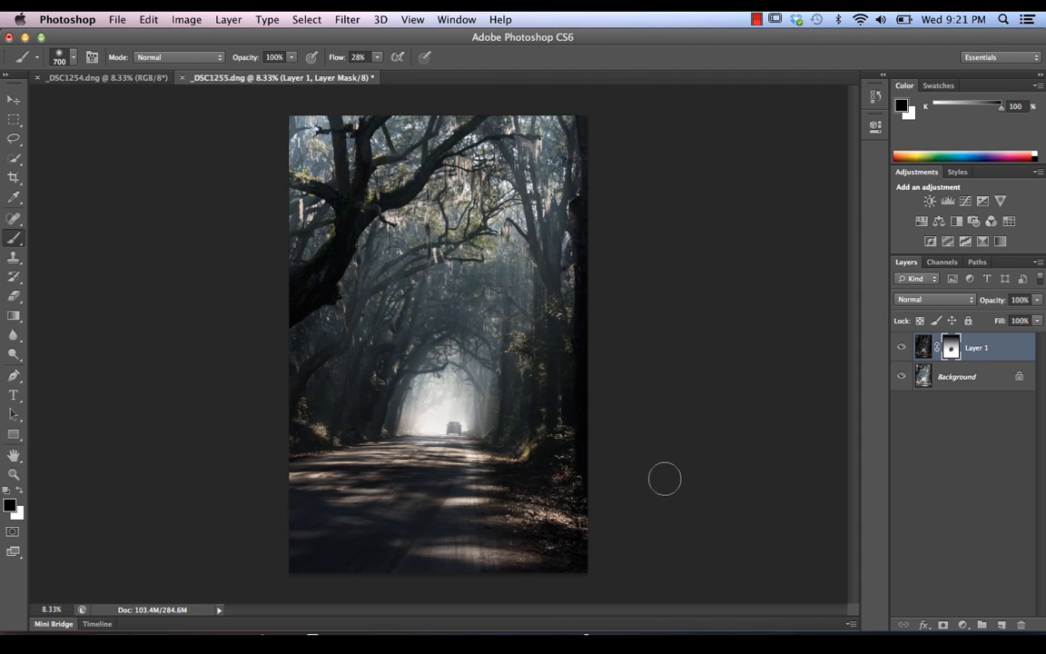
mouse_move(585, 382)
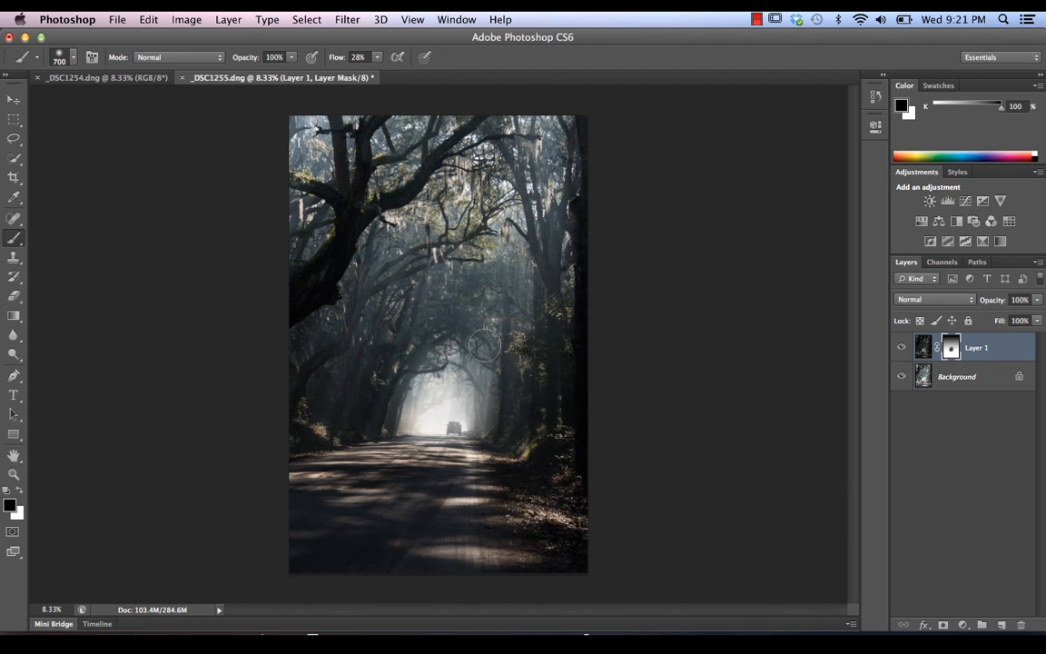
mouse_move(367, 344)
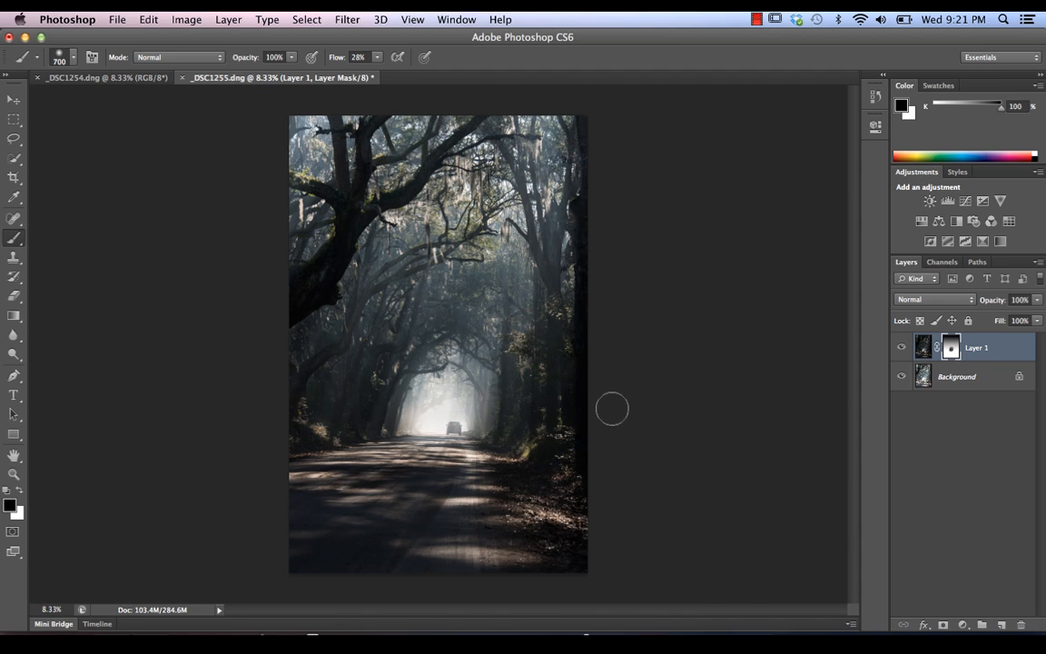
mouse_move(850, 447)
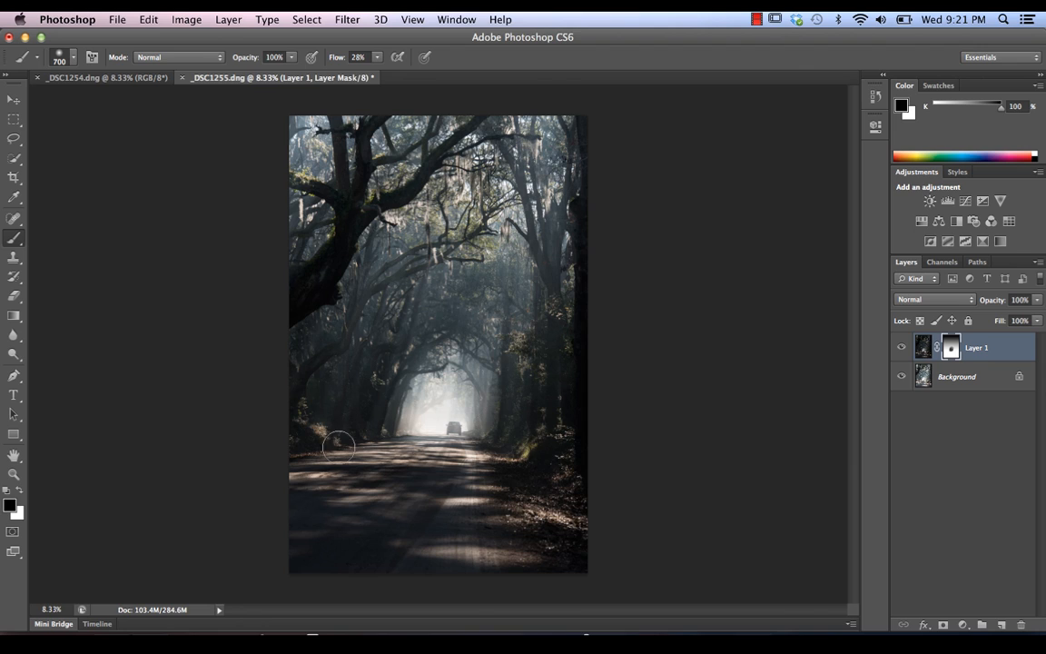
mouse_move(923, 354)
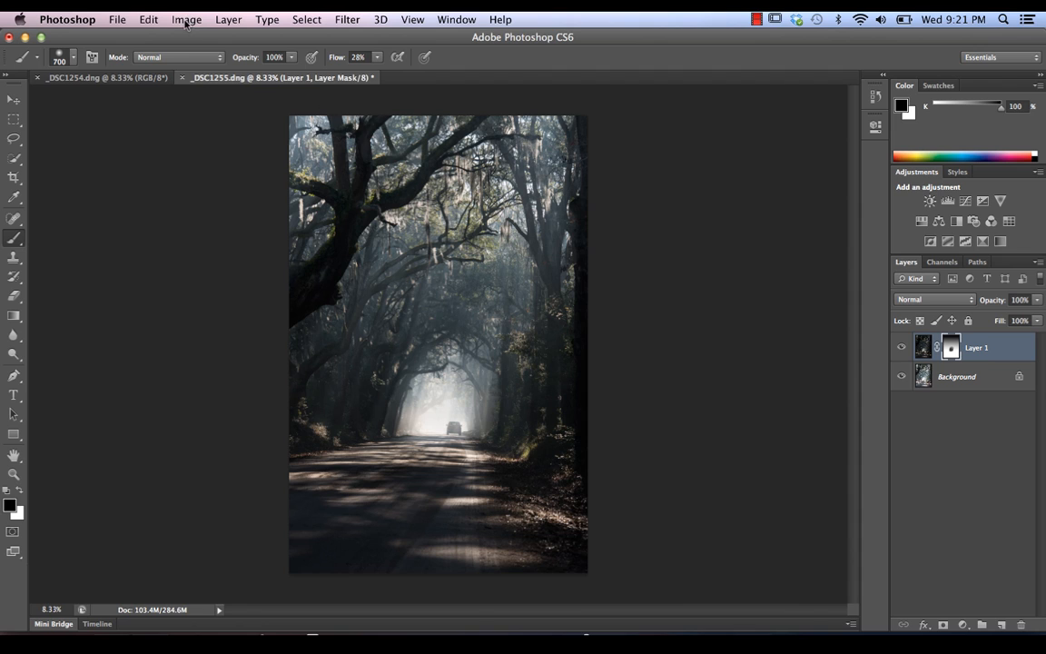
Apply Image onto the mask: merged RGB source, Invert checked, Multiply at 100%.
left_click(186, 19)
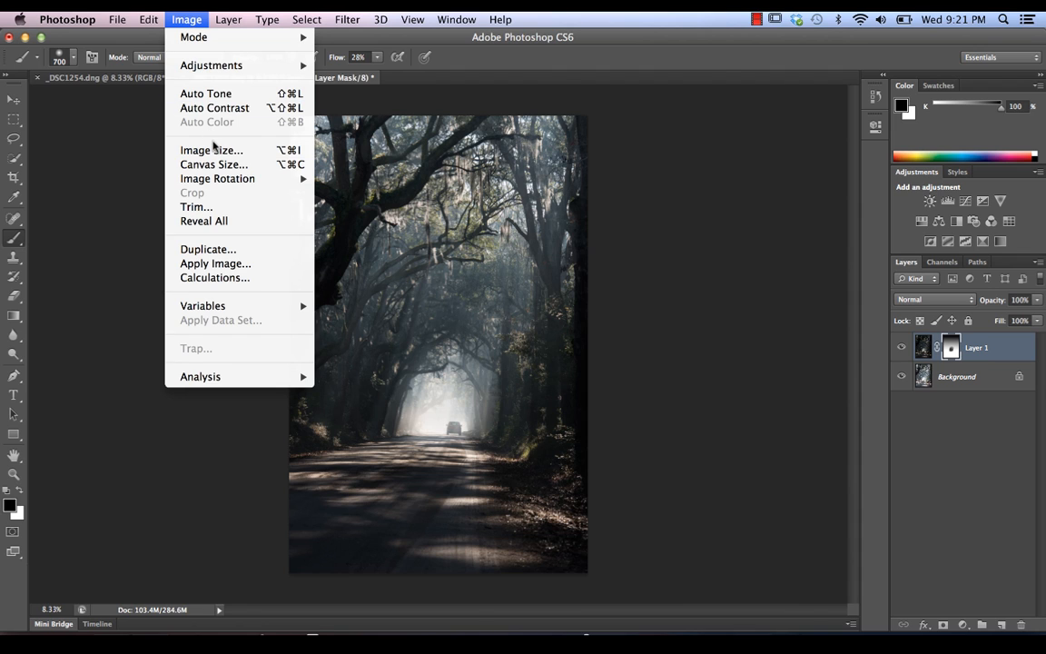
mouse_move(223, 275)
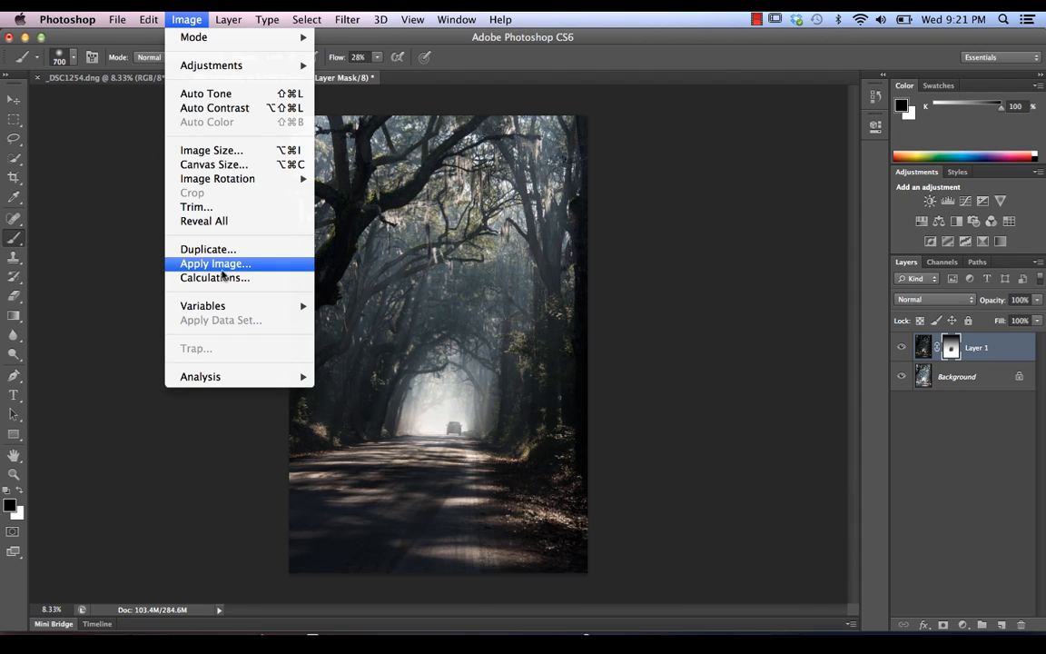
left_click(215, 264)
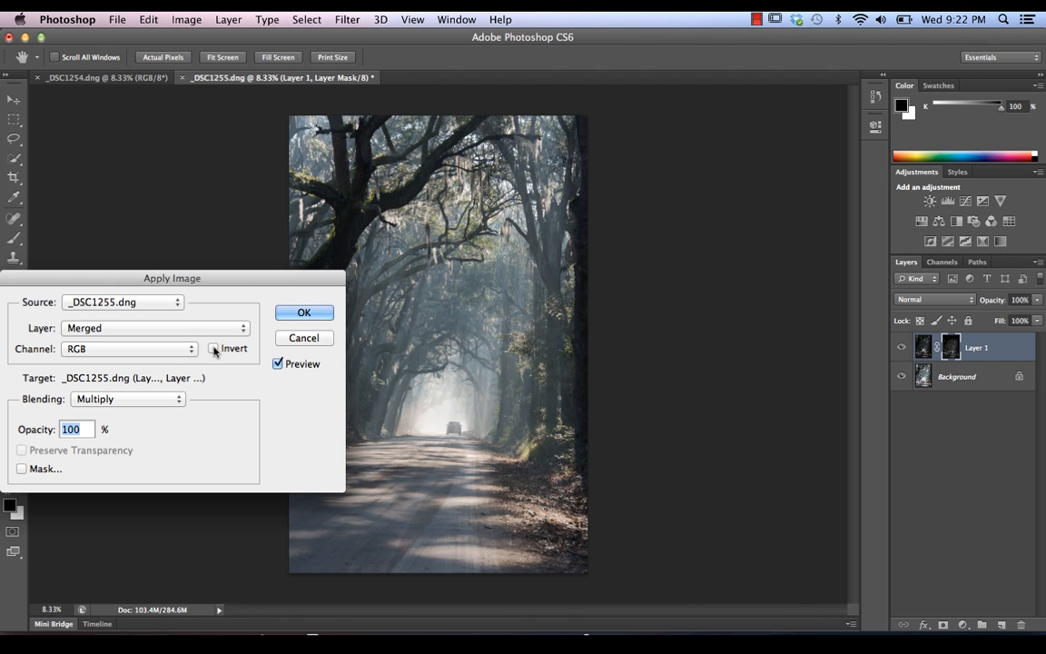
left_click(213, 347)
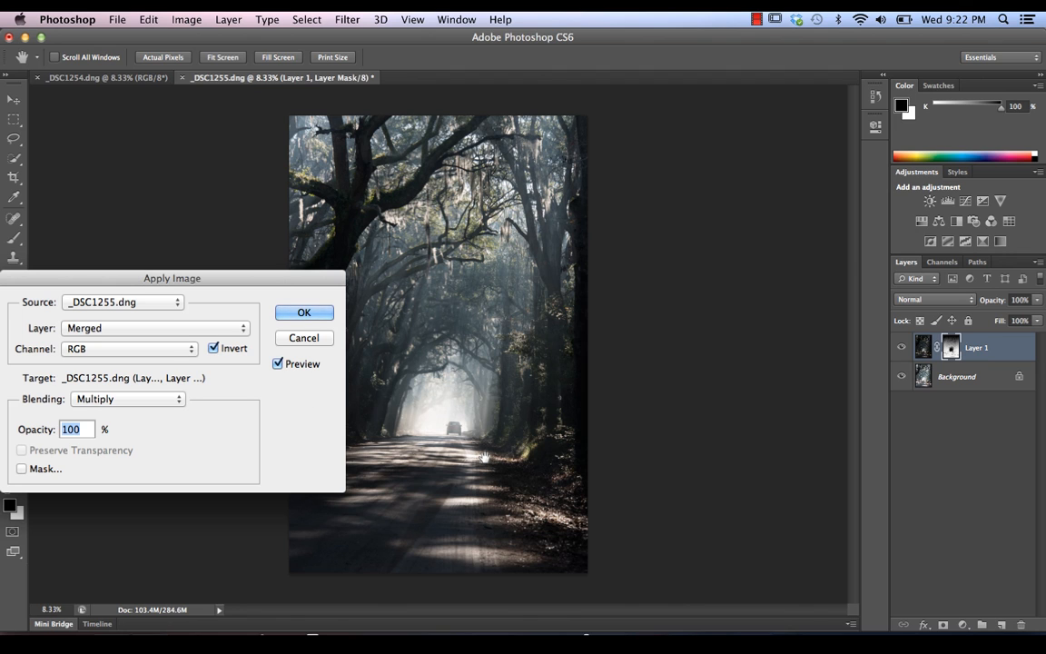
mouse_move(561, 318)
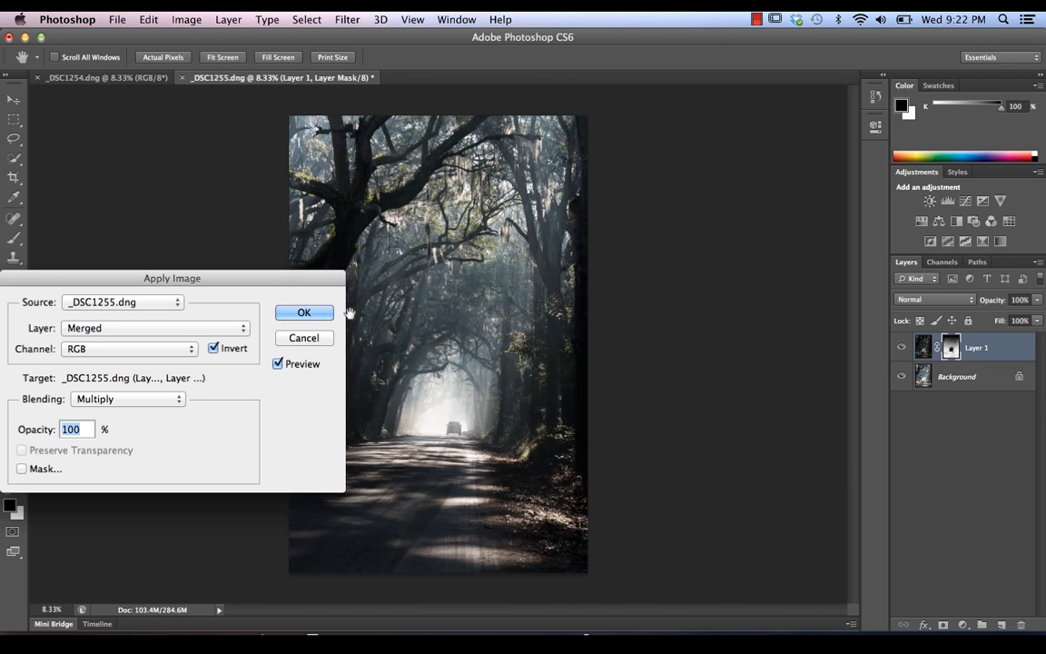
left_click(304, 313)
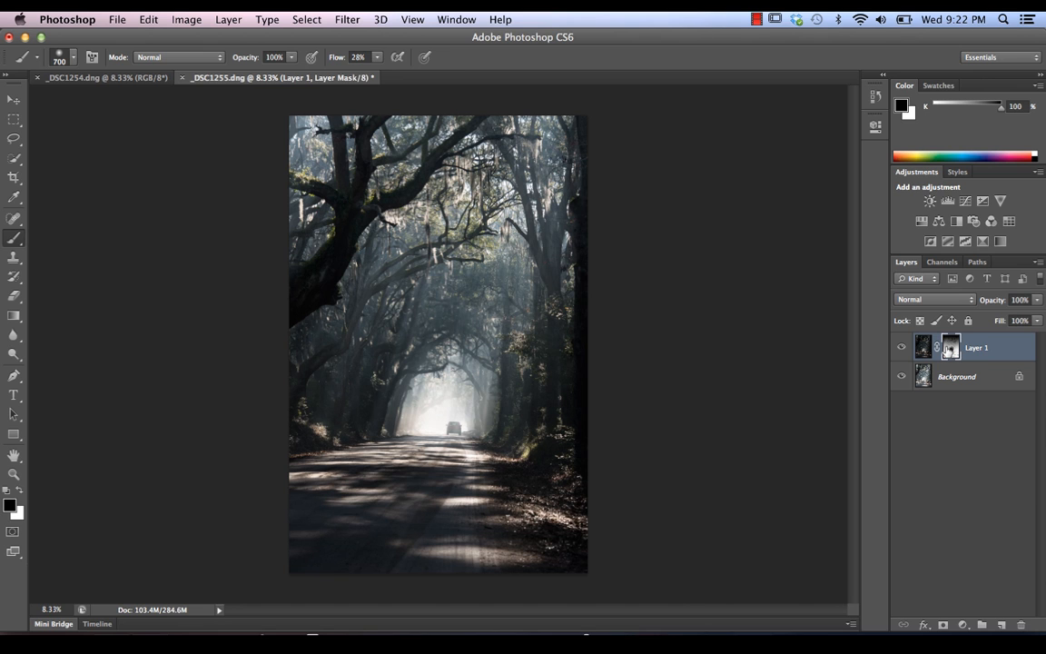
mouse_move(673, 339)
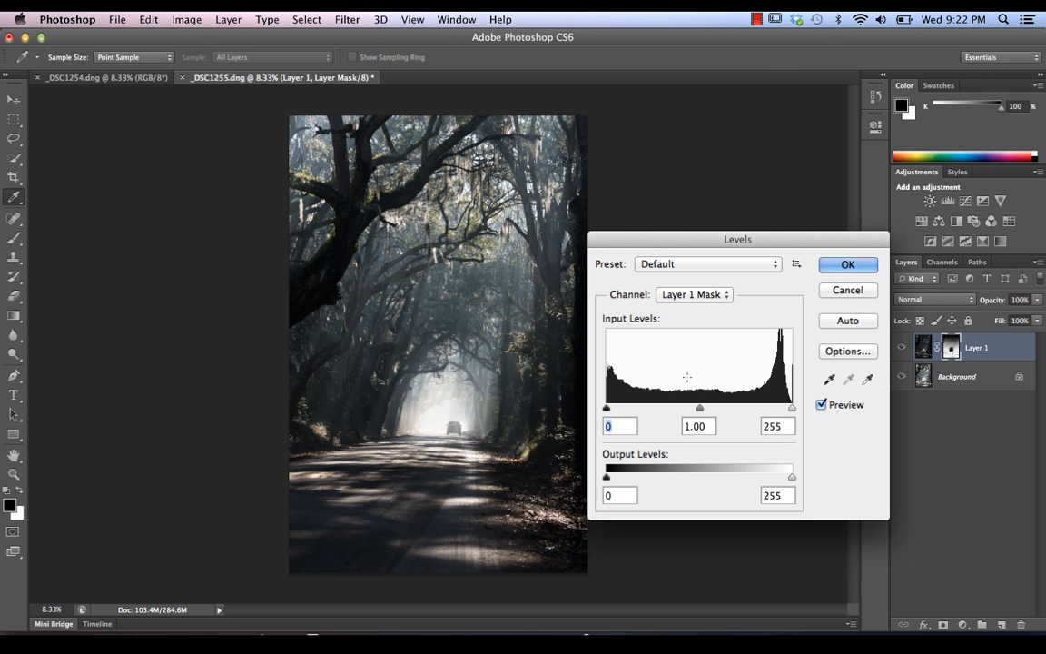
Apply Levels to Layer 1's mask with the midtone slider at 1.30.
left_click_drag(699, 407, 671, 407)
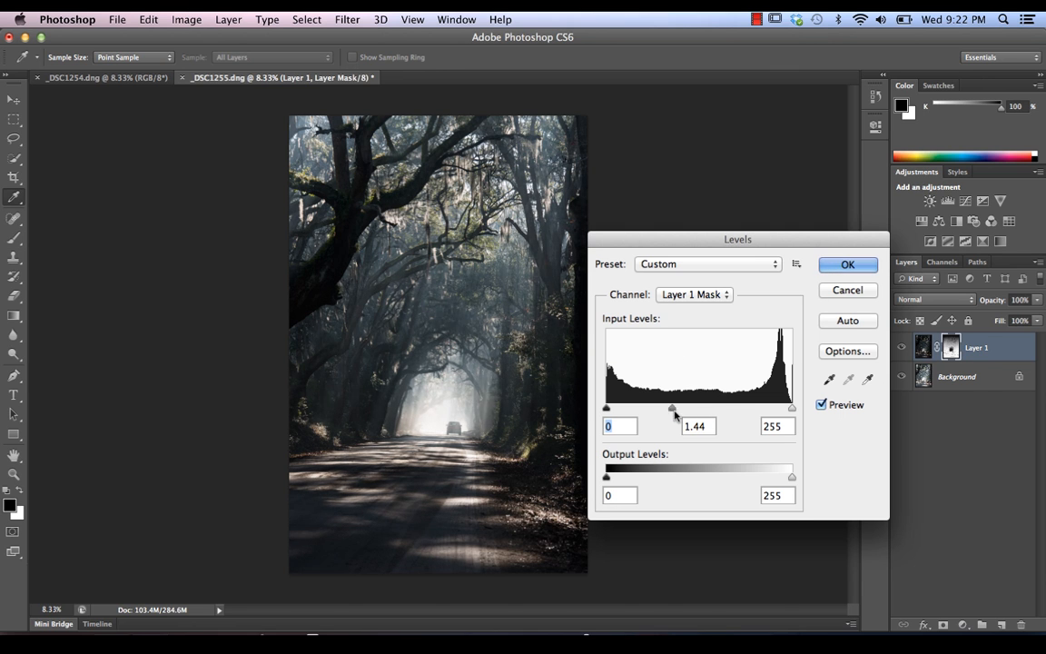
left_click_drag(674, 409, 649, 409)
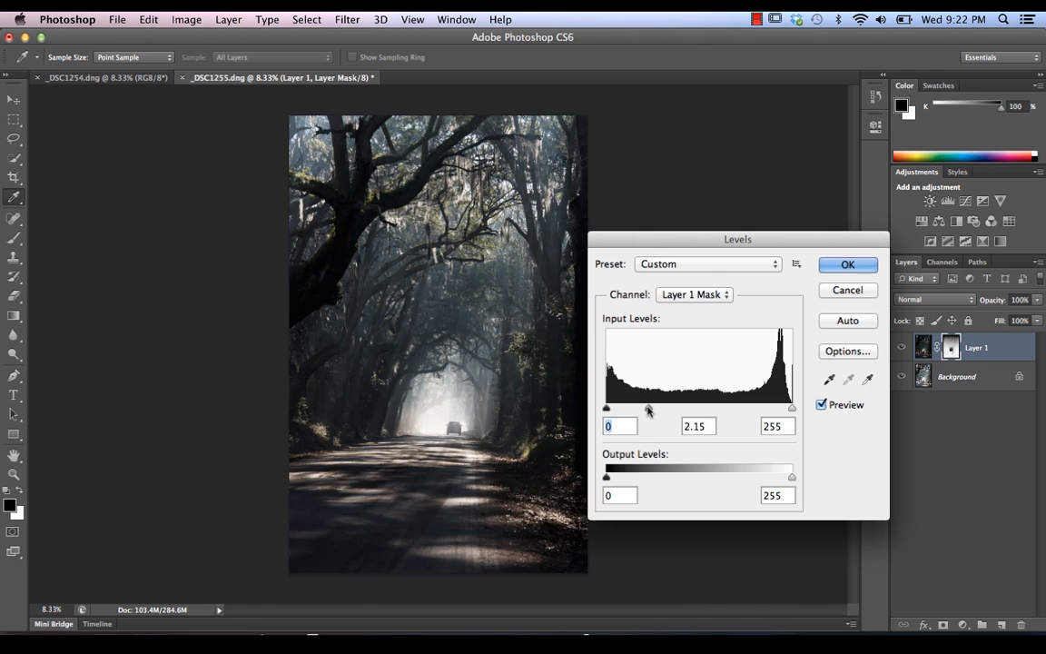
left_click_drag(649, 407, 676, 407)
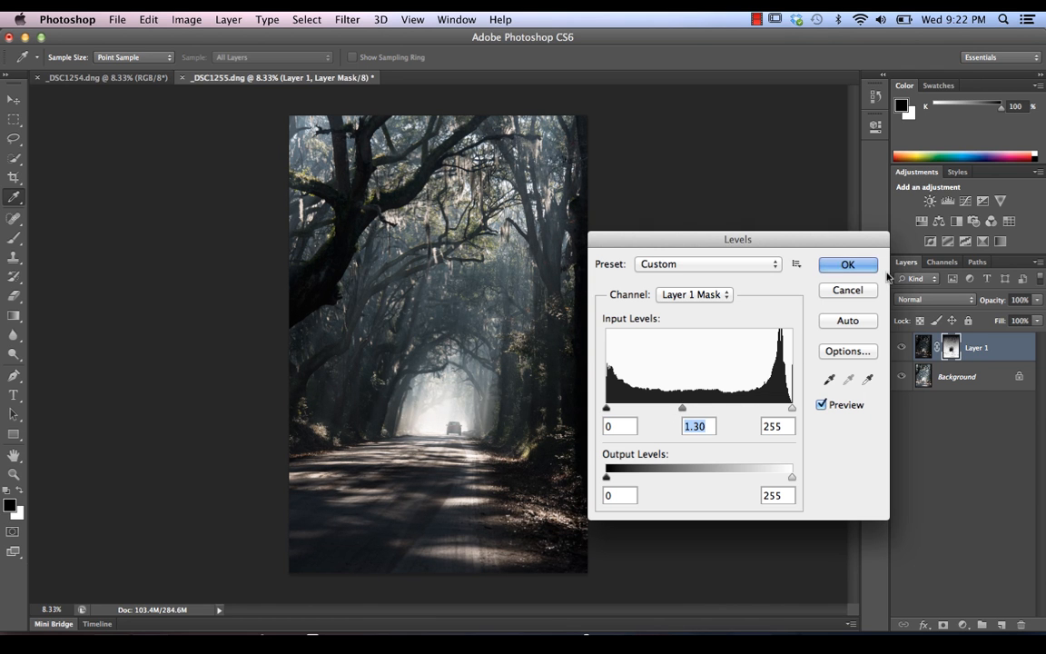
left_click(846, 264)
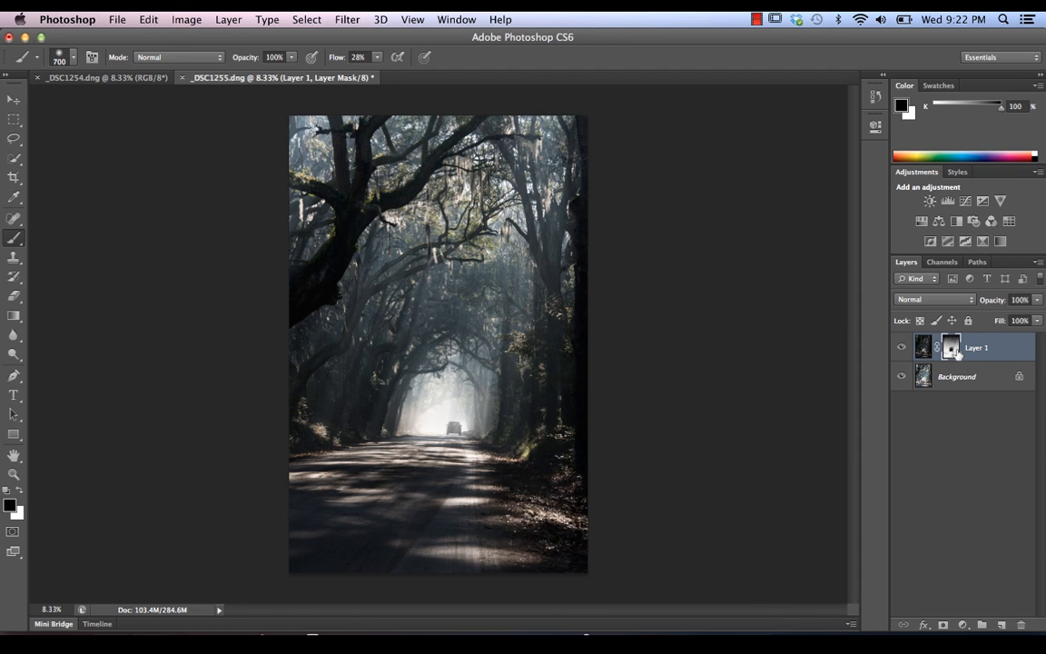
mouse_move(609, 387)
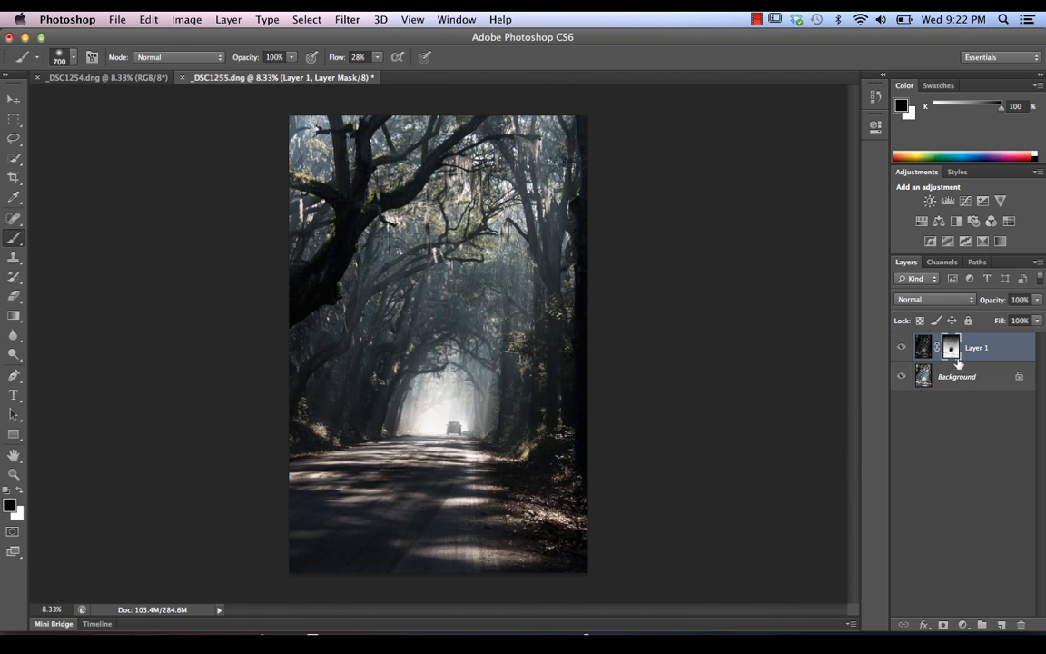
mouse_move(956, 354)
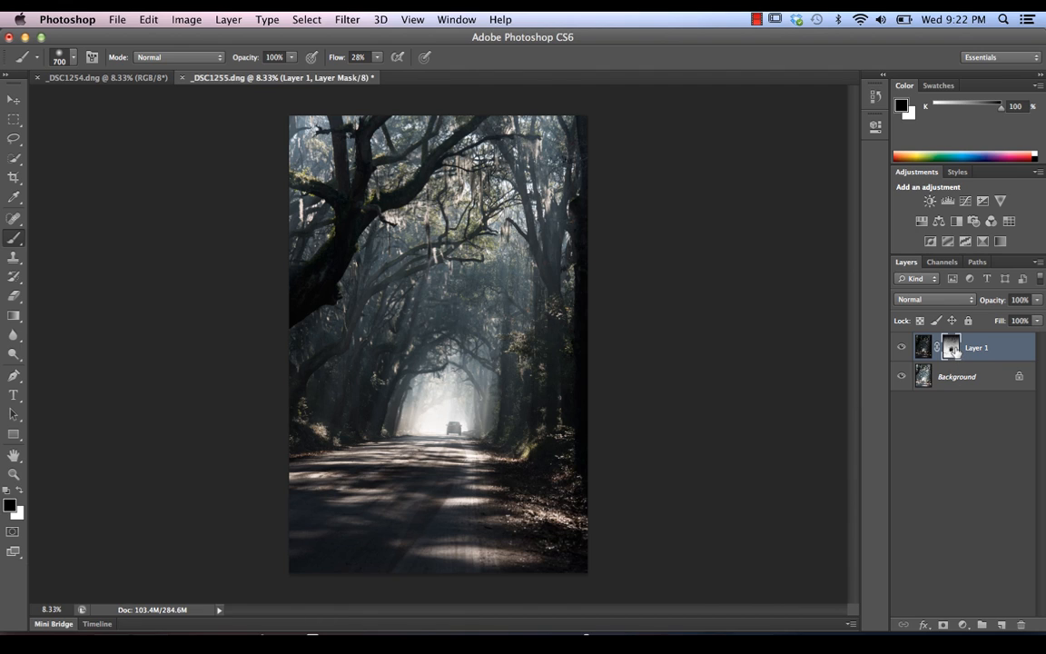
mouse_move(952, 348)
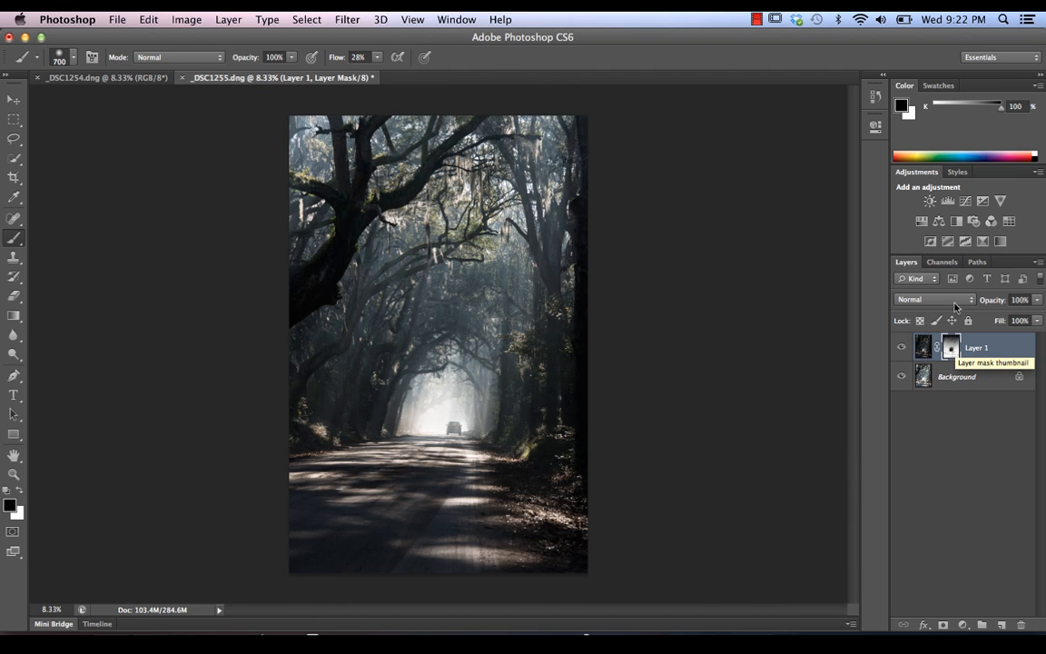
mouse_move(917, 449)
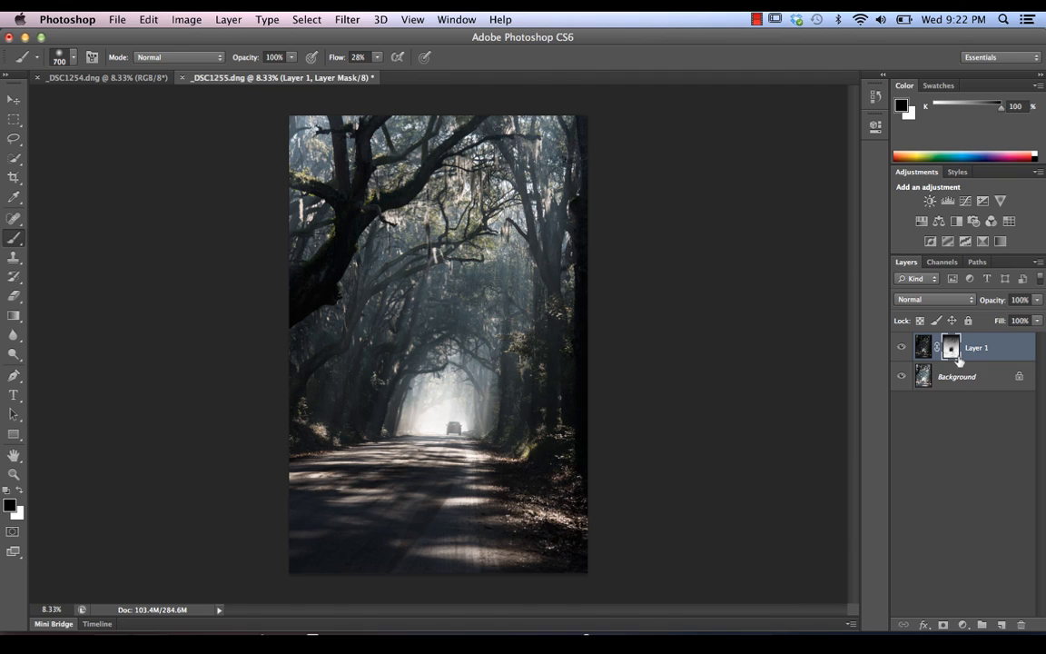
mouse_move(951, 347)
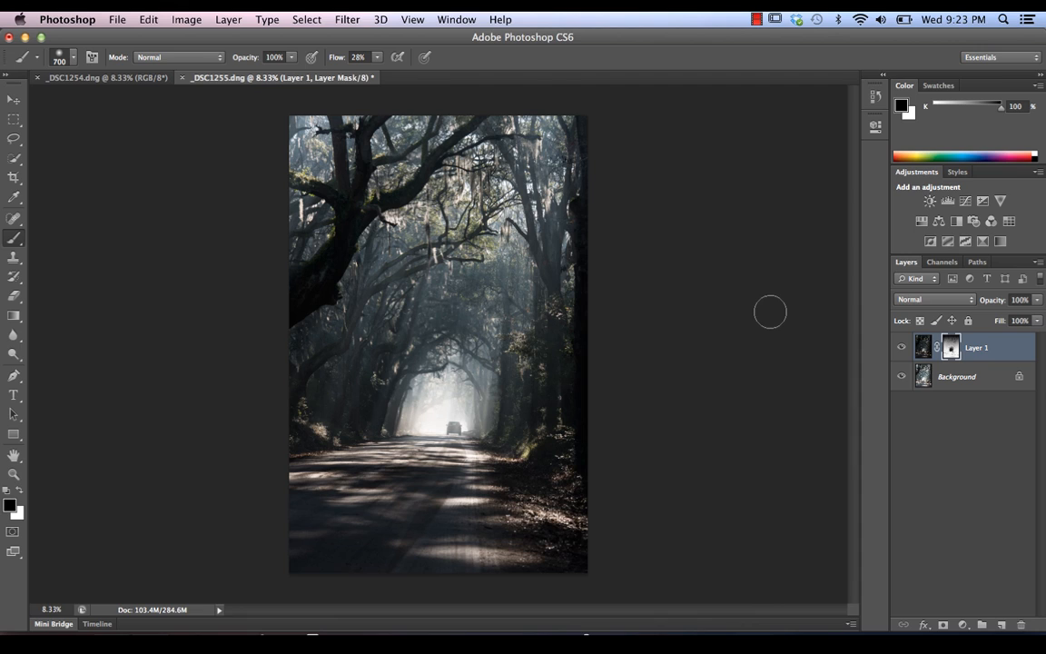
mouse_move(963, 403)
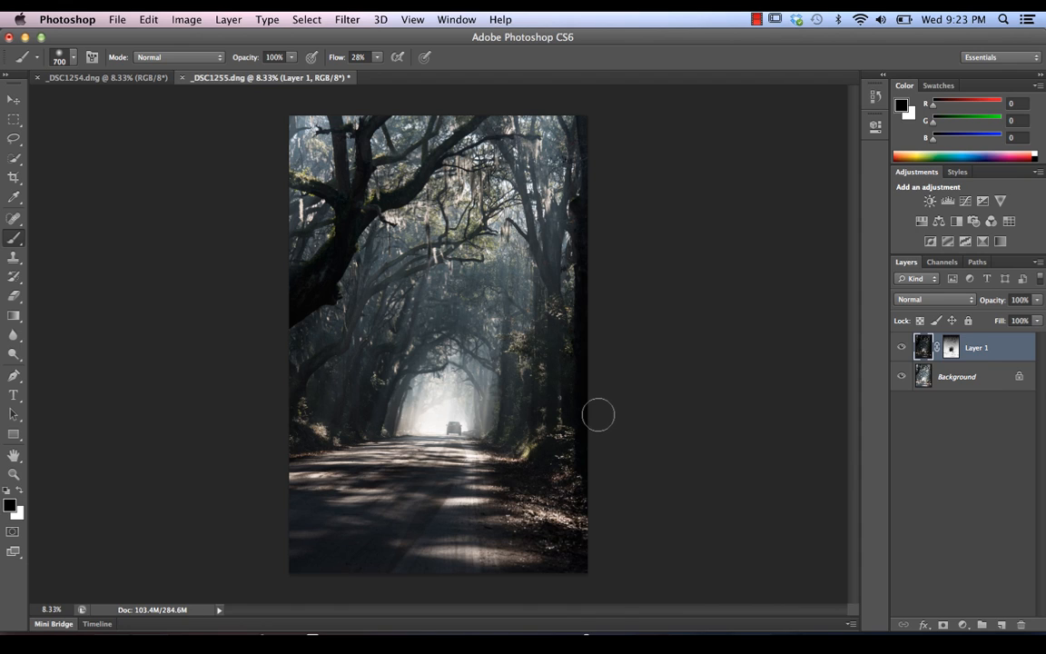
mouse_move(767, 376)
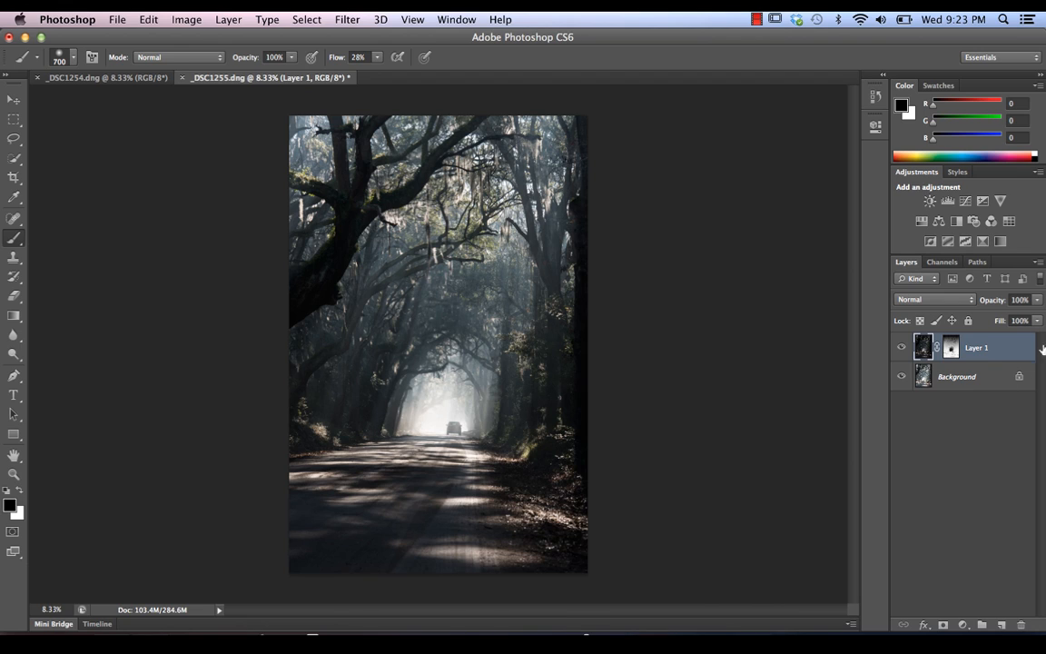
mouse_move(751, 272)
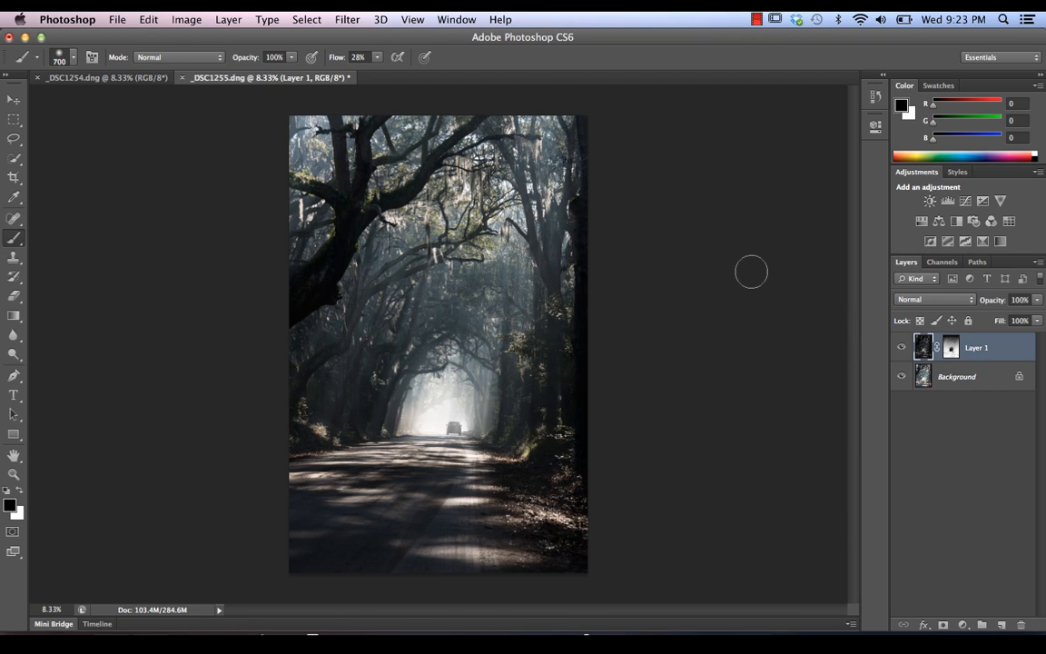
mouse_move(749, 276)
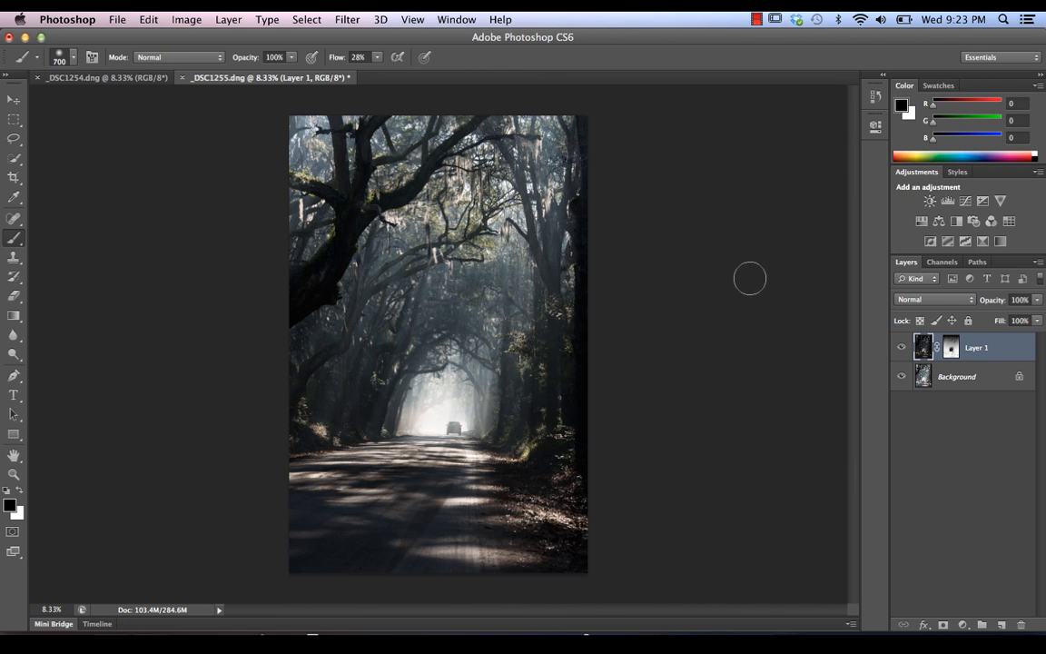